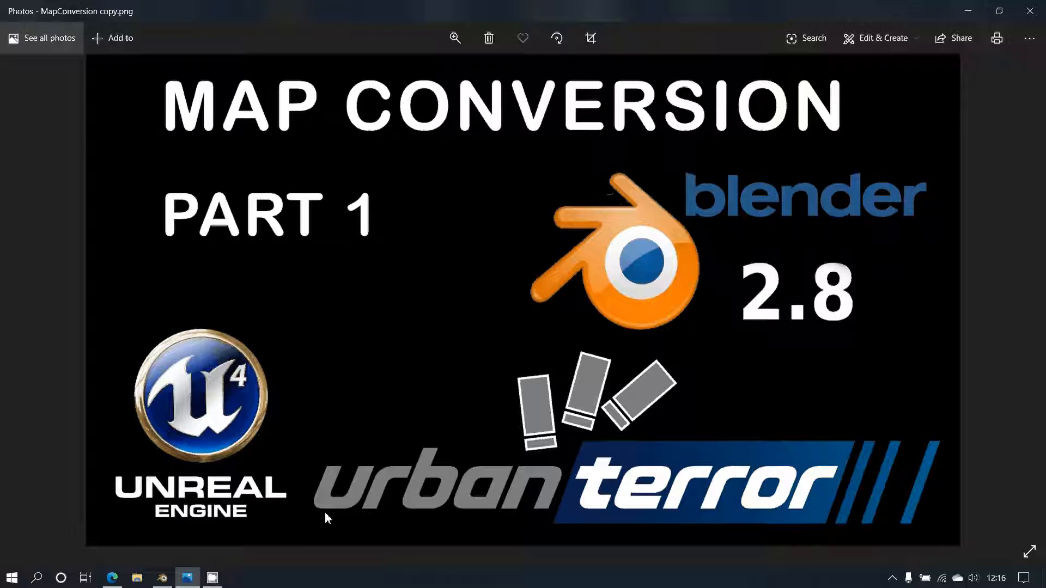
pyautogui.moveTo(332, 524)
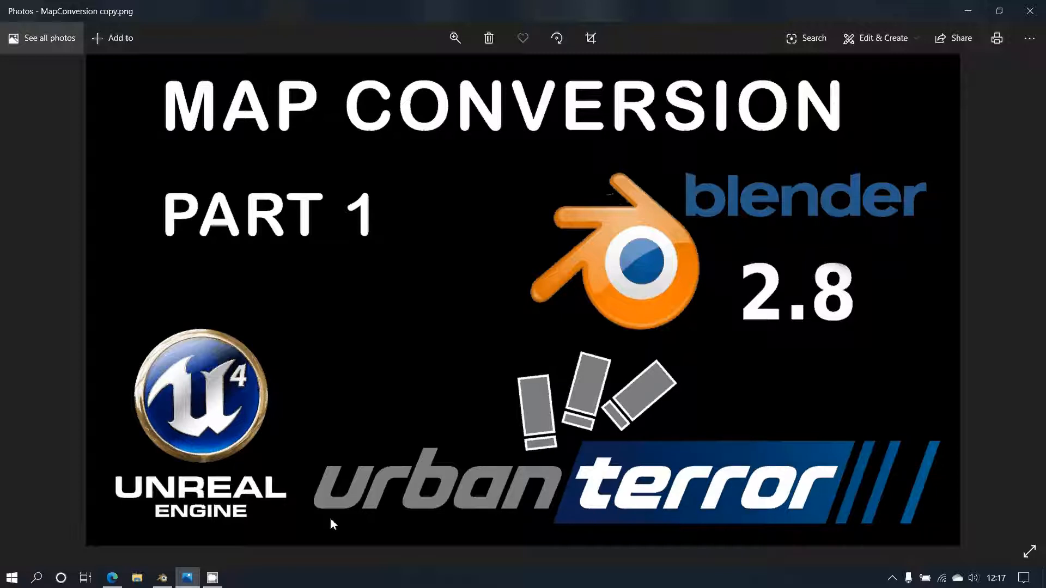
pyautogui.moveTo(371, 483)
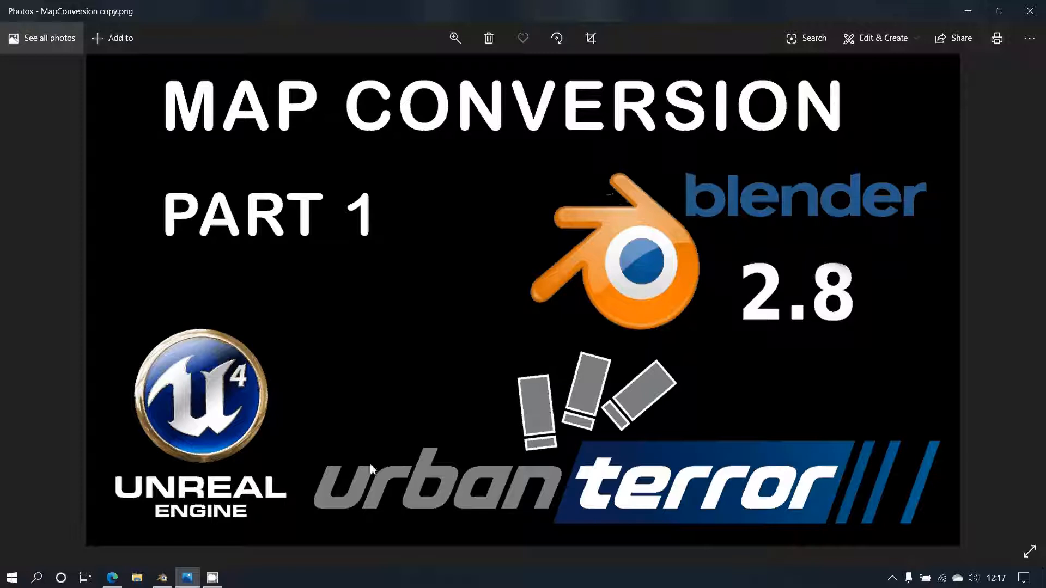
pyautogui.moveTo(395, 426)
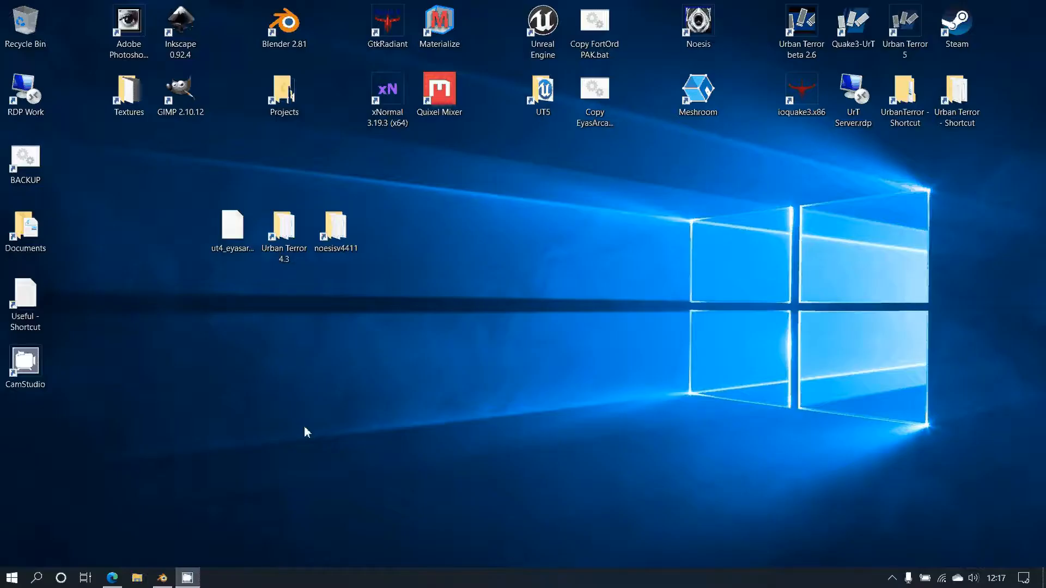
pyautogui.moveTo(283, 361)
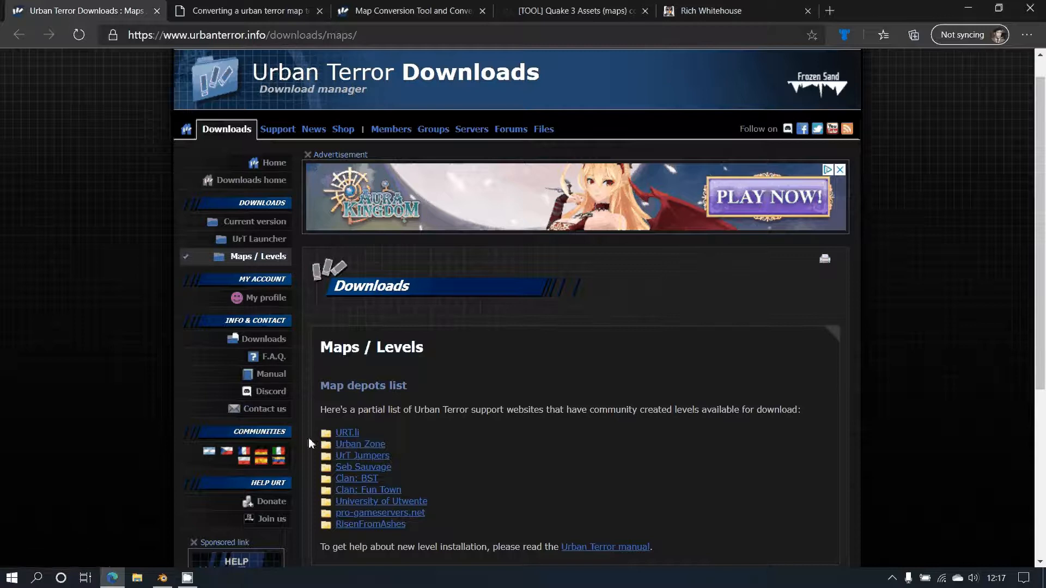
pyautogui.moveTo(431, 289)
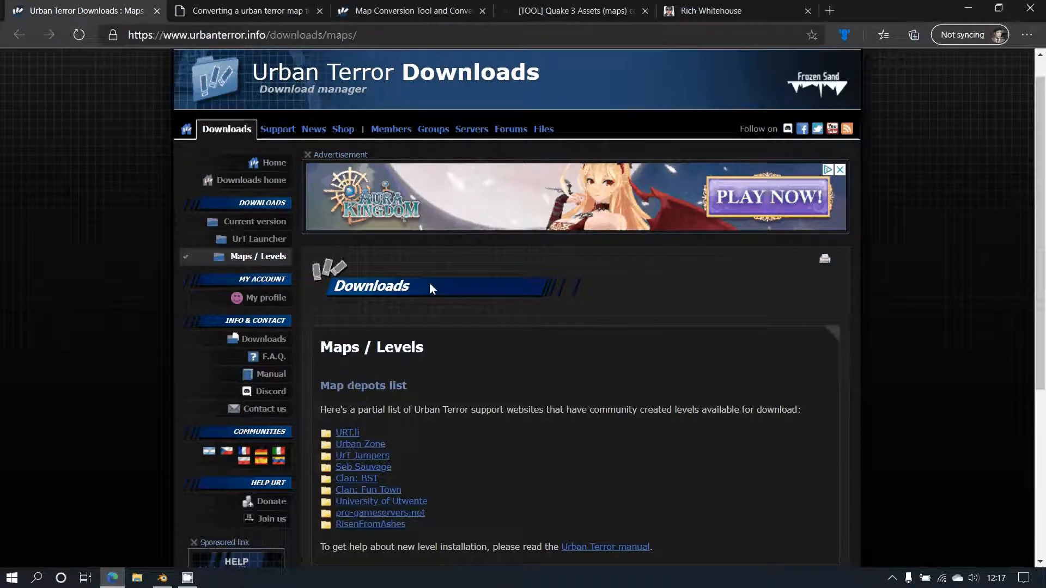
pyautogui.moveTo(472, 485)
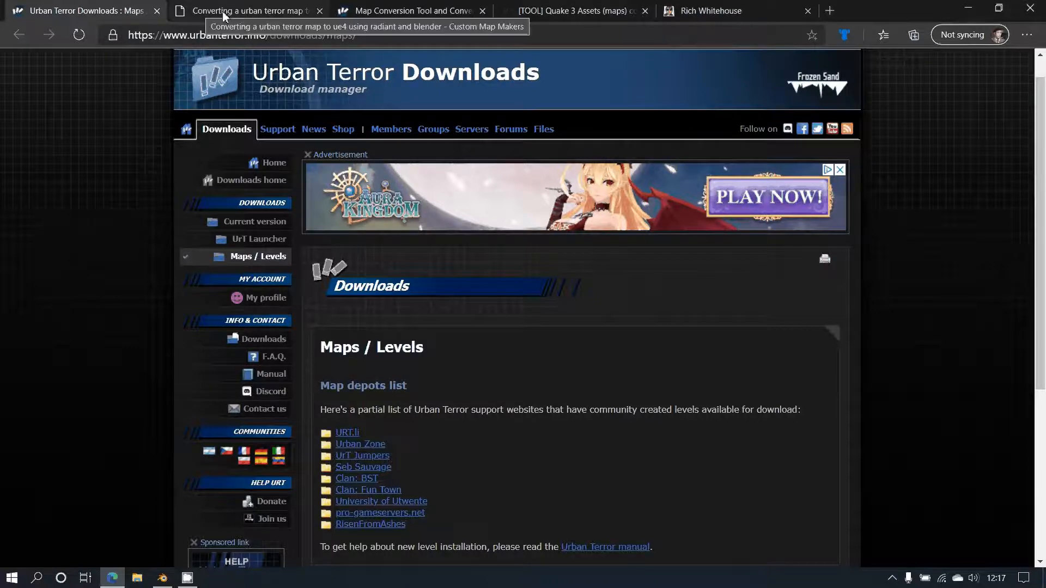
# Step: Skim the Custom Map Makers thread's Blender, FBX export and After Radiant notes, then return to its top
pyautogui.click(247, 11)
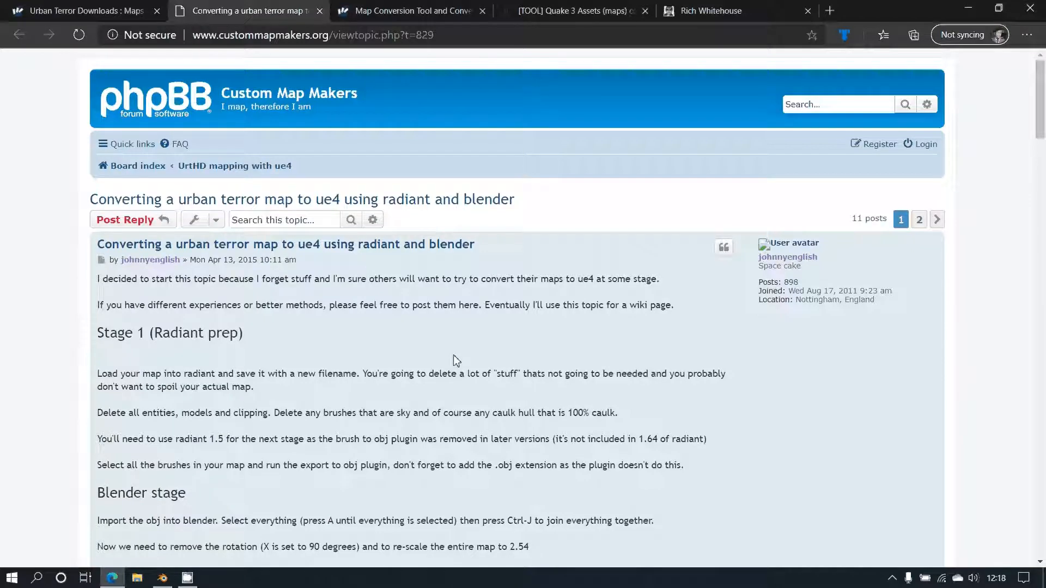
pyautogui.moveTo(278, 332)
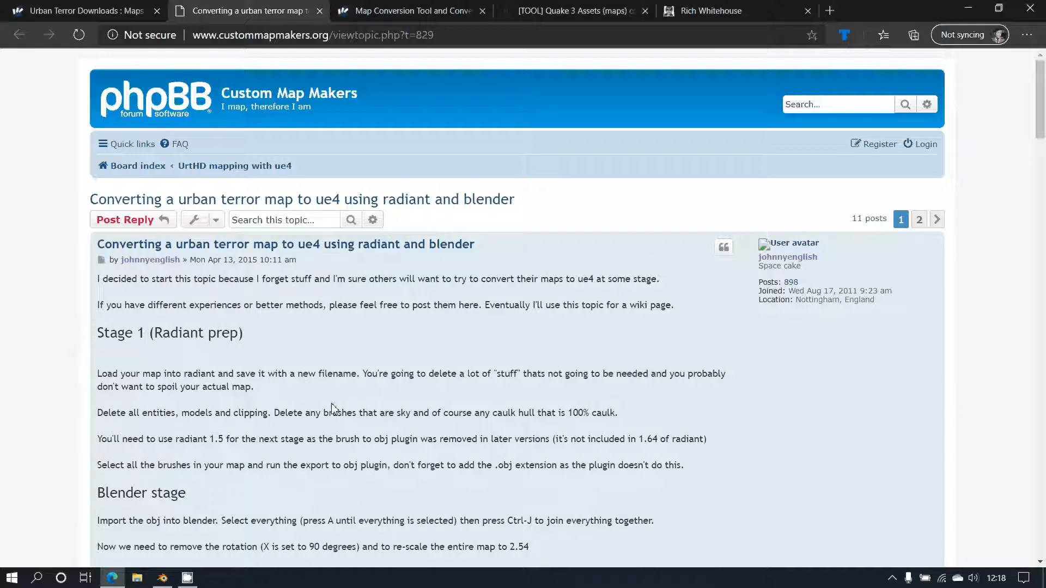
pyautogui.moveTo(537, 490)
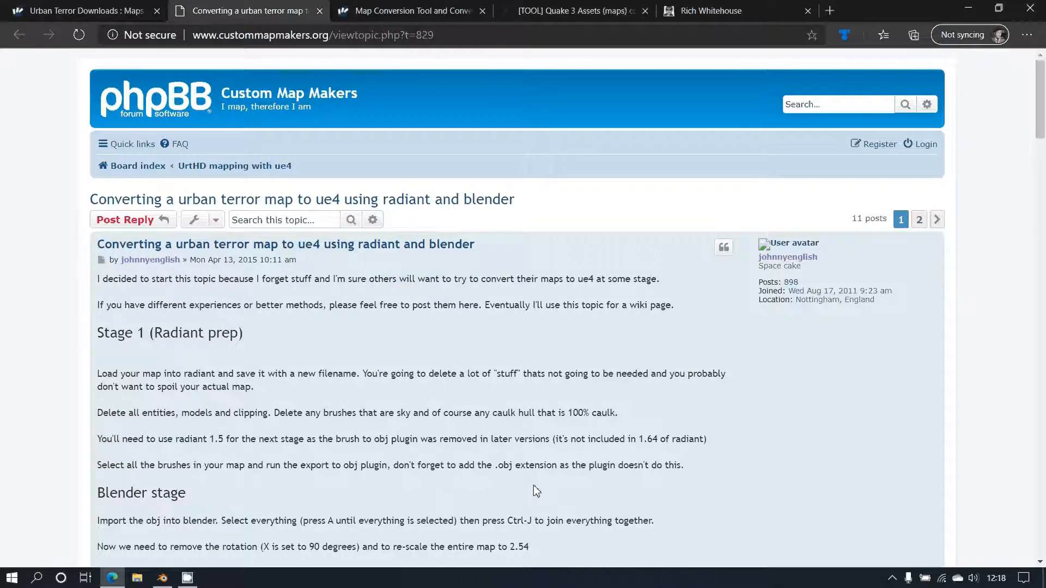
pyautogui.scroll(-3)
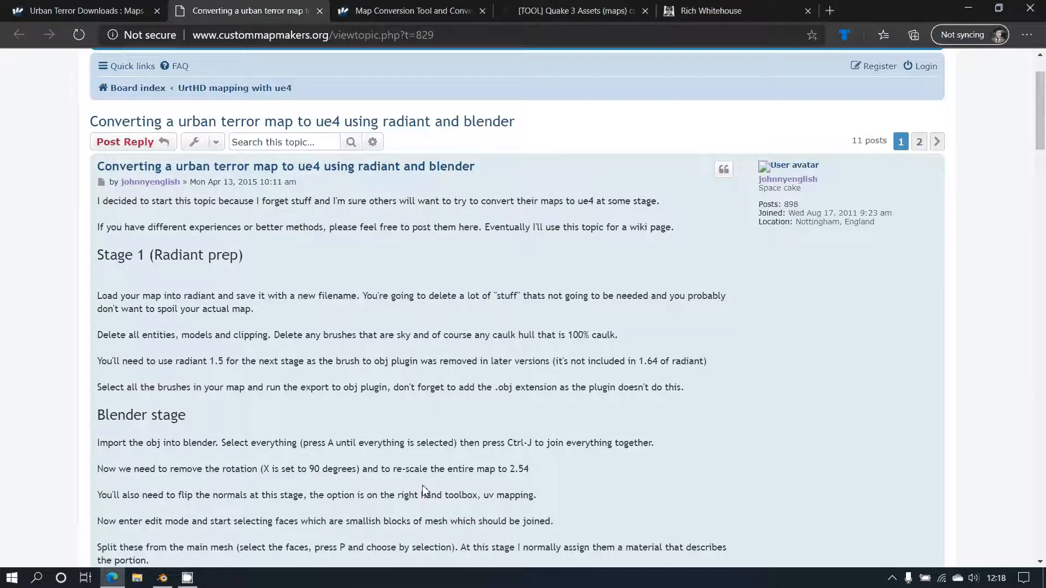
pyautogui.scroll(-3)
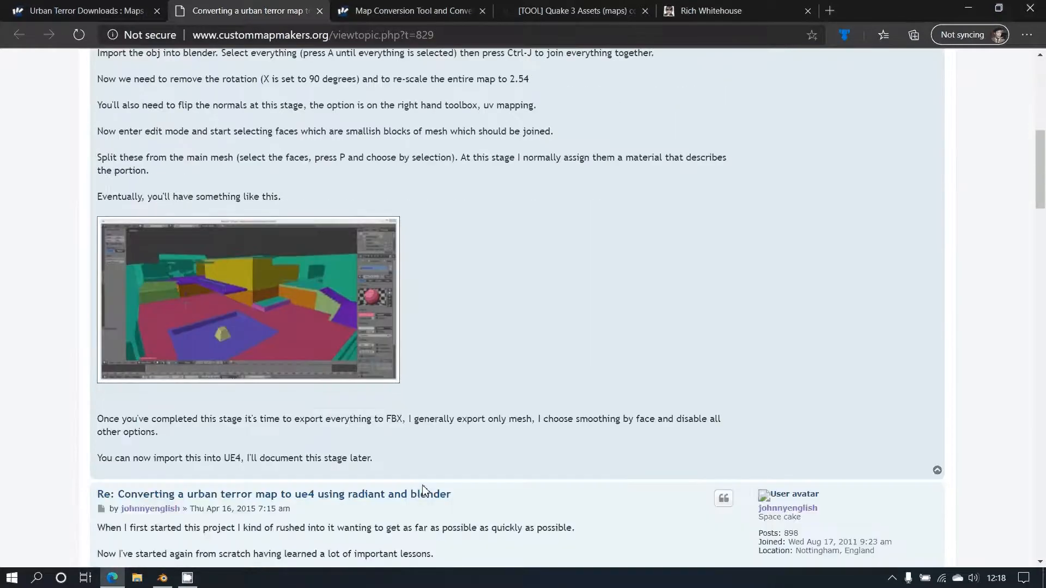
pyautogui.scroll(-3)
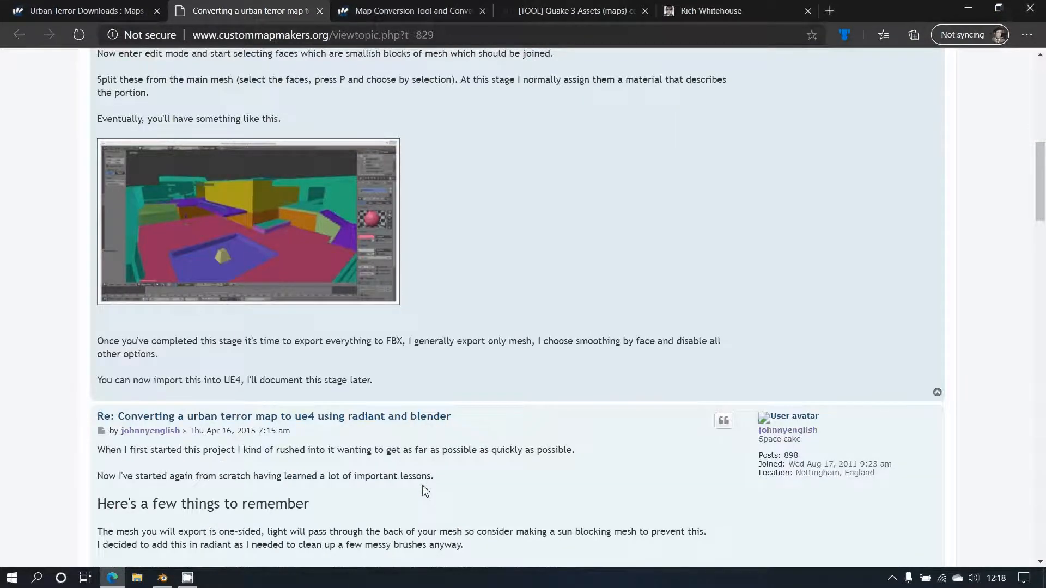
pyautogui.scroll(-3)
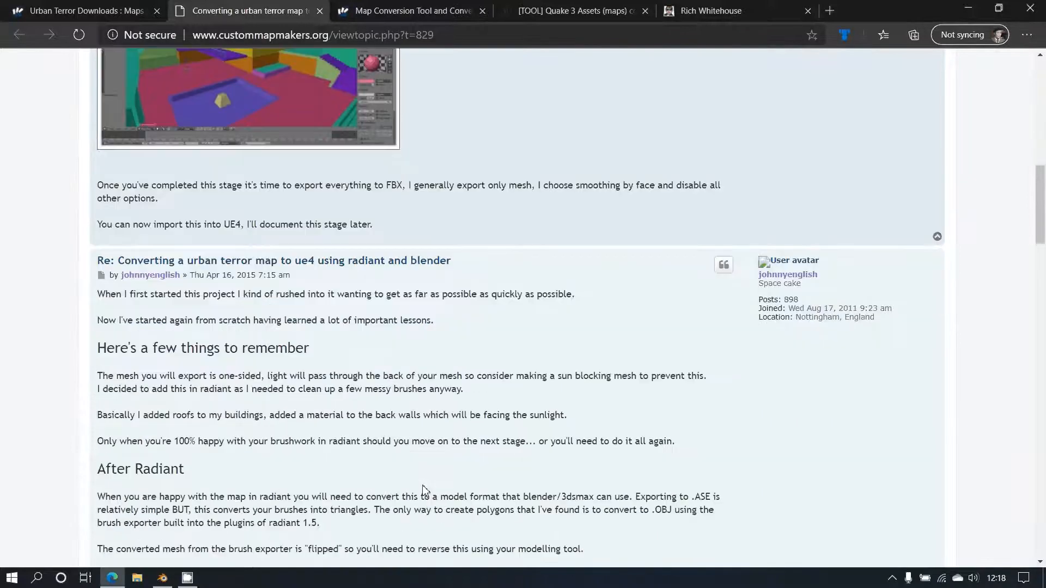
pyautogui.scroll(3)
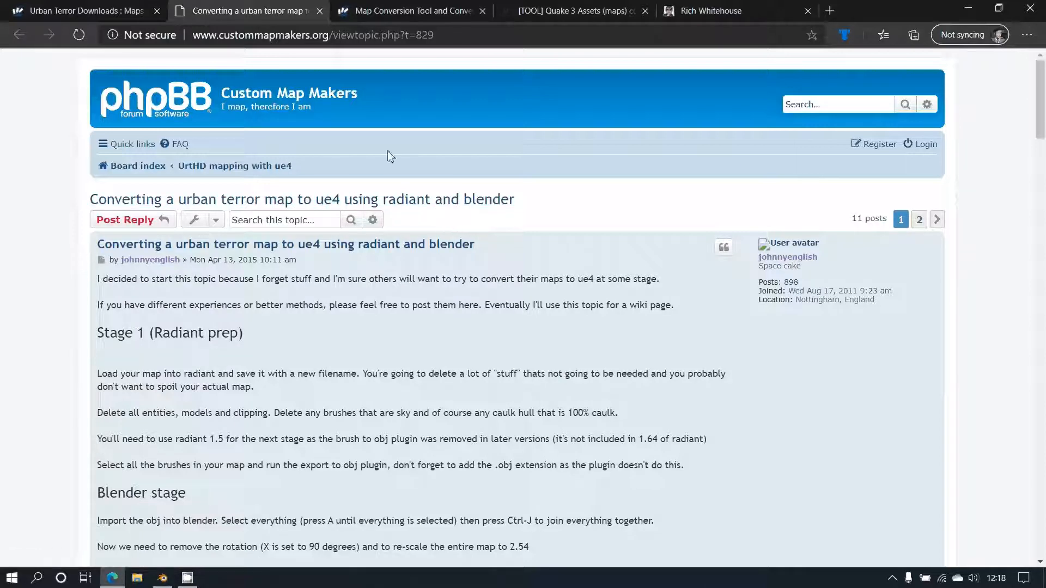
pyautogui.moveTo(413, 10)
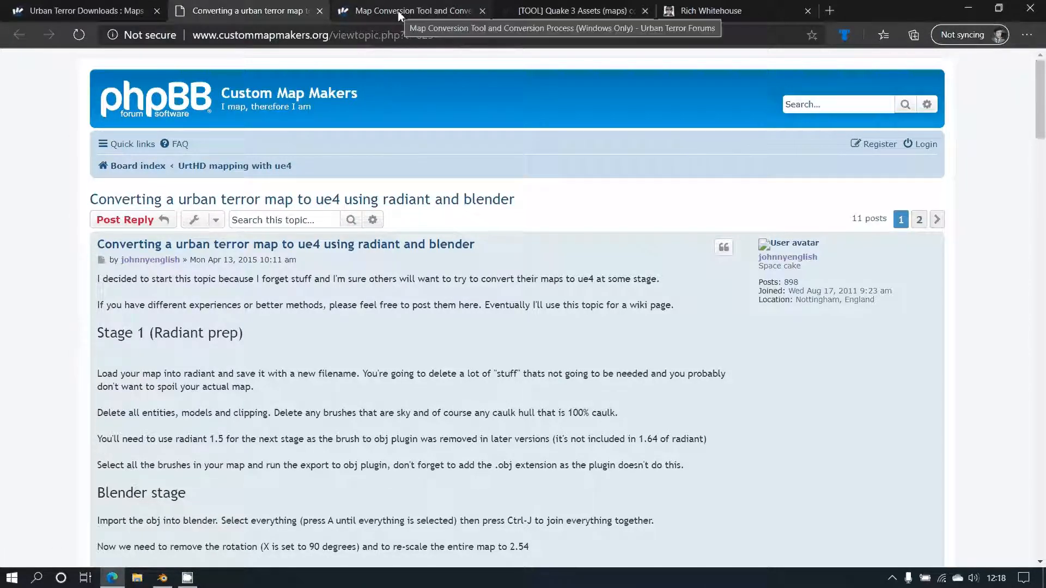
# Step: Read through Steps 1–3 of the Urban Terror Map Conversion Tool forum topic
pyautogui.click(410, 11)
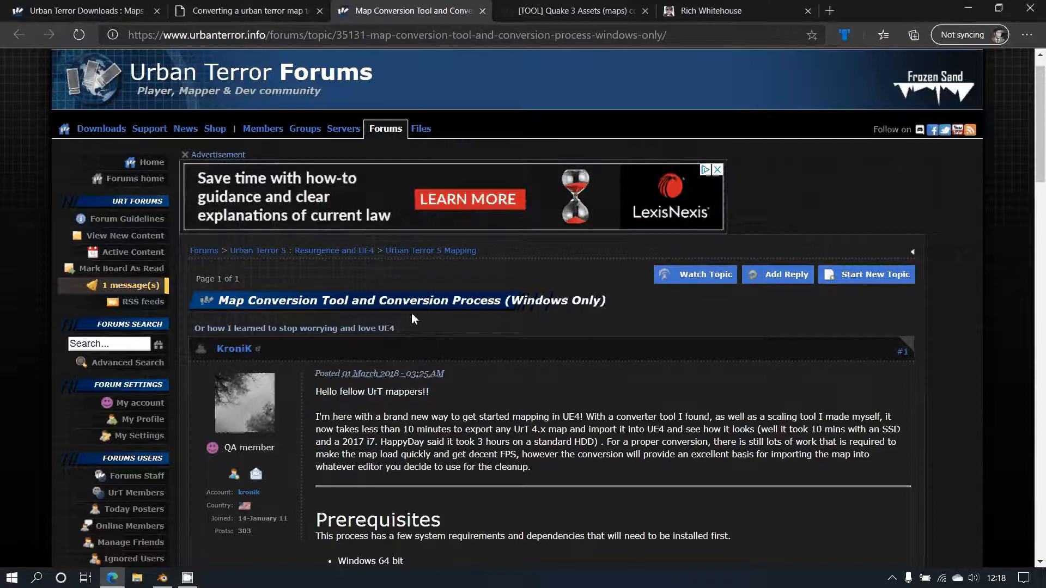
pyautogui.moveTo(532, 345)
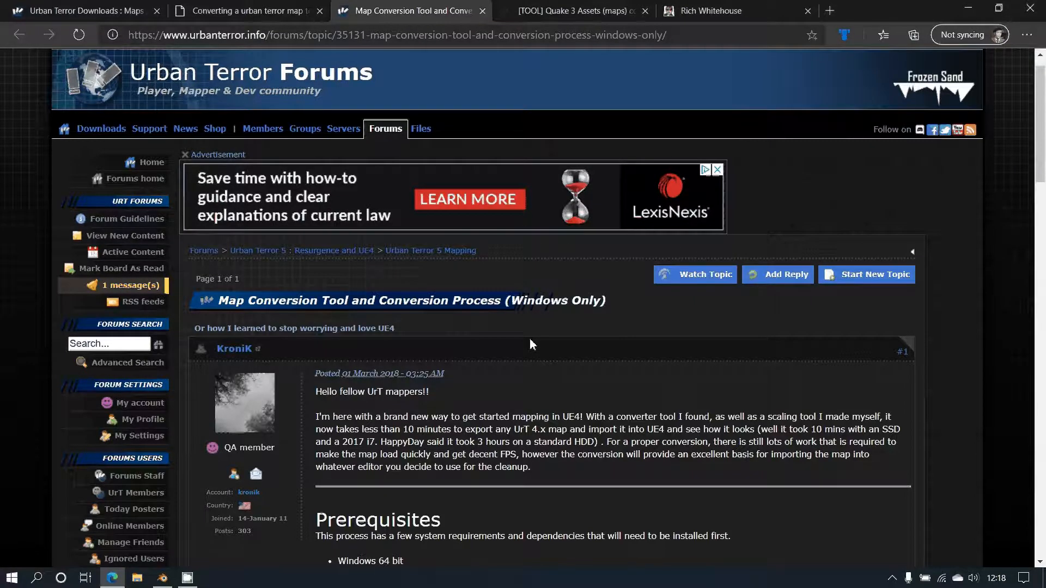
pyautogui.scroll(-3)
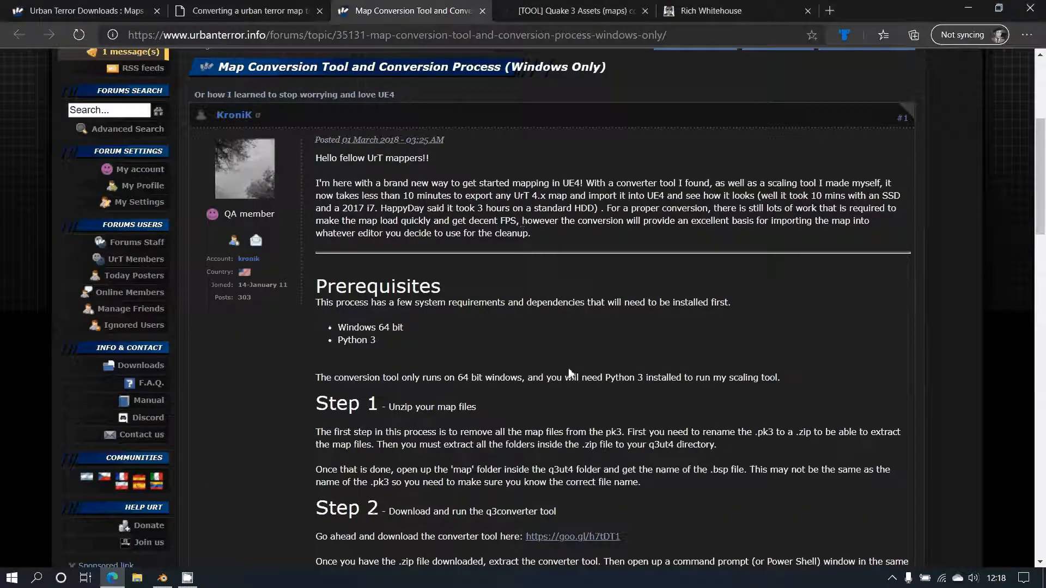
pyautogui.scroll(-3)
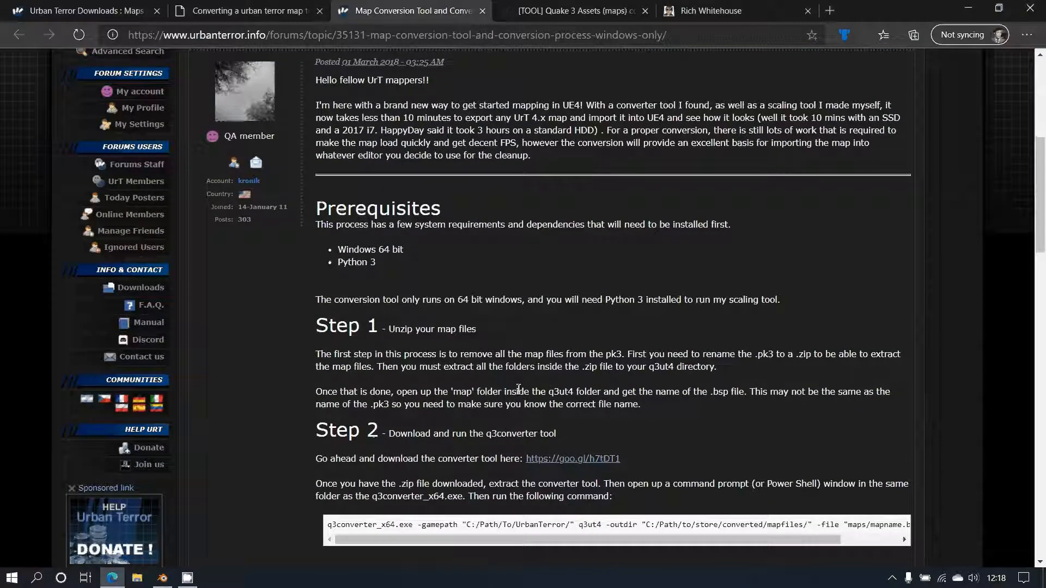
pyautogui.scroll(-3)
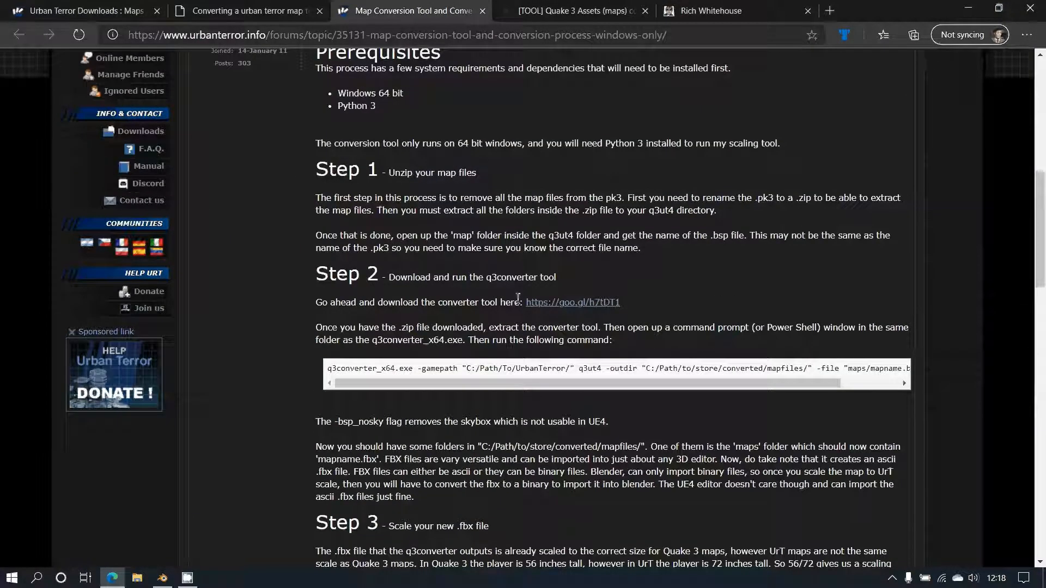
pyautogui.scroll(-3)
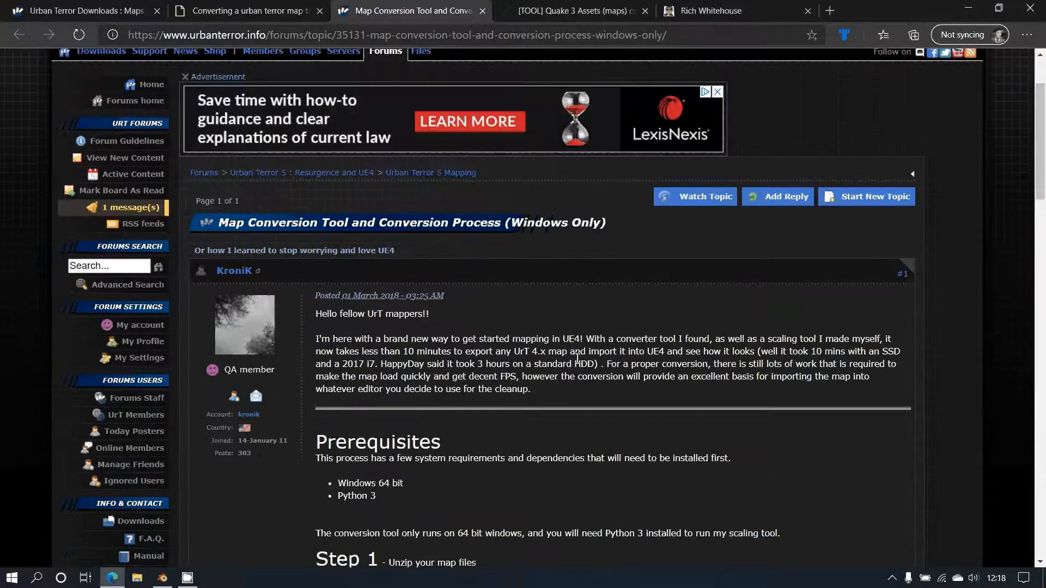
pyautogui.moveTo(571, 21)
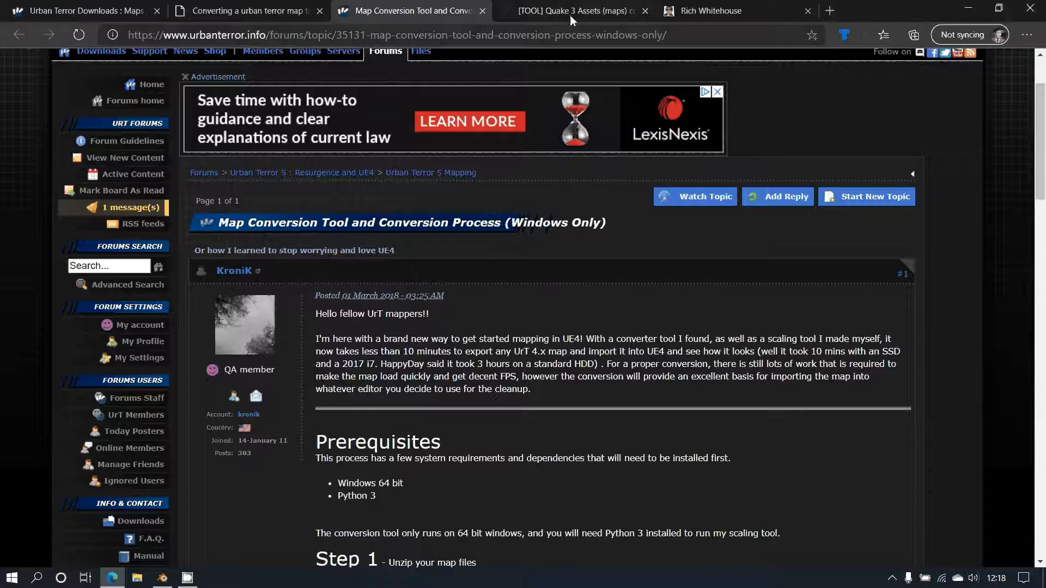
# Step: Bring up the Quake 3 assets converter thread at its How it works and Usage sections
pyautogui.click(583, 10)
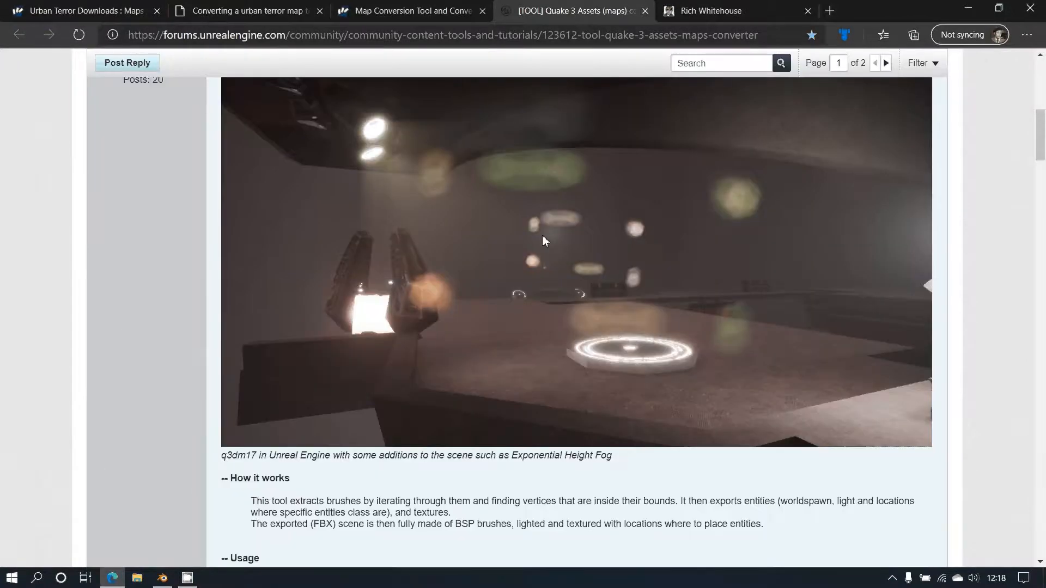
pyautogui.scroll(-3)
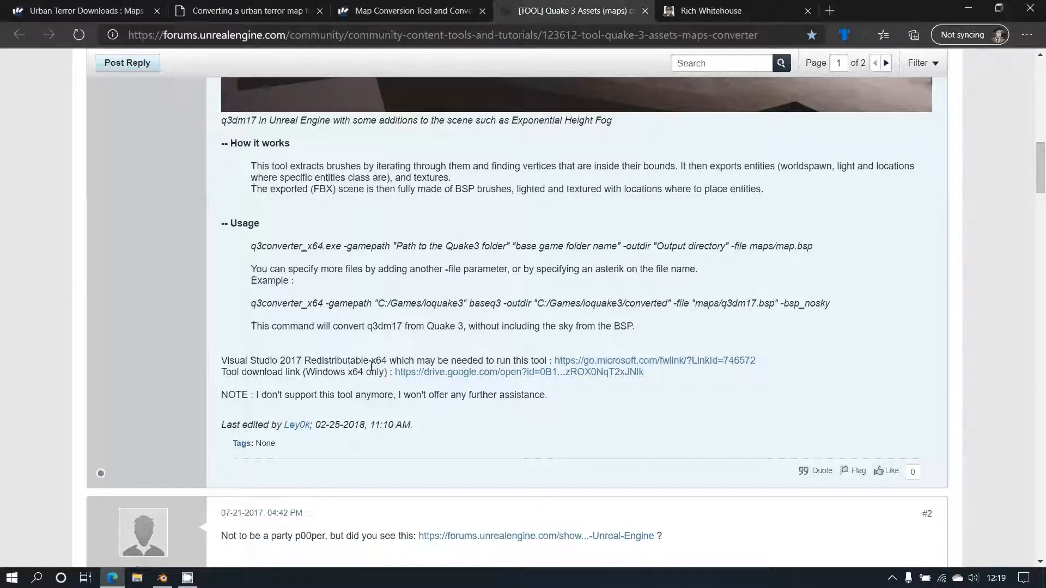
pyautogui.moveTo(693, 24)
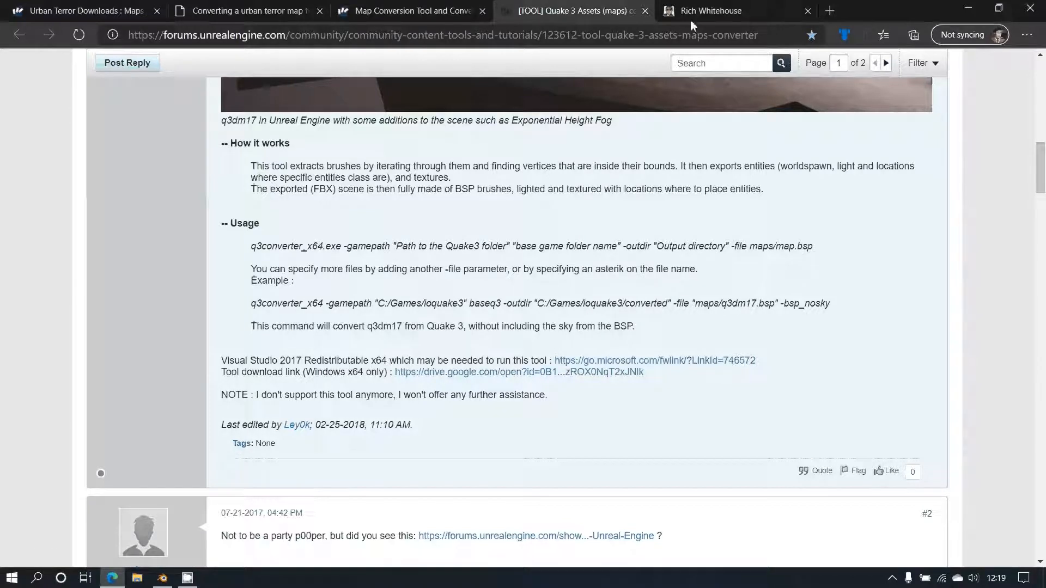
# Step: Switch to the Rich Whitehouse projects page showing the noesisv4426.zip download entry
pyautogui.click(716, 10)
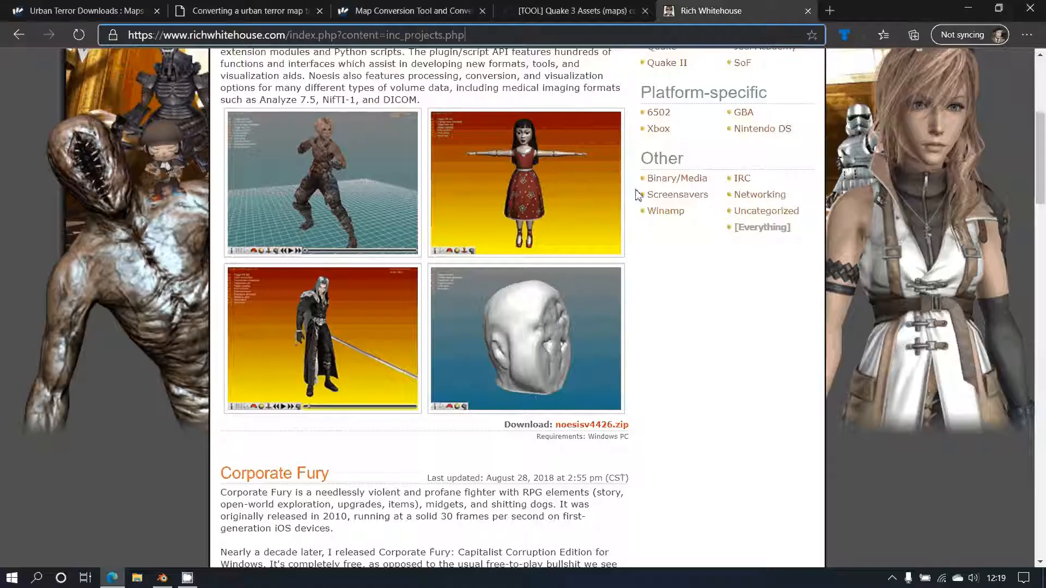
pyautogui.moveTo(691, 284)
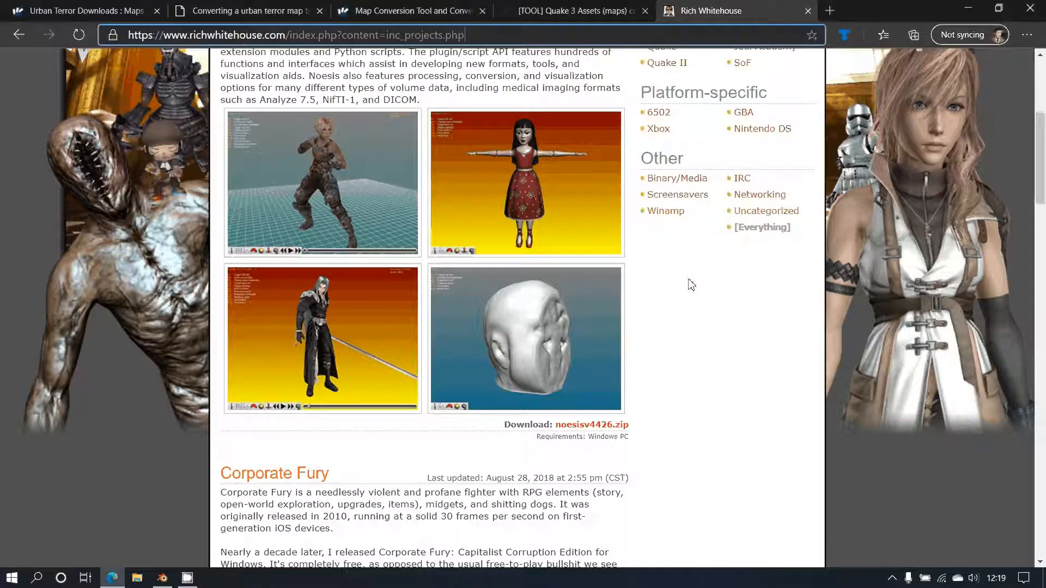
pyautogui.moveTo(723, 307)
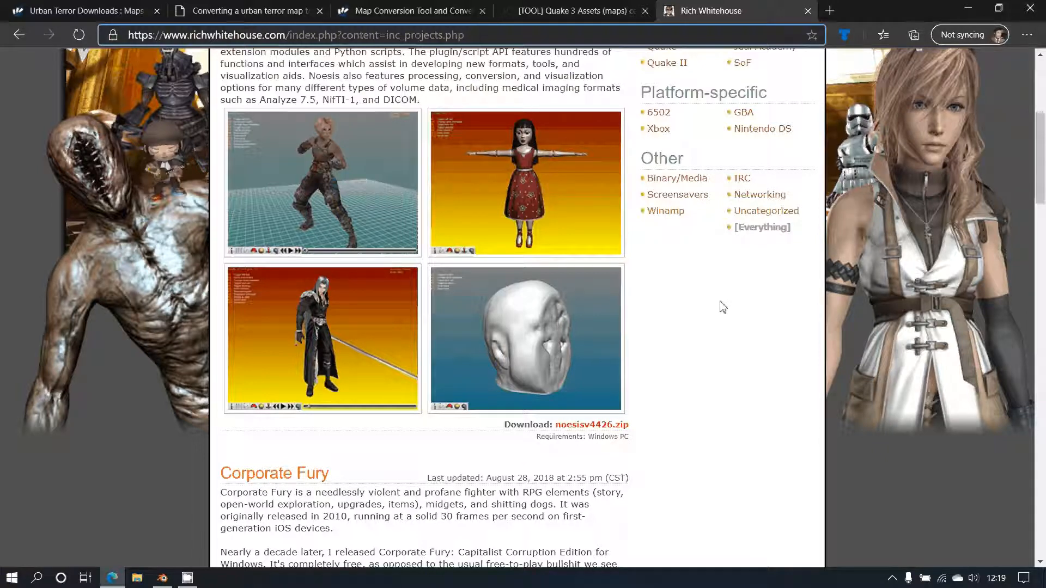
pyautogui.moveTo(587, 430)
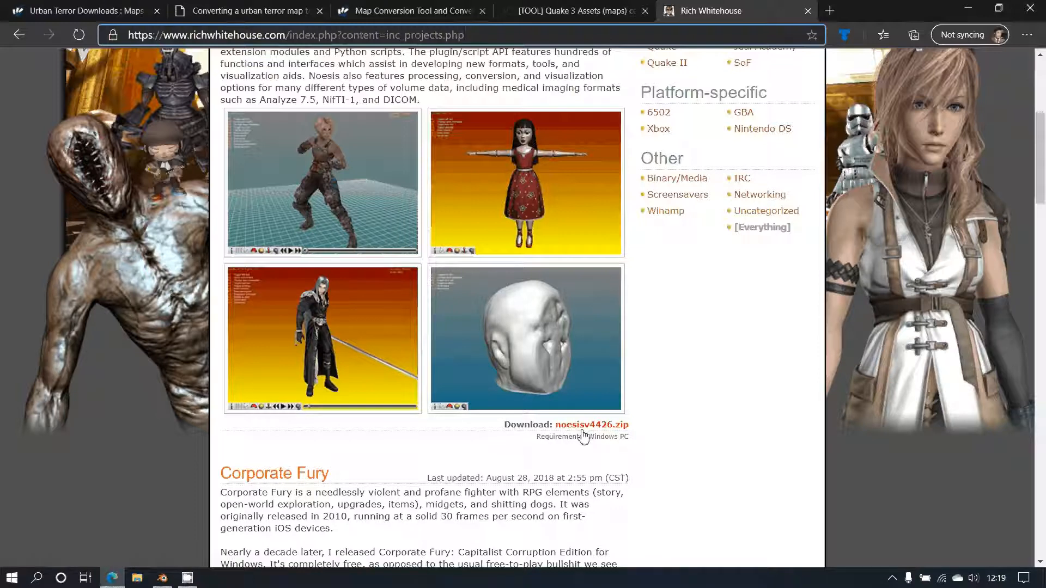
pyautogui.moveTo(618, 220)
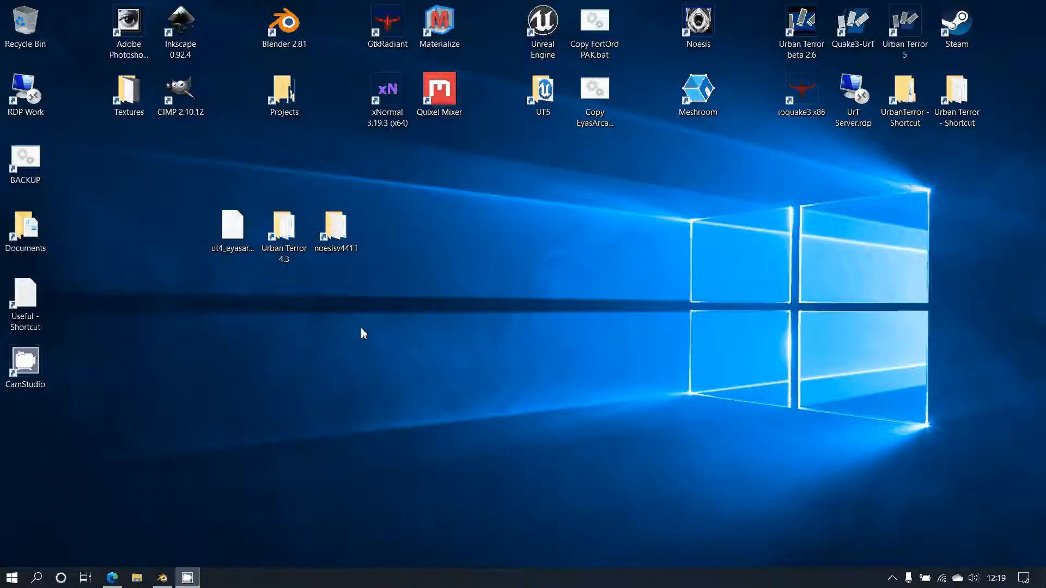
# Step: Rename ut4_eyasarcade.pk3 to ut4_eyasarcade.zip and open the Urban Terror 4.3 folder
pyautogui.click(232, 227)
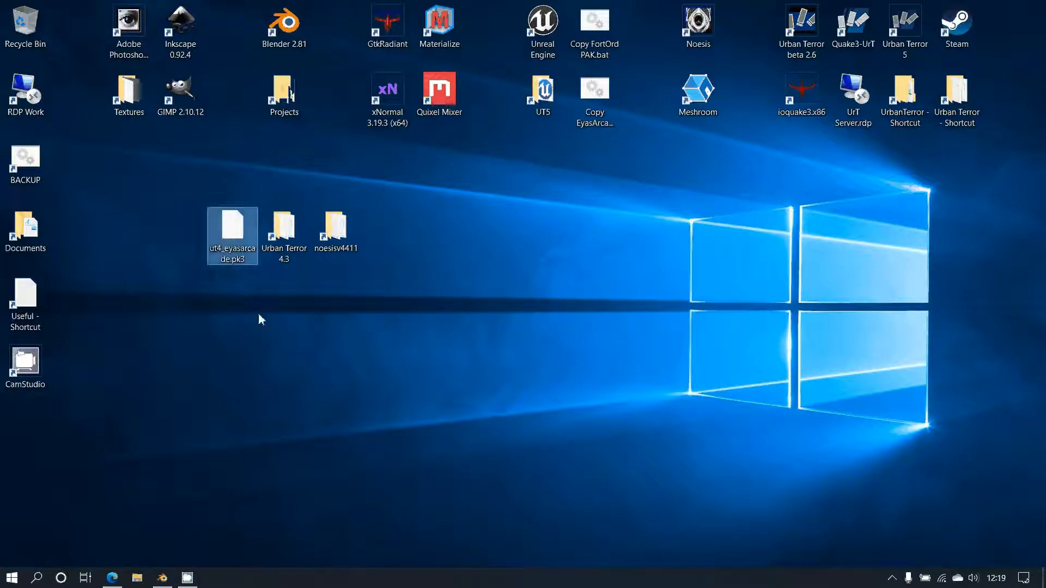
pyautogui.moveTo(267, 315)
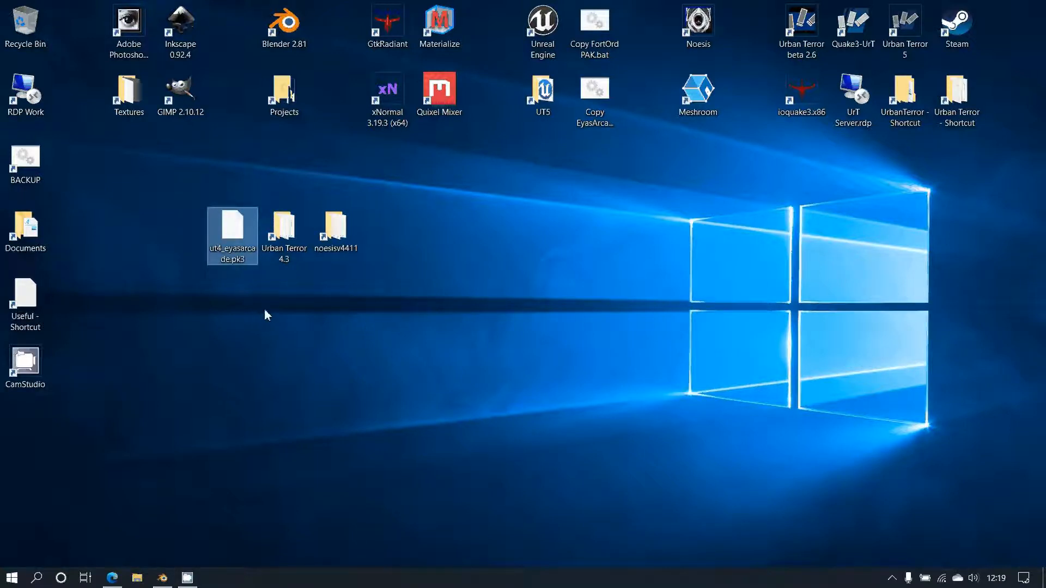
pyautogui.moveTo(255, 293)
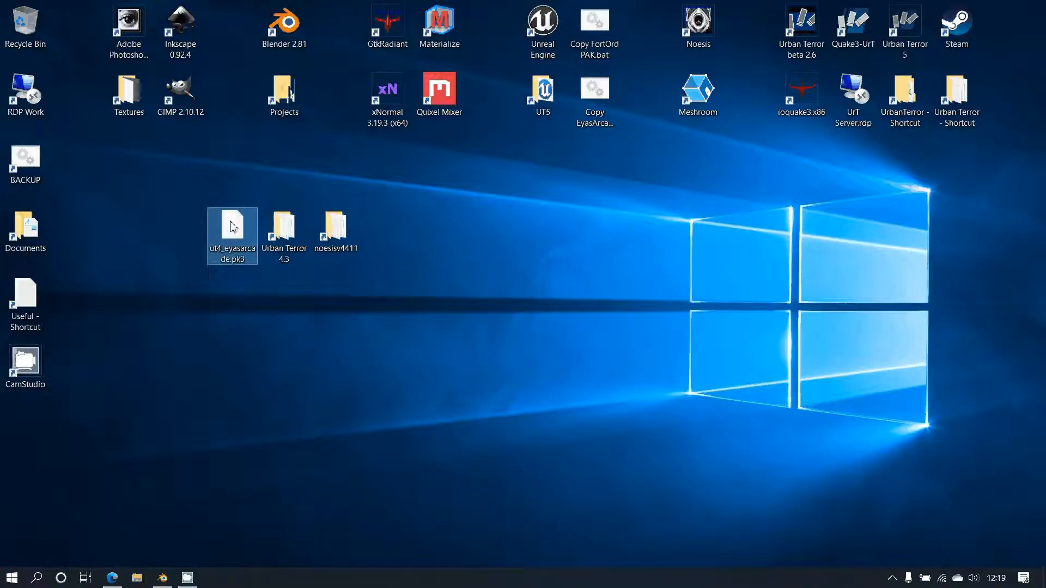
pyautogui.rightClick(232, 227)
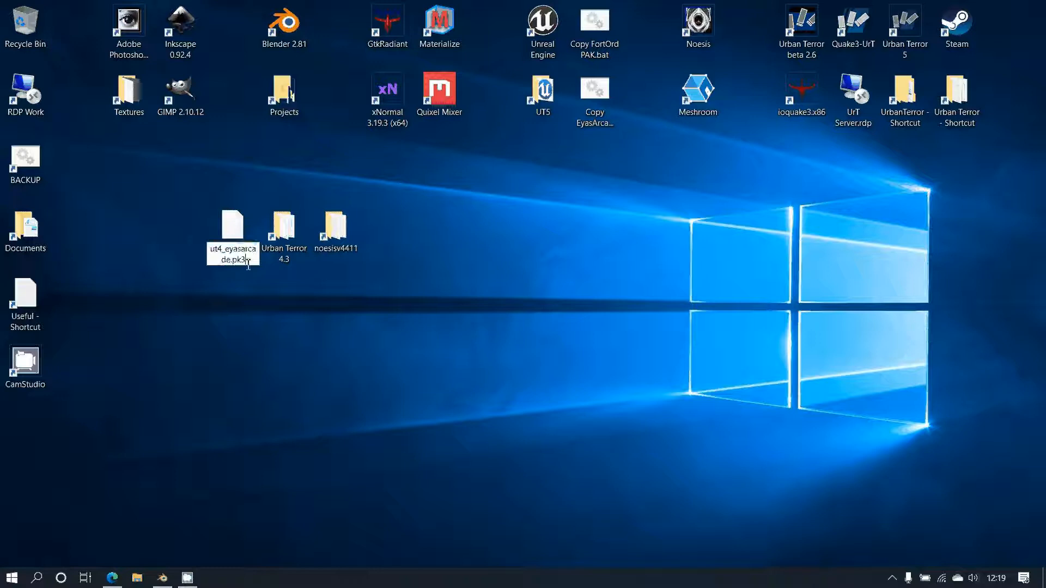
pyautogui.write('.zip')
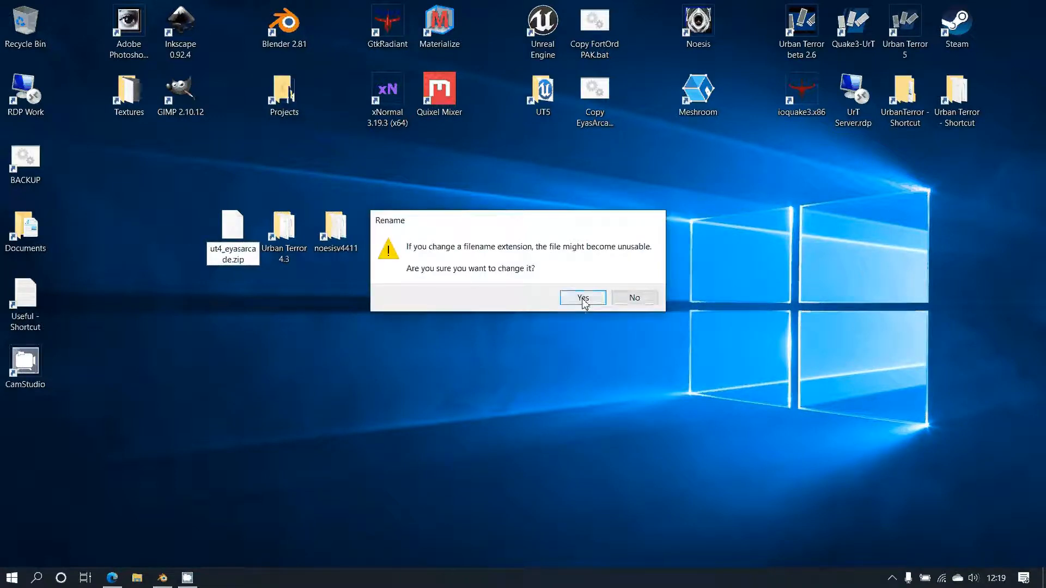
pyautogui.click(582, 298)
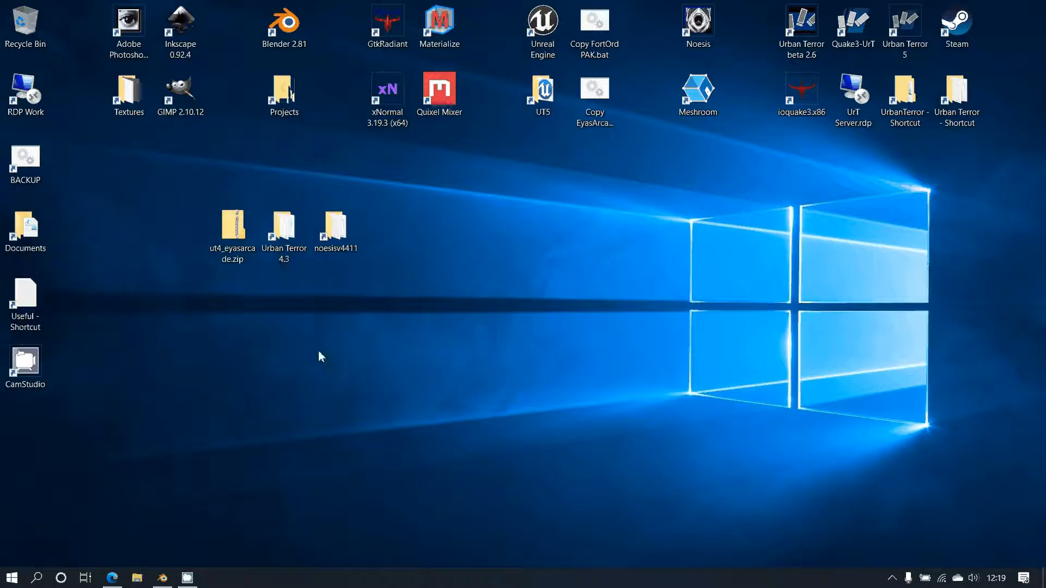
pyautogui.click(284, 230)
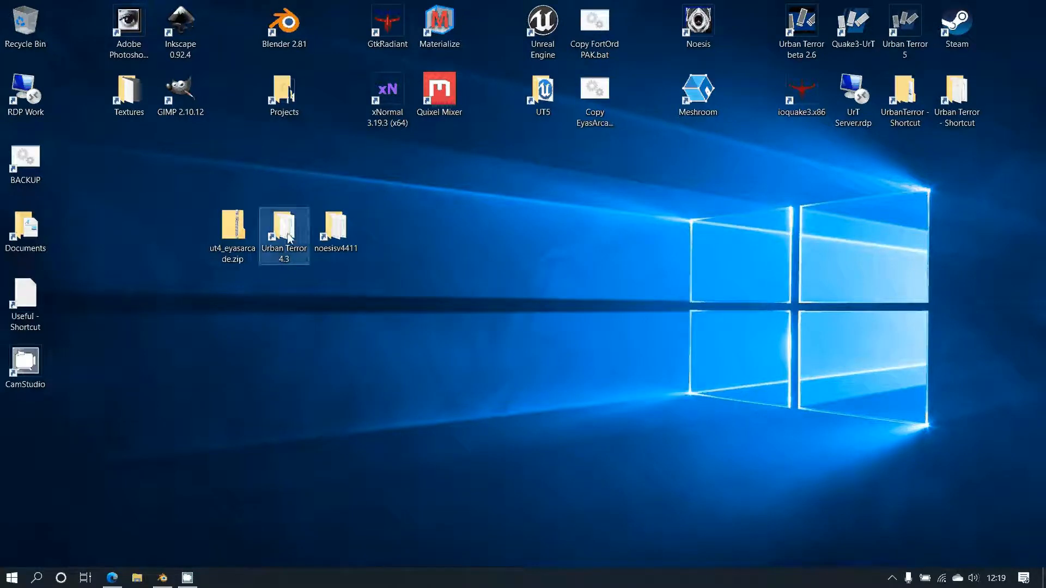
pyautogui.doubleClick(284, 230)
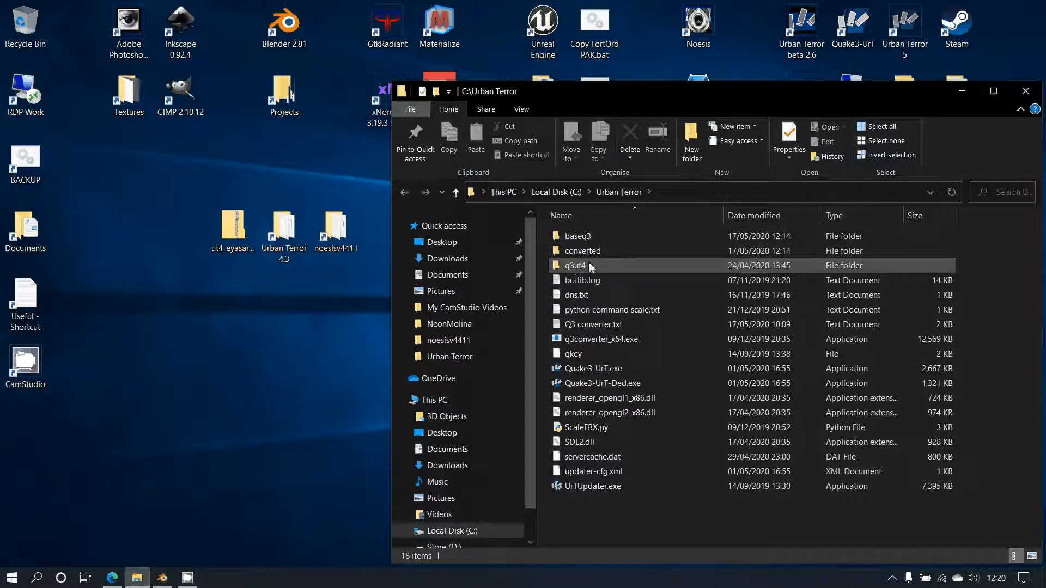
# Step: Select ut4_eyasarcade.zip on the desktop beside the open C:\Urban Terror window
pyautogui.click(233, 226)
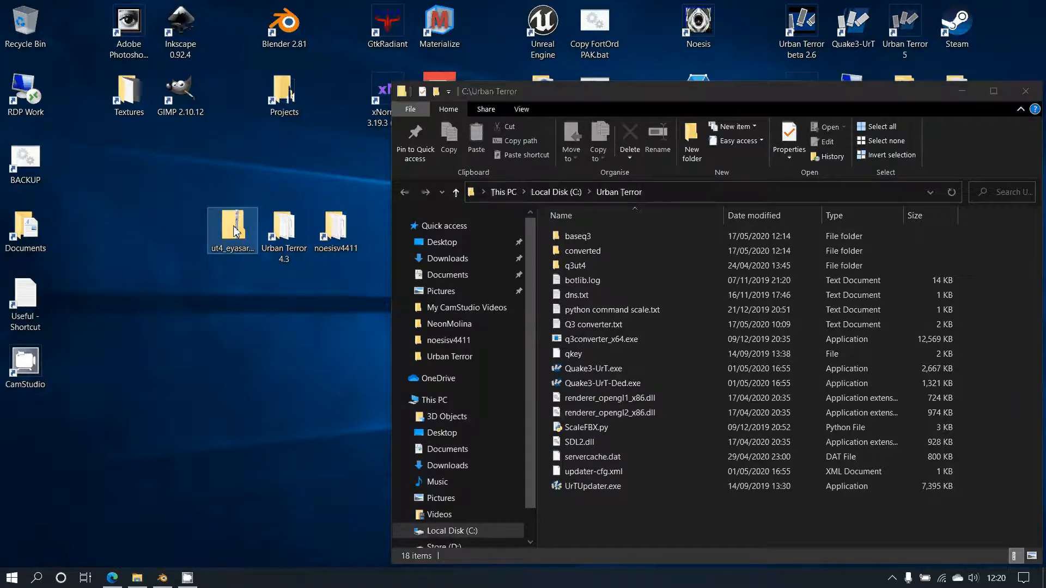
# Step: Extract all of ut4_eyasarcade.zip into a ut4_eyasarcade folder on the Desktop
pyautogui.doubleClick(232, 227)
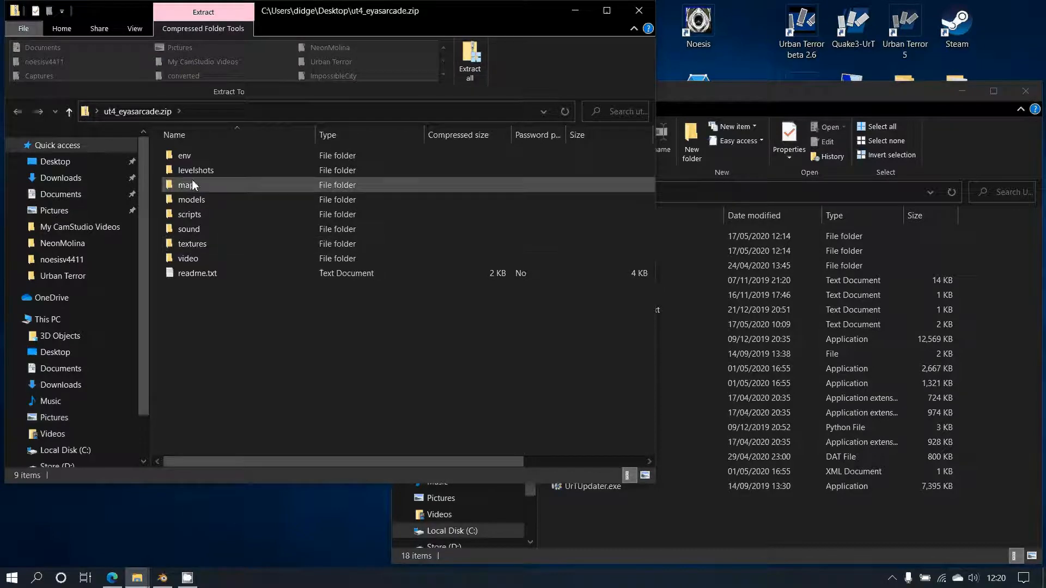
pyautogui.moveTo(258, 55)
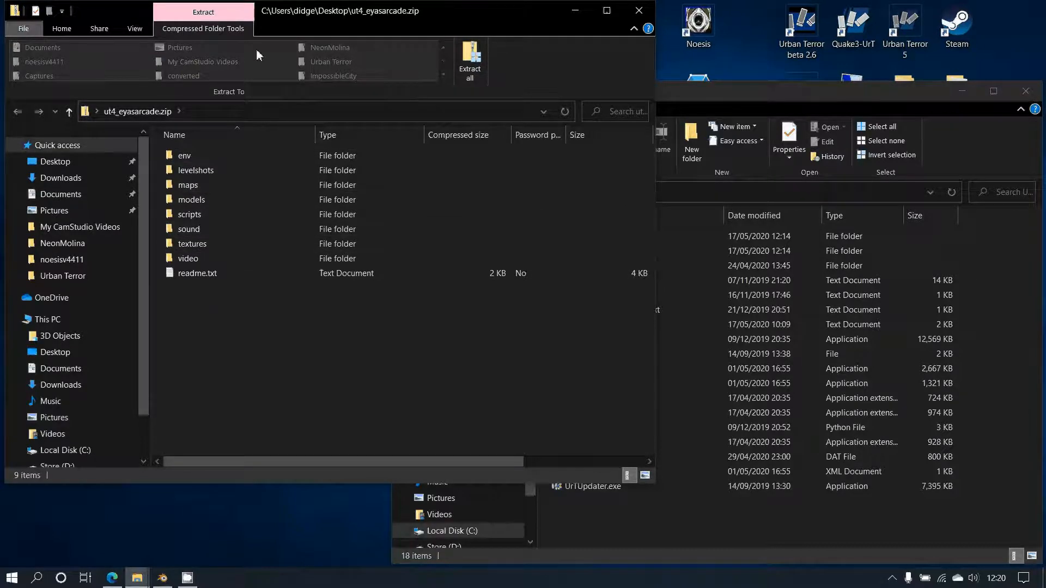
pyautogui.click(469, 58)
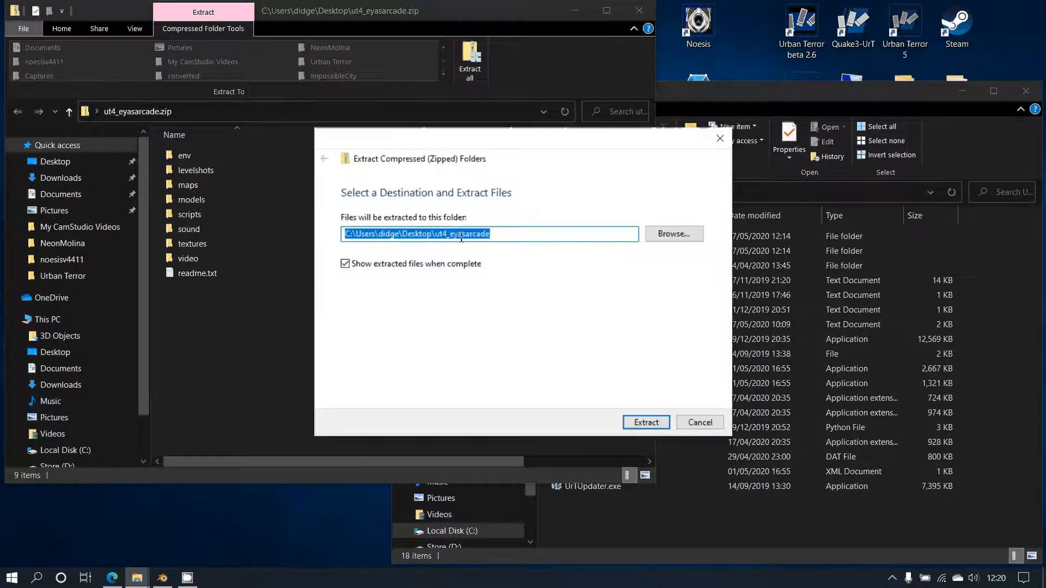
pyautogui.click(646, 422)
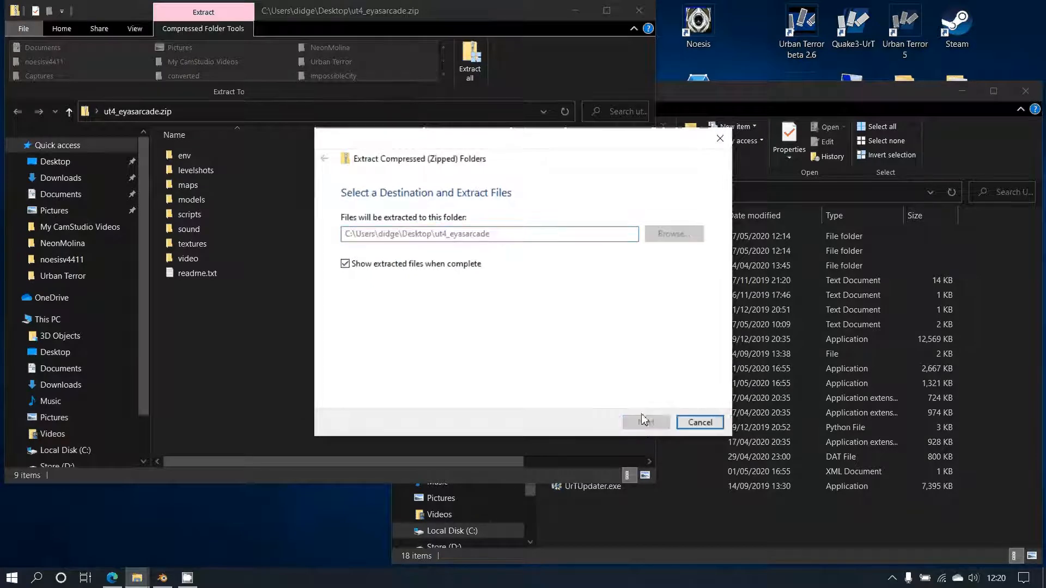
pyautogui.click(646, 422)
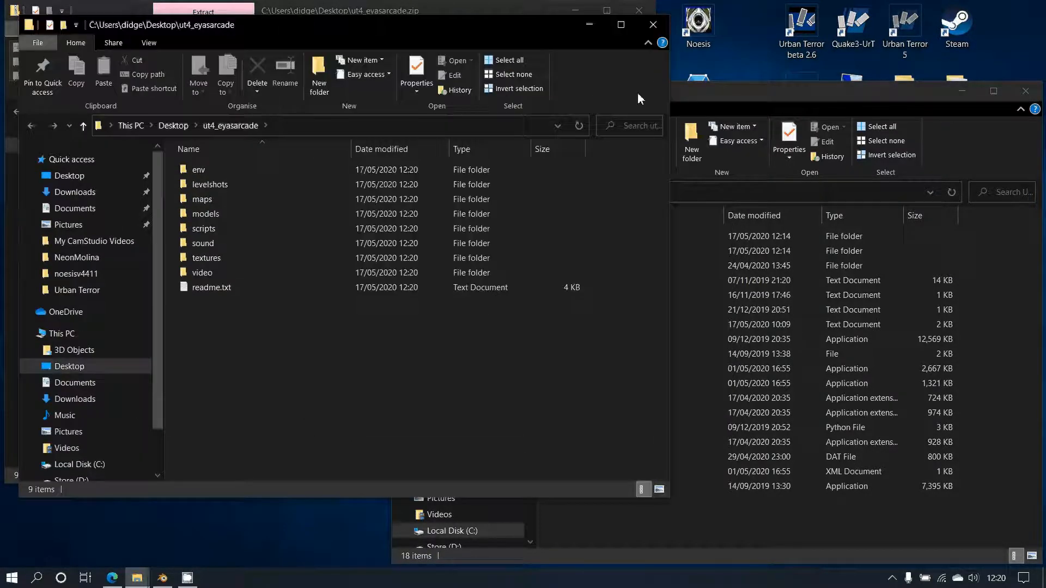
pyautogui.moveTo(652, 24)
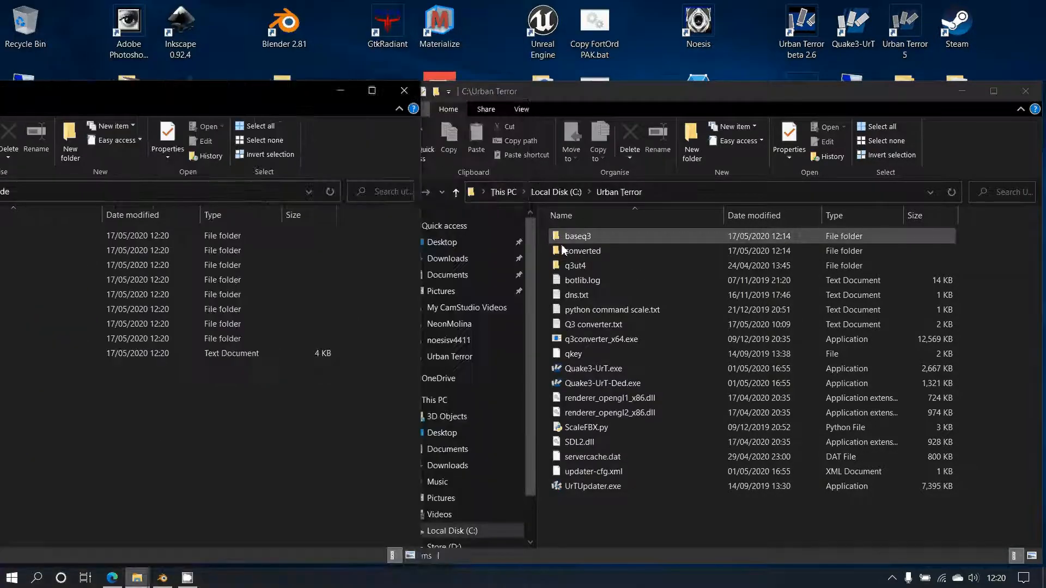
# Step: Place the extracted map folders in baseq3 and open Q3 converter.txt from Urban Terror
pyautogui.doubleClick(577, 236)
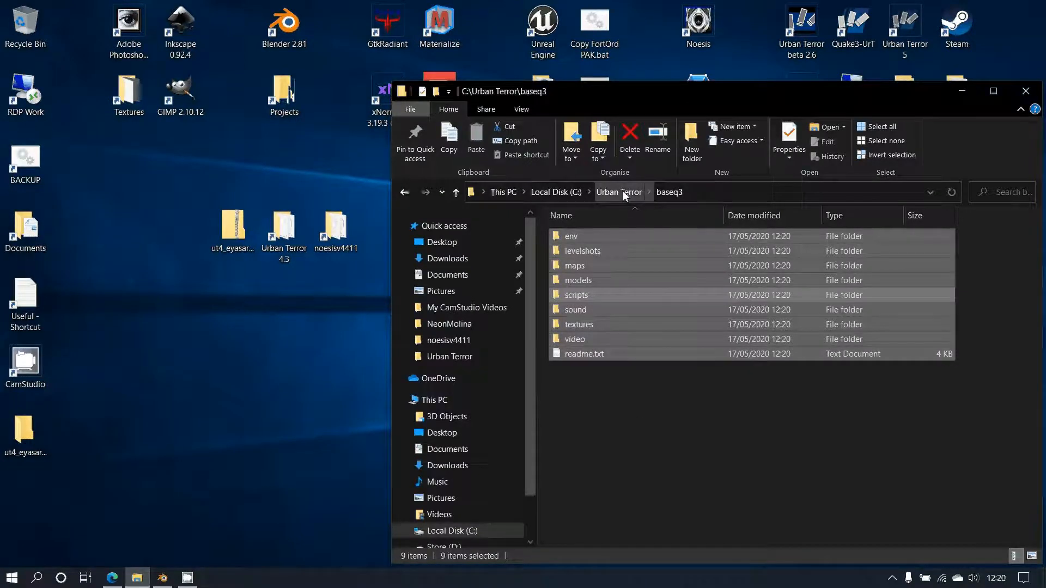
pyautogui.click(618, 192)
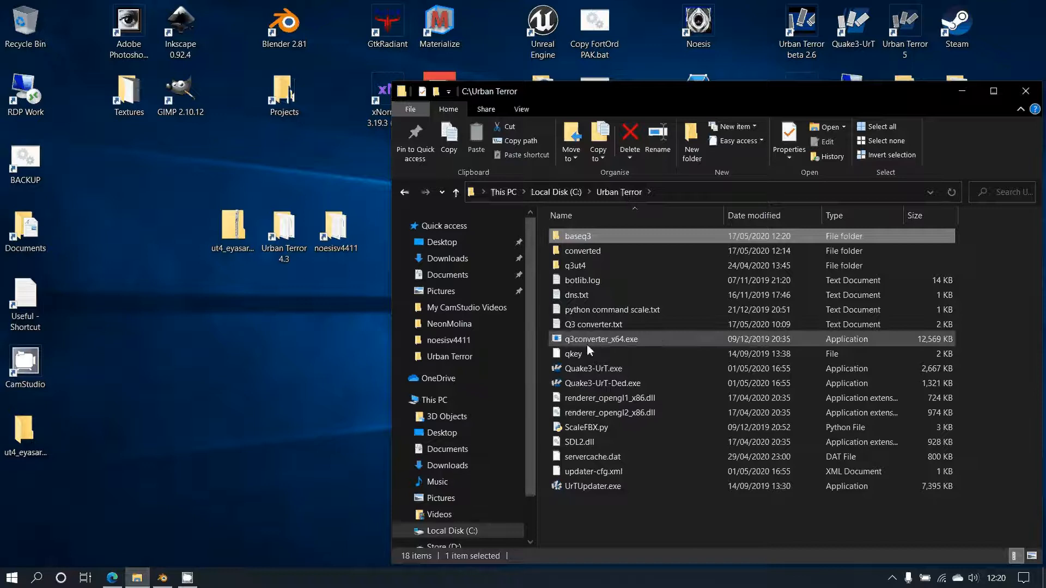
pyautogui.moveTo(611, 343)
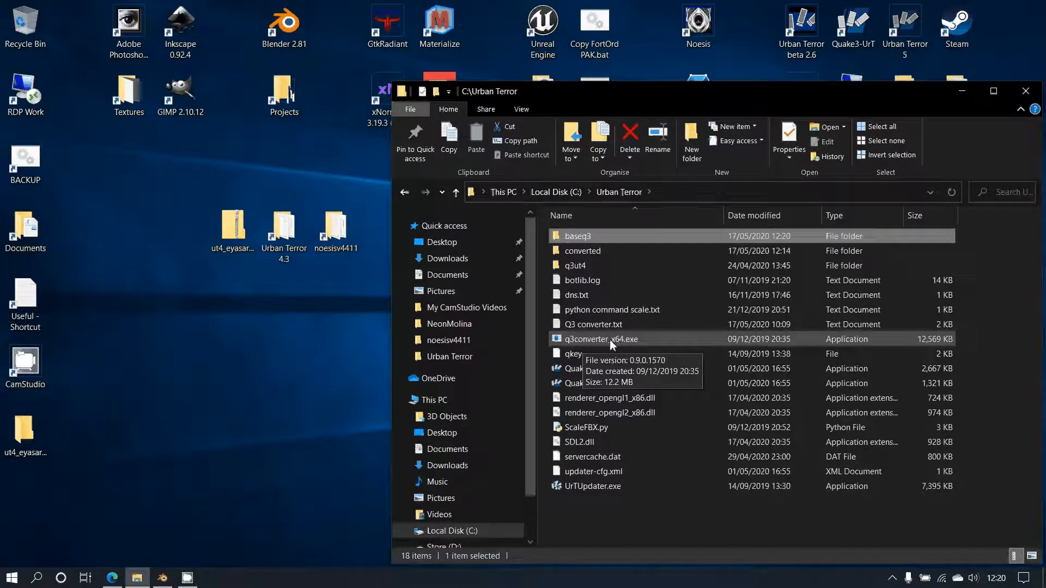
pyautogui.doubleClick(593, 324)
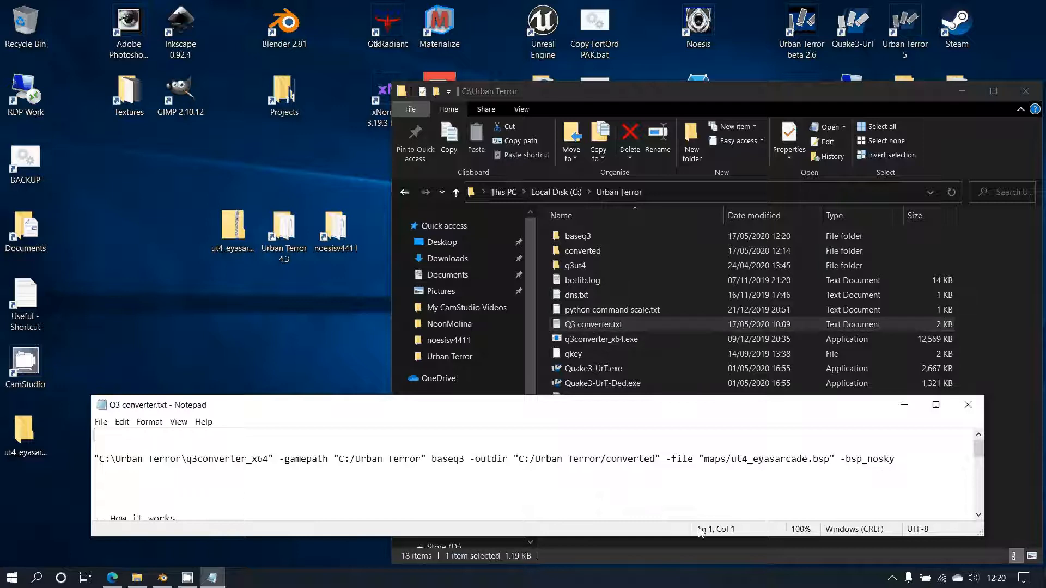
pyautogui.moveTo(370, 486)
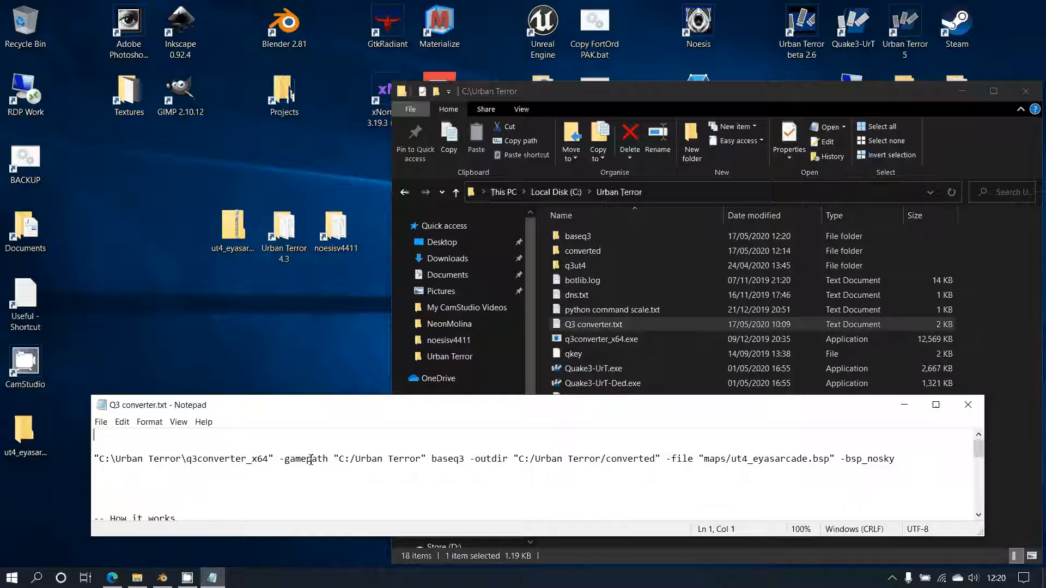
pyautogui.moveTo(353, 469)
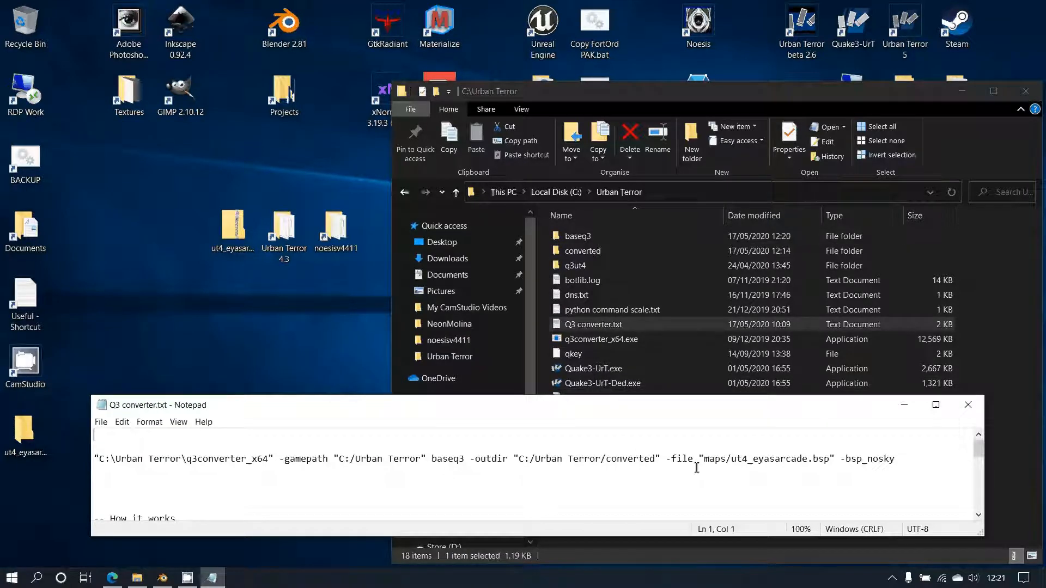
pyautogui.moveTo(466, 456)
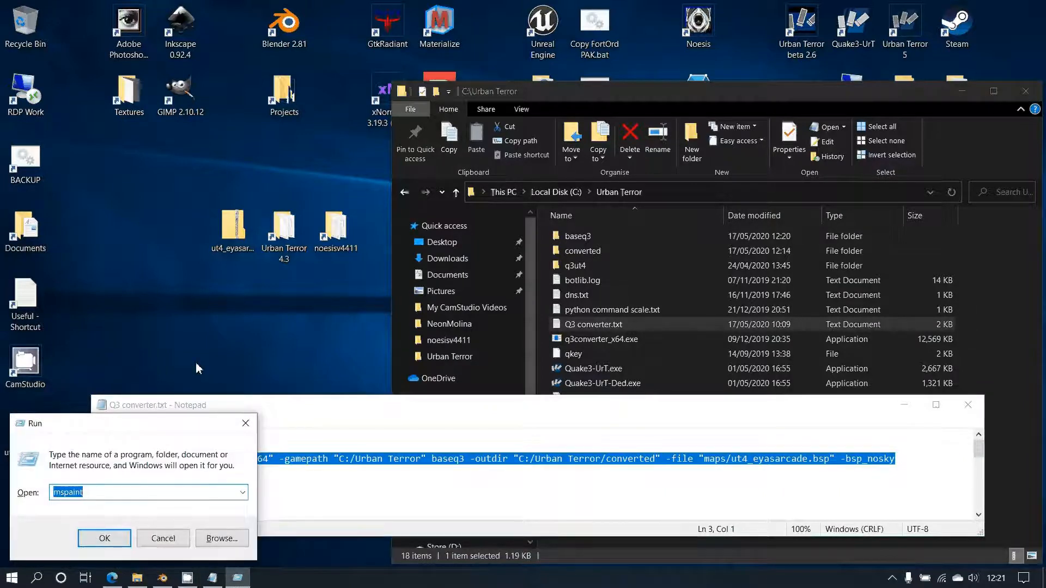
# Step: Run the q3converter_x64 command on baseq3 in Command Prompt, then close the console
pyautogui.write('cm')
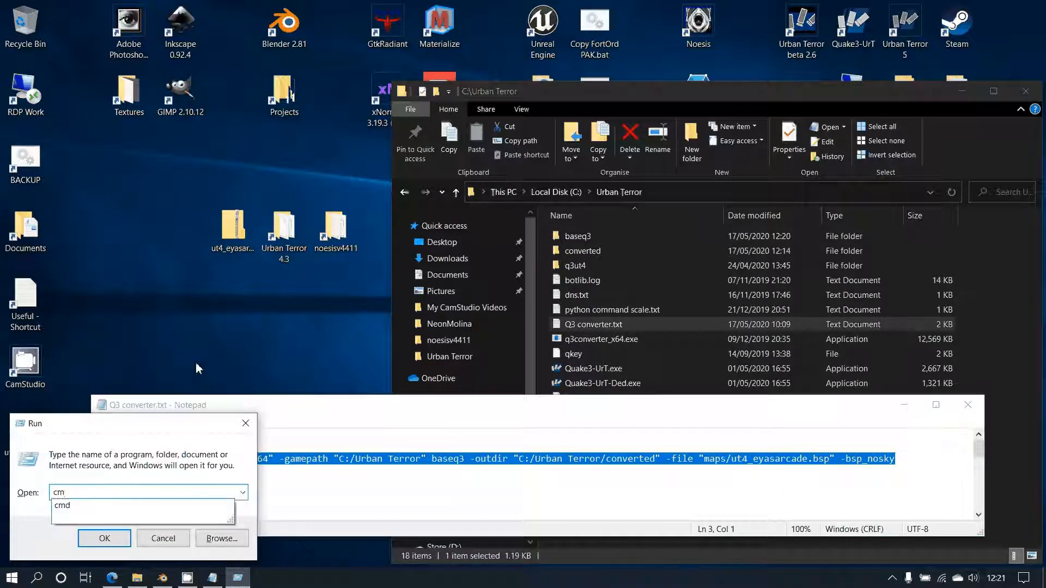
pyautogui.click(104, 538)
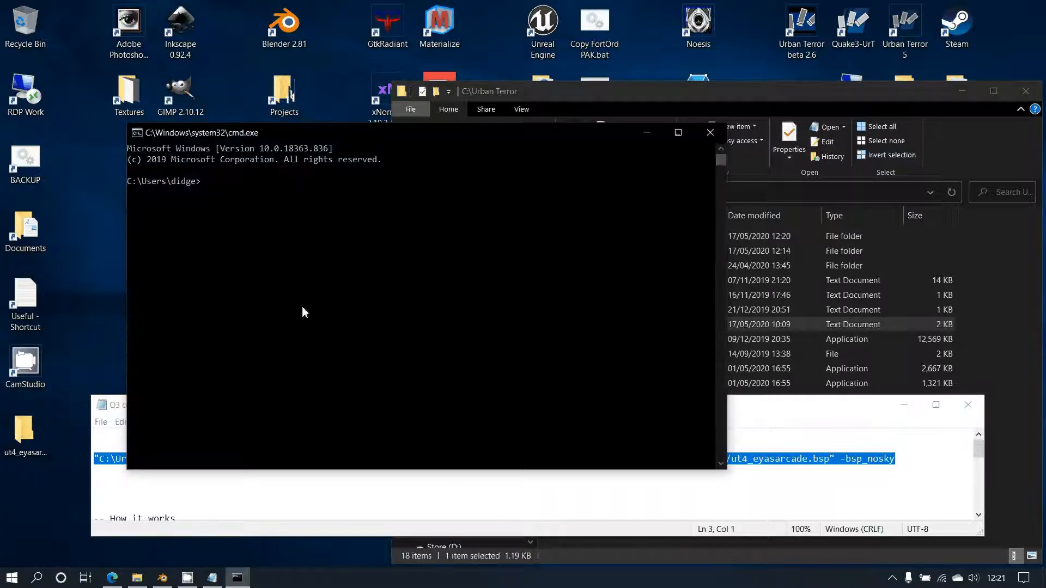
pyautogui.write('"C:\\Urban Terror\\q3converter_x64" -gamepath "C:/Urban Terror" baseq3 -outdir "C:/Urban Terror/converted" -file "maps/ut4_eyasarcade.bsp" -bsp_nosky')
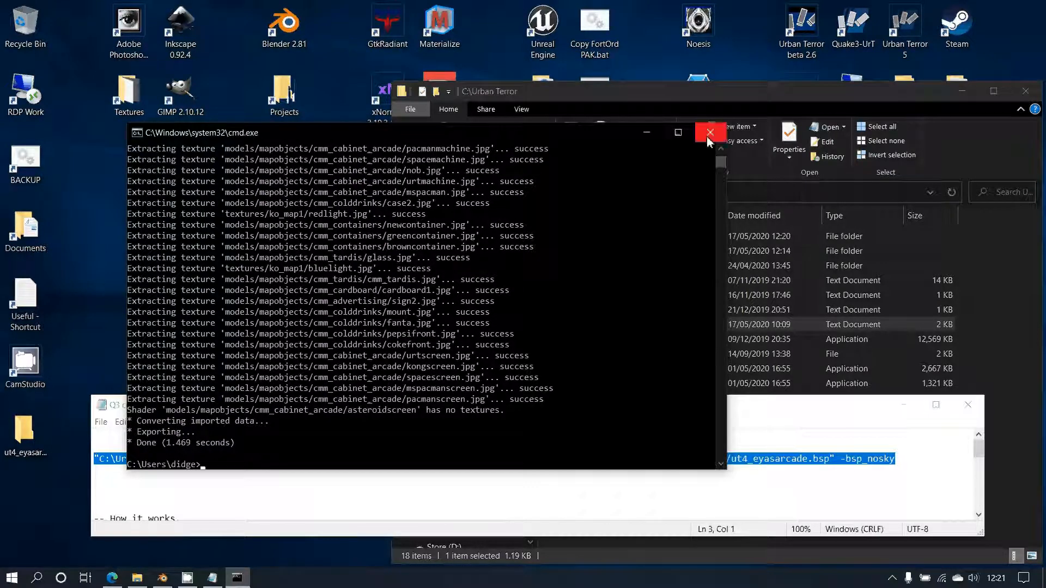
pyautogui.click(710, 132)
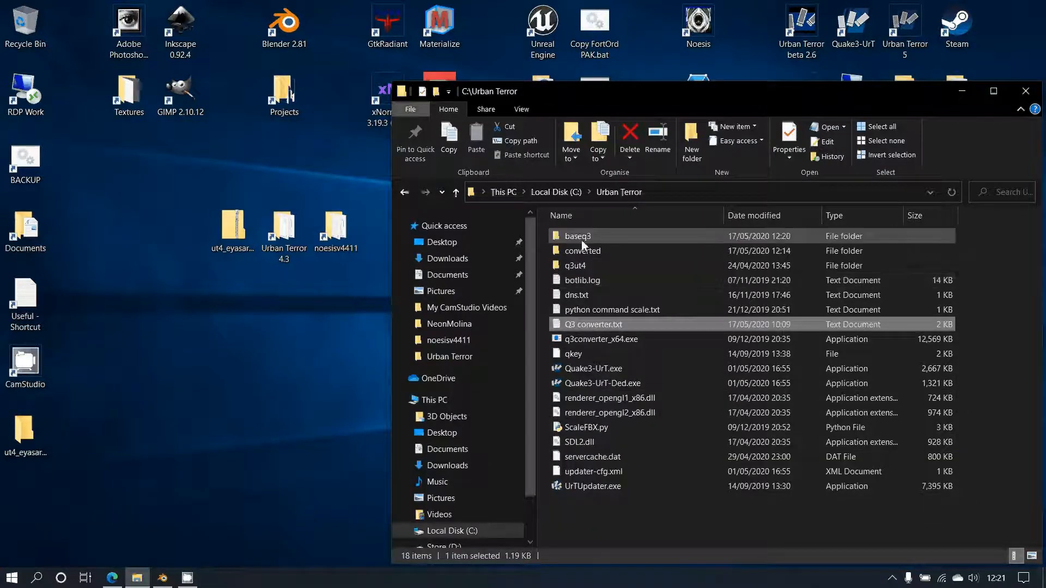
# Step: Browse to Urban Terror\converted\maps and select ut4_eyasarcade.fbx
pyautogui.doubleClick(578, 236)
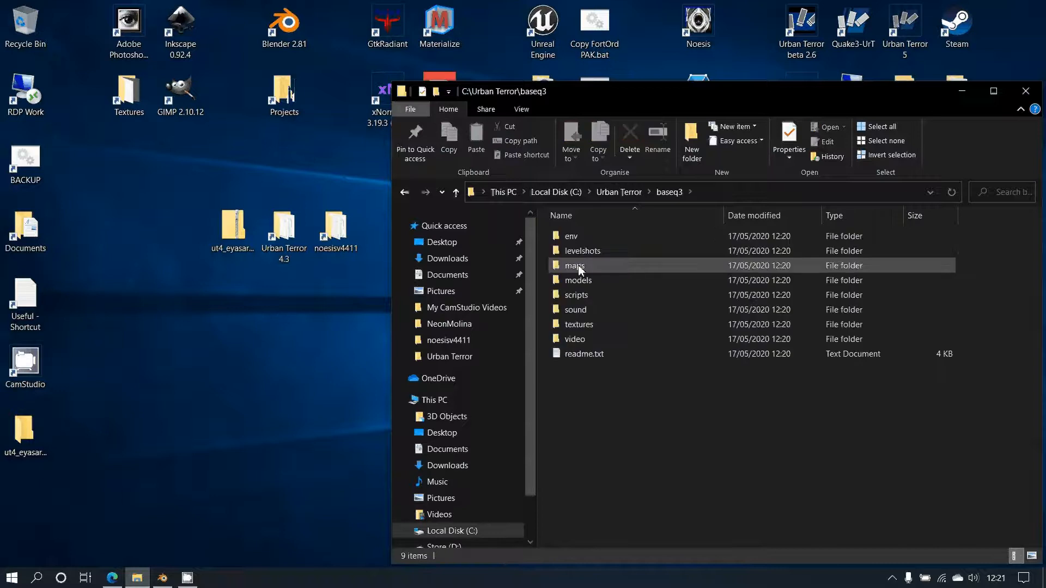
pyautogui.doubleClick(575, 265)
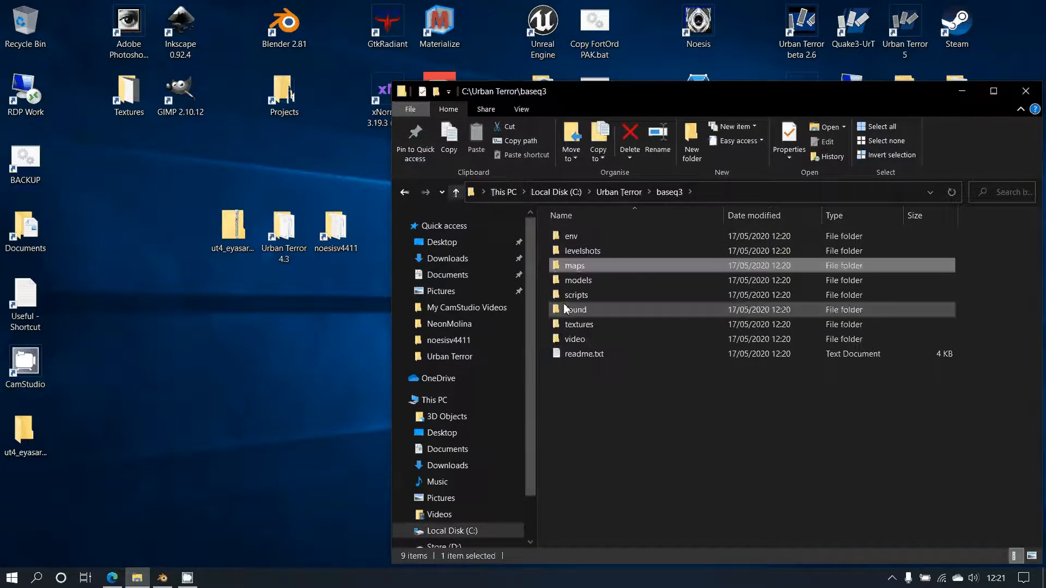
pyautogui.click(456, 192)
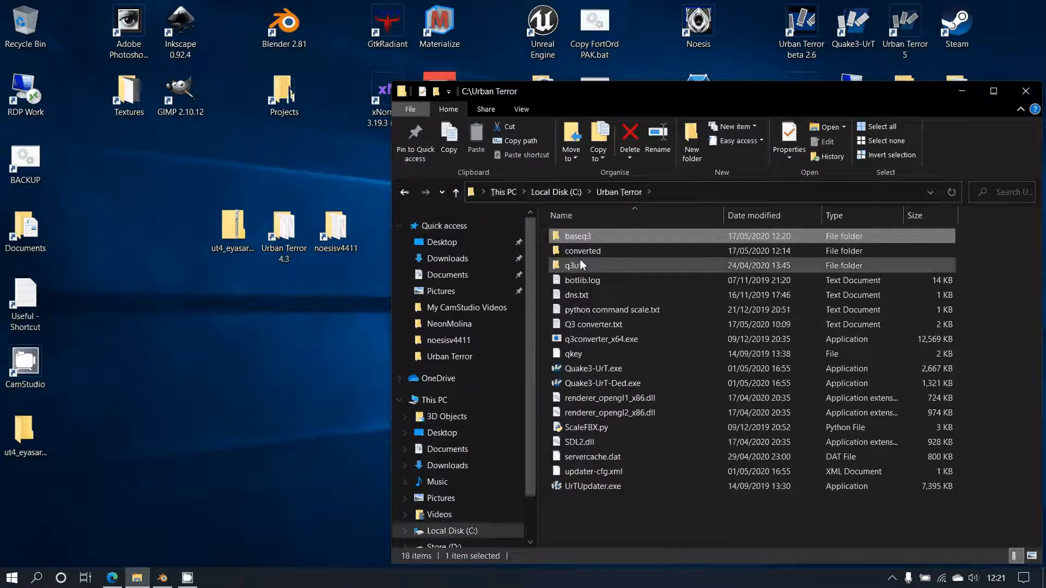
pyautogui.doubleClick(582, 251)
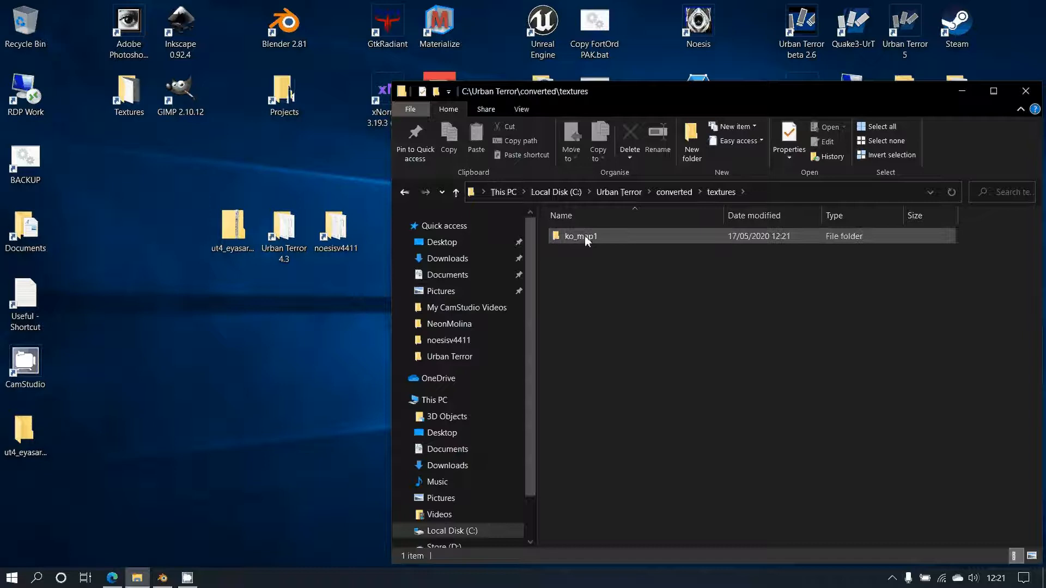
pyautogui.click(674, 191)
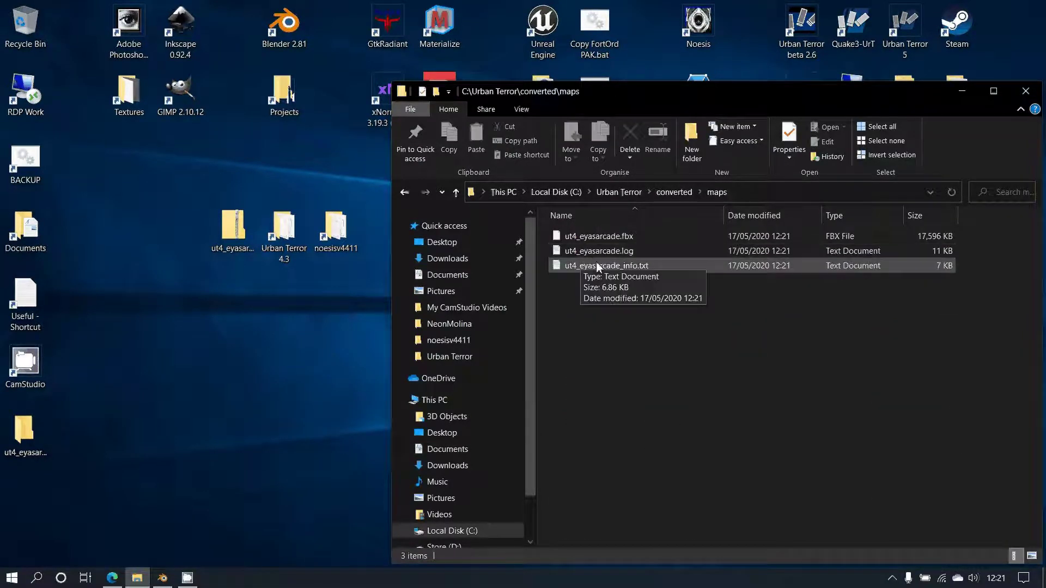
pyautogui.click(598, 236)
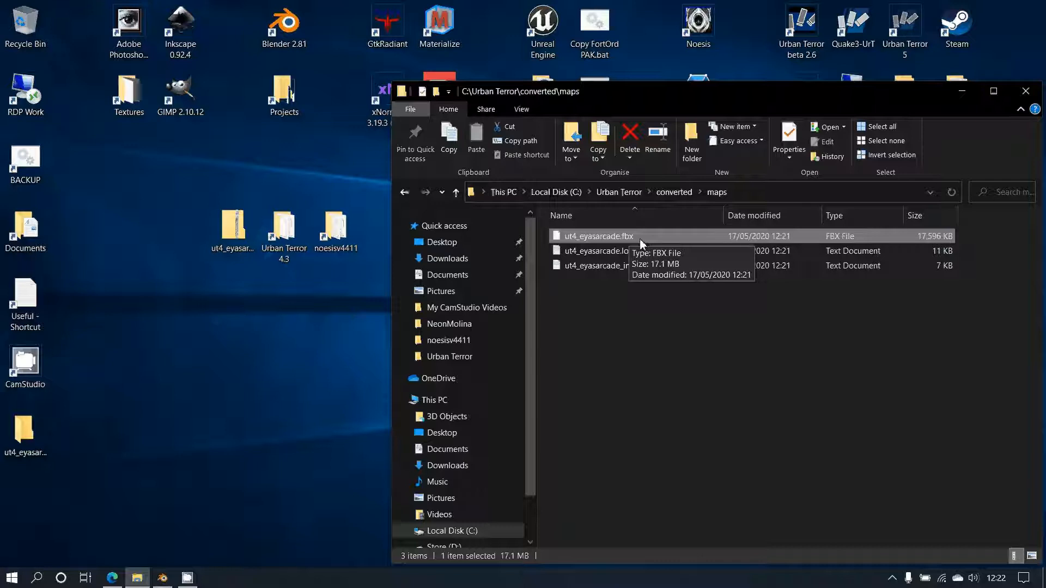
pyautogui.moveTo(619, 339)
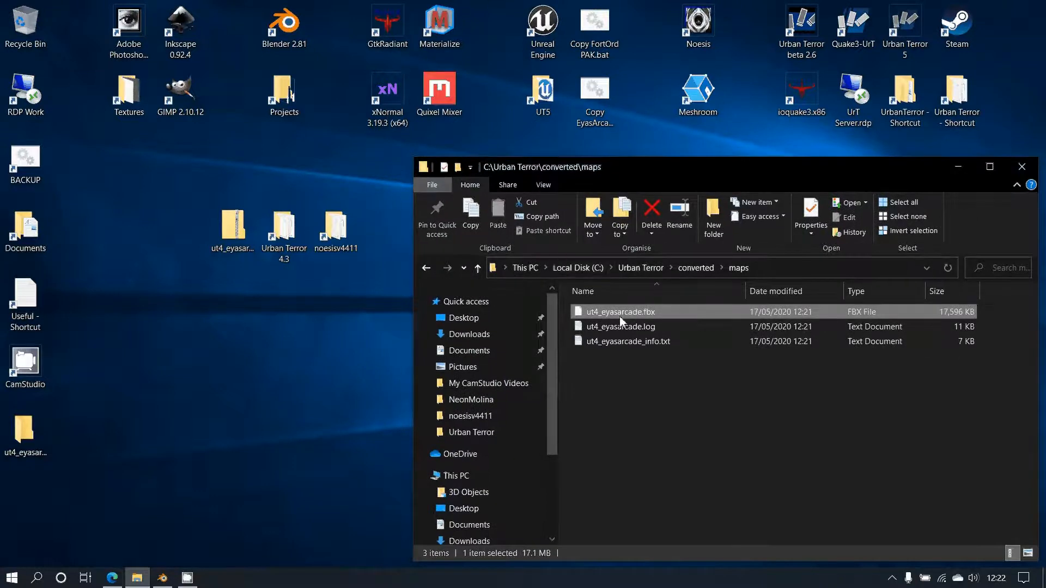
pyautogui.moveTo(620, 312)
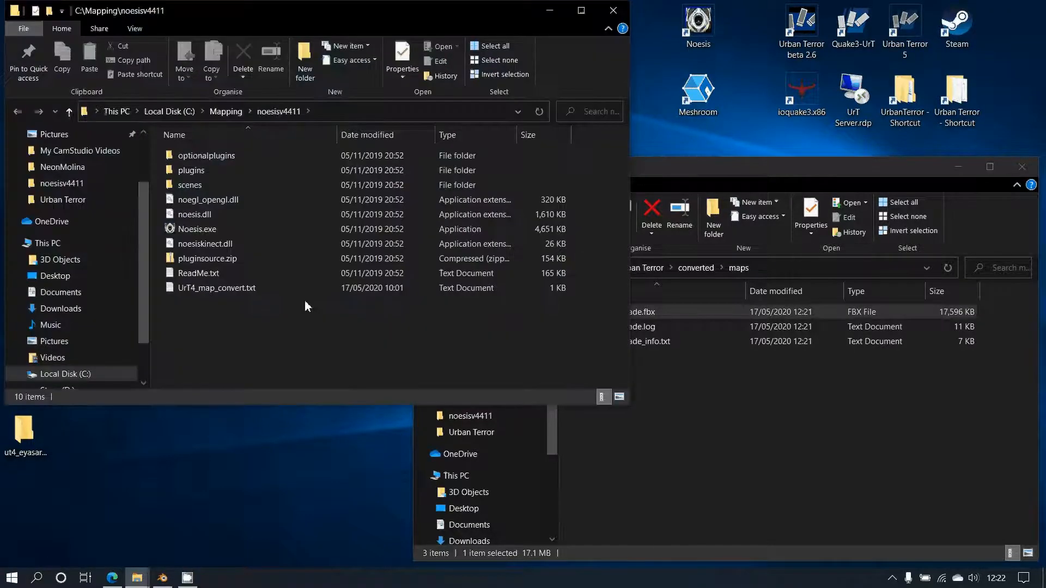
pyautogui.moveTo(203, 236)
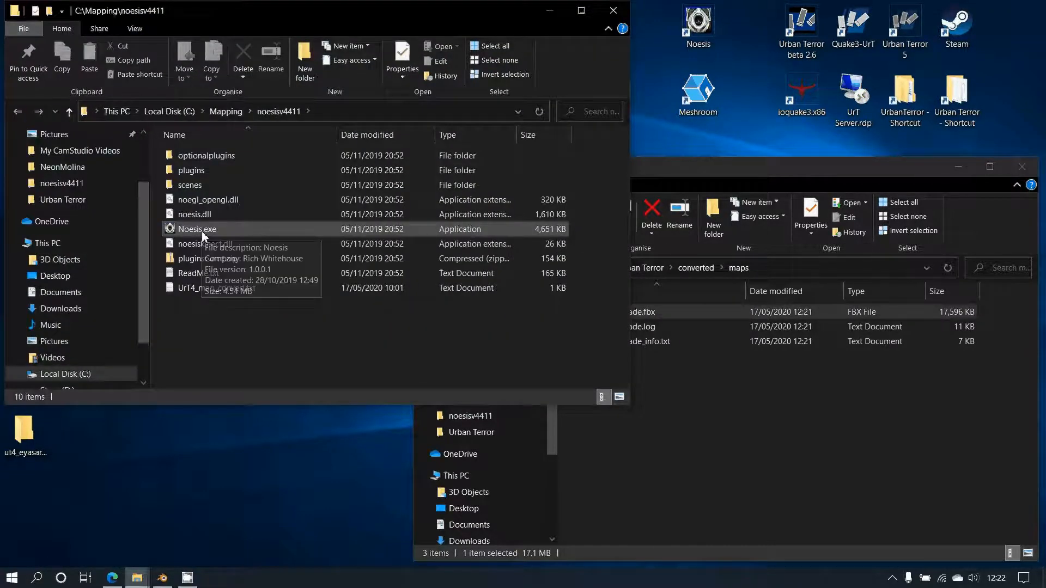
# Step: Copy the option line from UrT4_map_convert.txt in Notepad, then launch Noesis
pyautogui.doubleClick(216, 288)
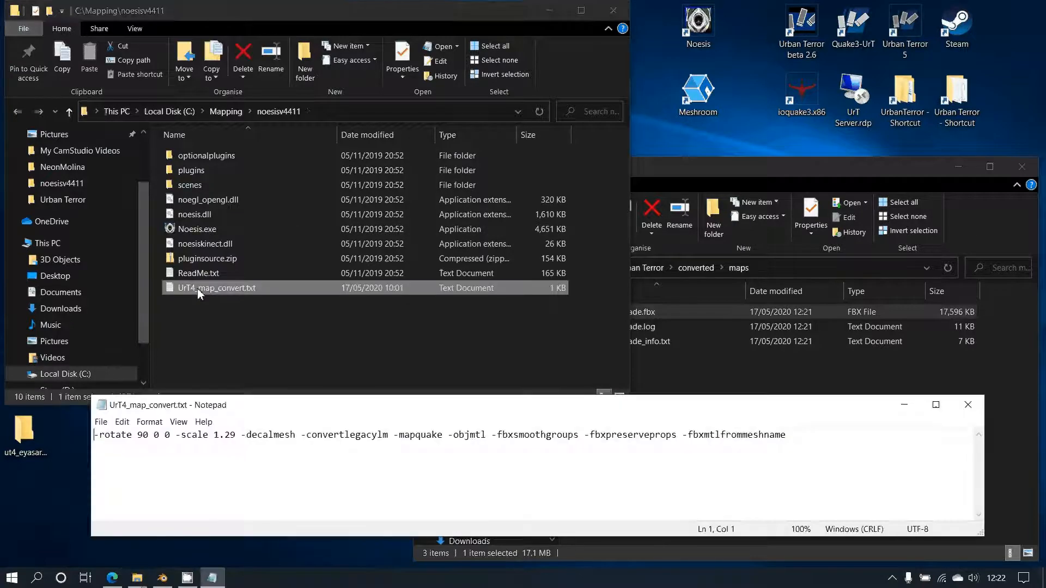
pyautogui.moveTo(257, 298)
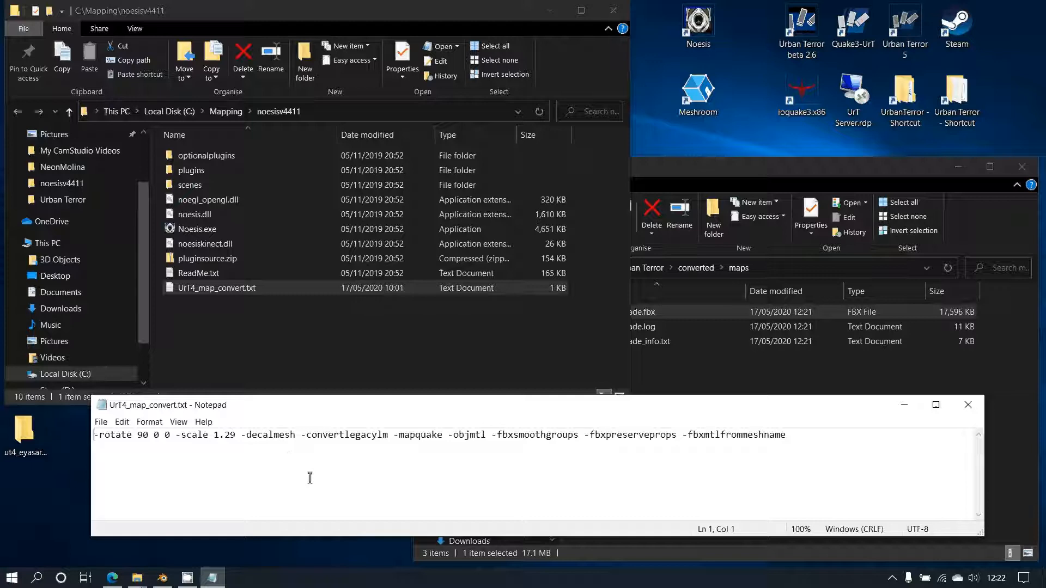
pyautogui.moveTo(258, 465)
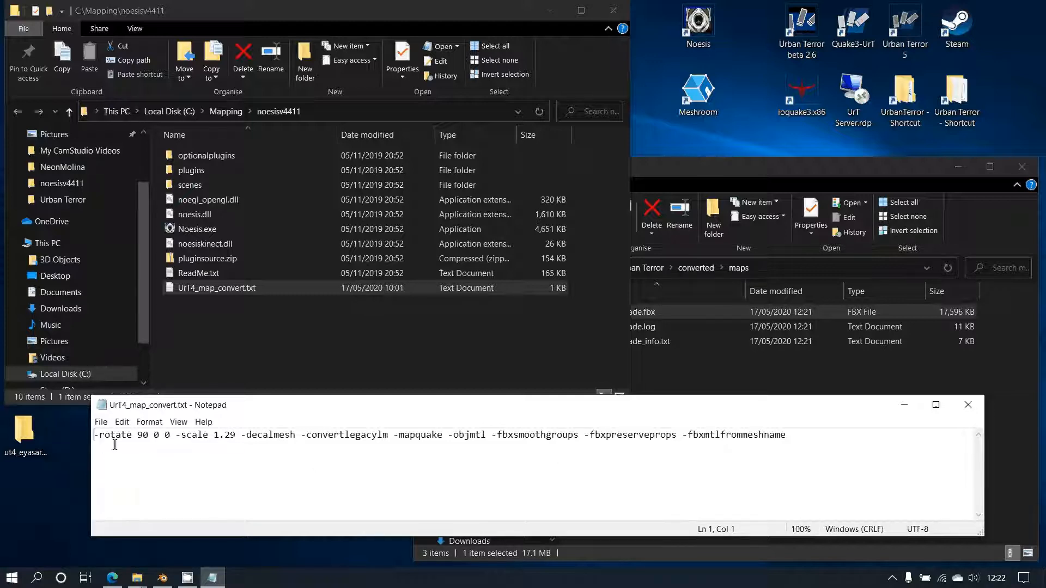
pyautogui.moveTo(152, 446)
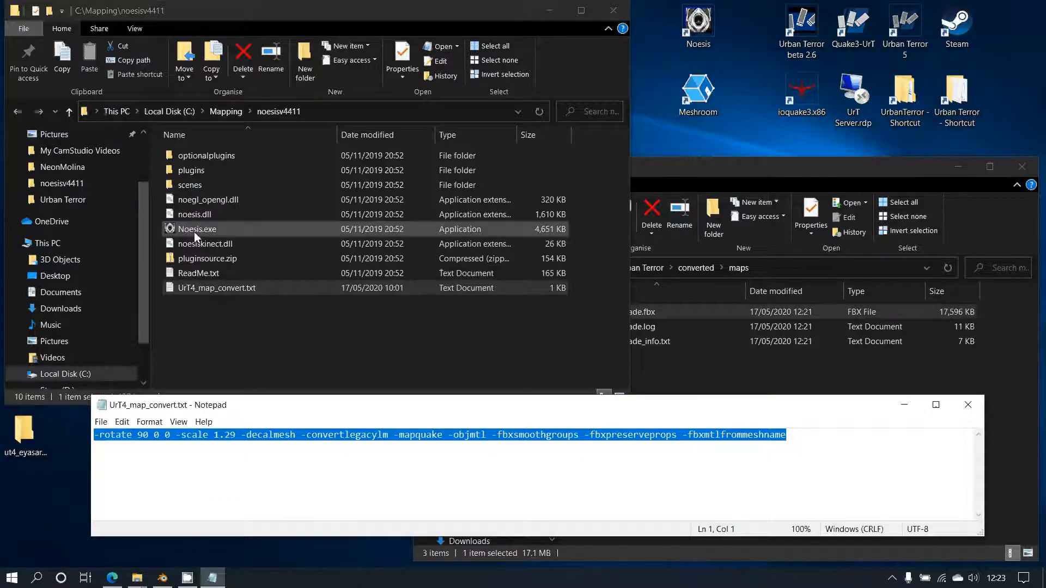
pyautogui.doubleClick(197, 229)
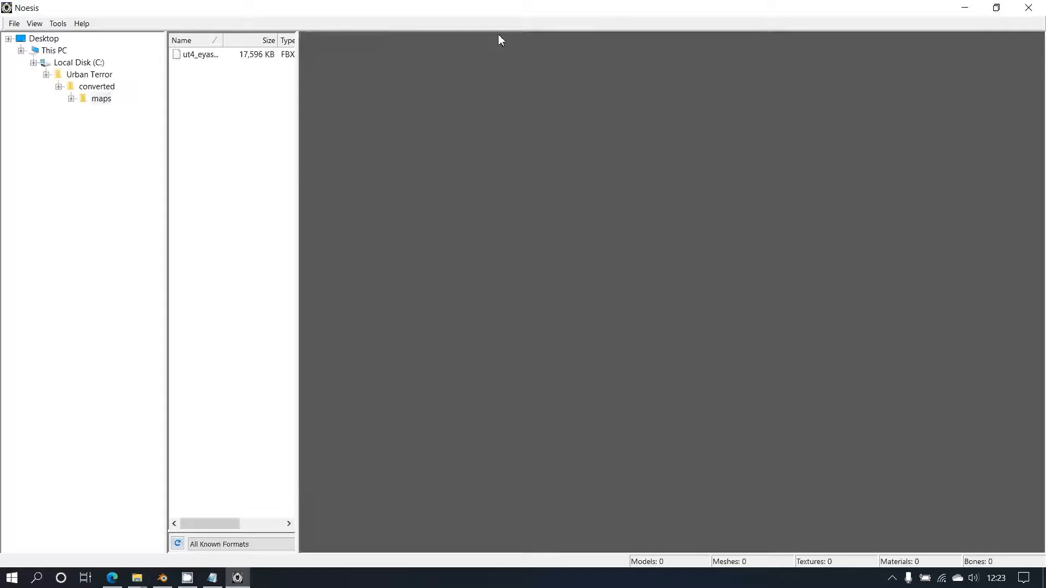
pyautogui.moveTo(114, 138)
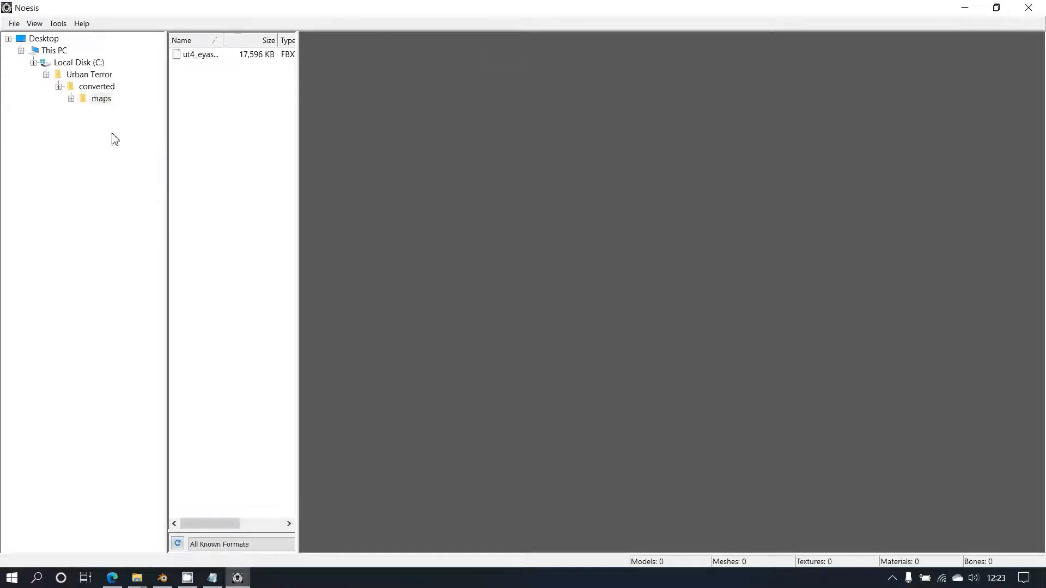
# Step: Load ut4_eyasarcade.fbx into the Noesis viewer and bring up its export settings
pyautogui.click(101, 98)
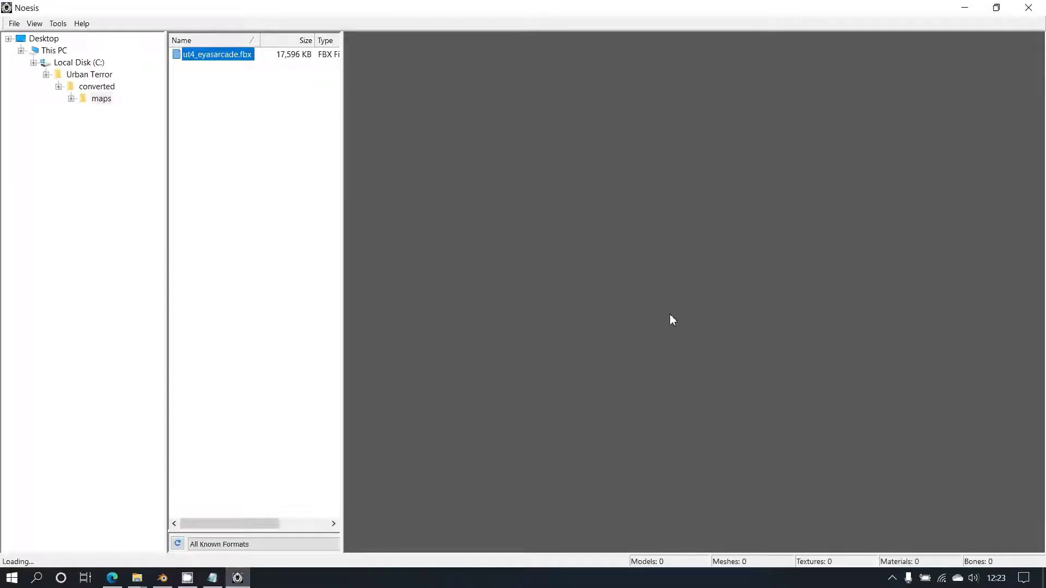
pyautogui.moveTo(679, 306)
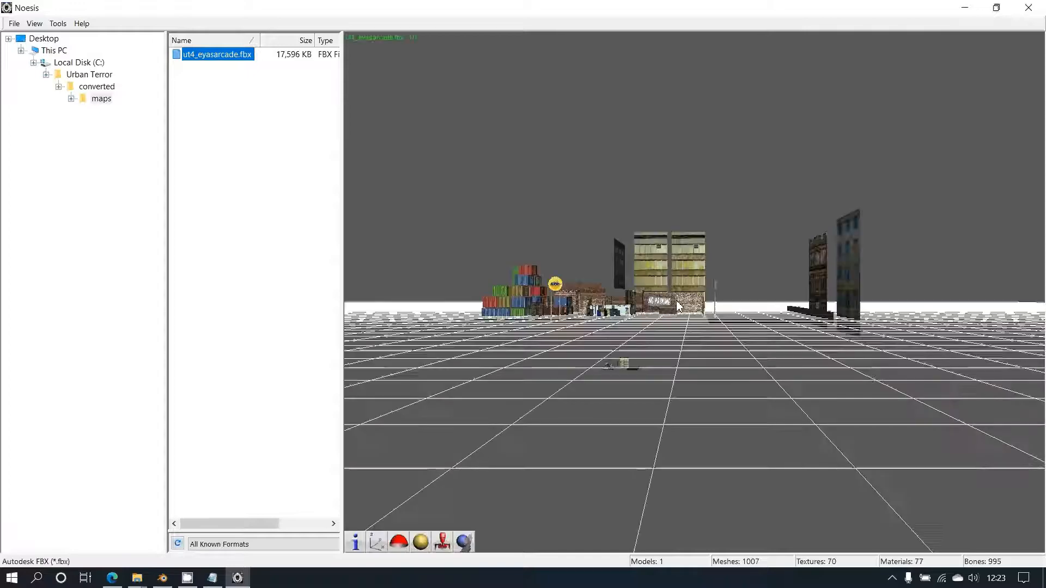
pyautogui.scroll(3)
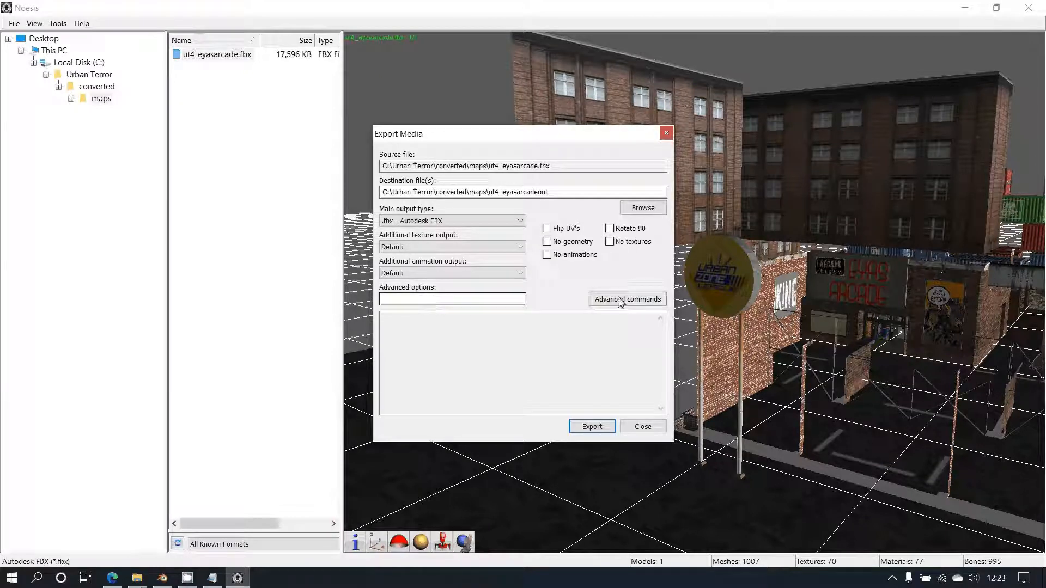
# Step: Paste the conversion flags (rotate 90, scale 1.29, -fbxpreserveprops -fbxmtlfrommeshname) into Advanced options
pyautogui.click(627, 299)
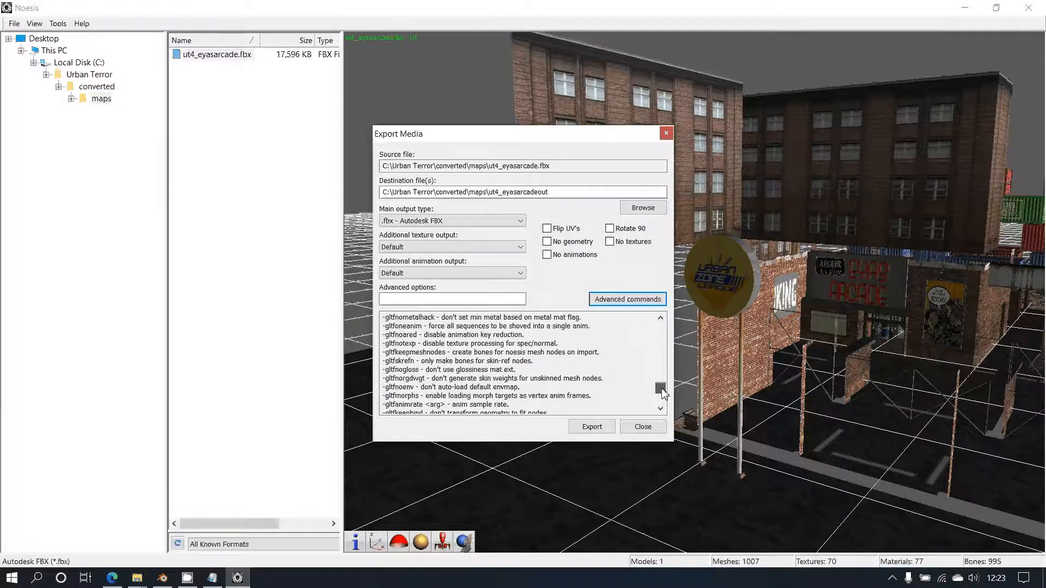
pyautogui.scroll(-3)
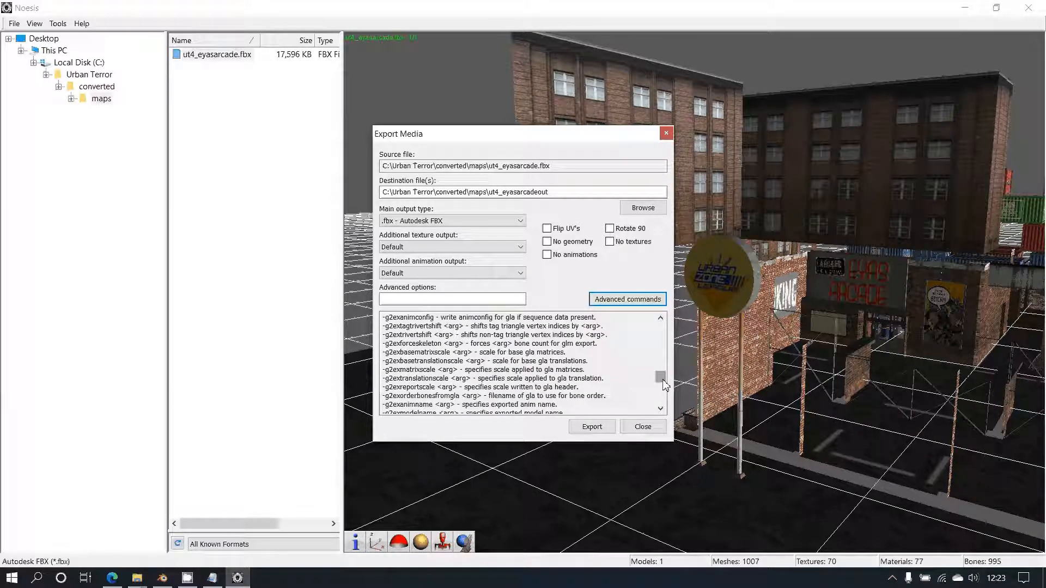
pyautogui.scroll(-3)
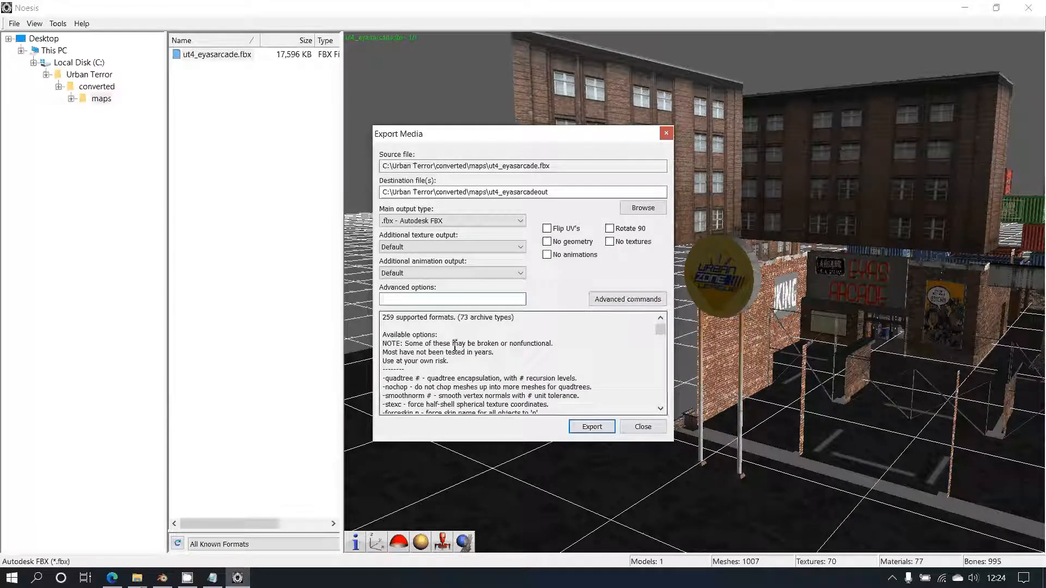
pyautogui.write('-fbxpreserveprops -fbxmtlfrommeshname')
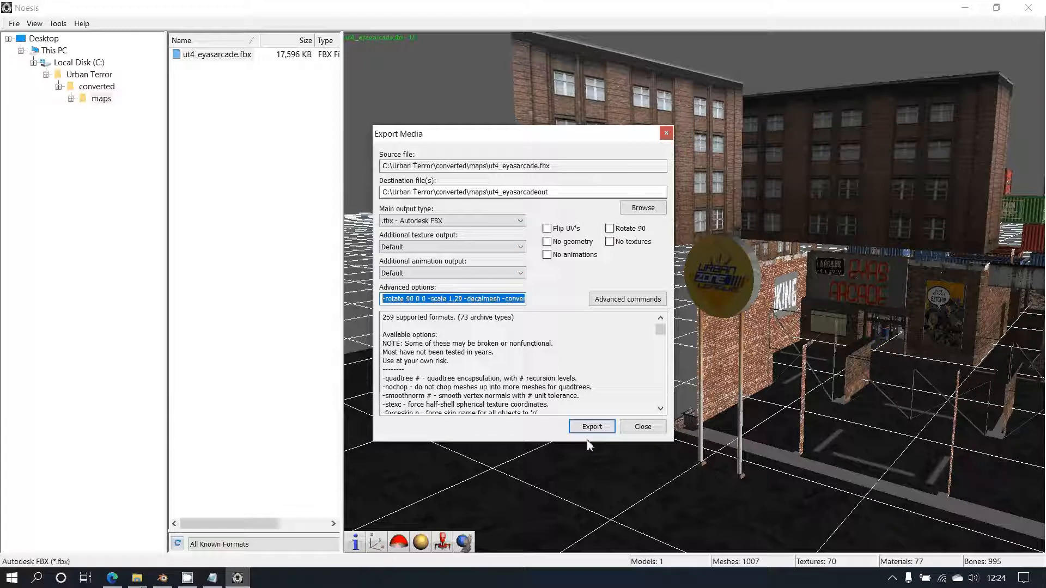
# Step: Export the map as ut4_eyasarcadeout.fbx and dismiss the export complete message
pyautogui.click(592, 426)
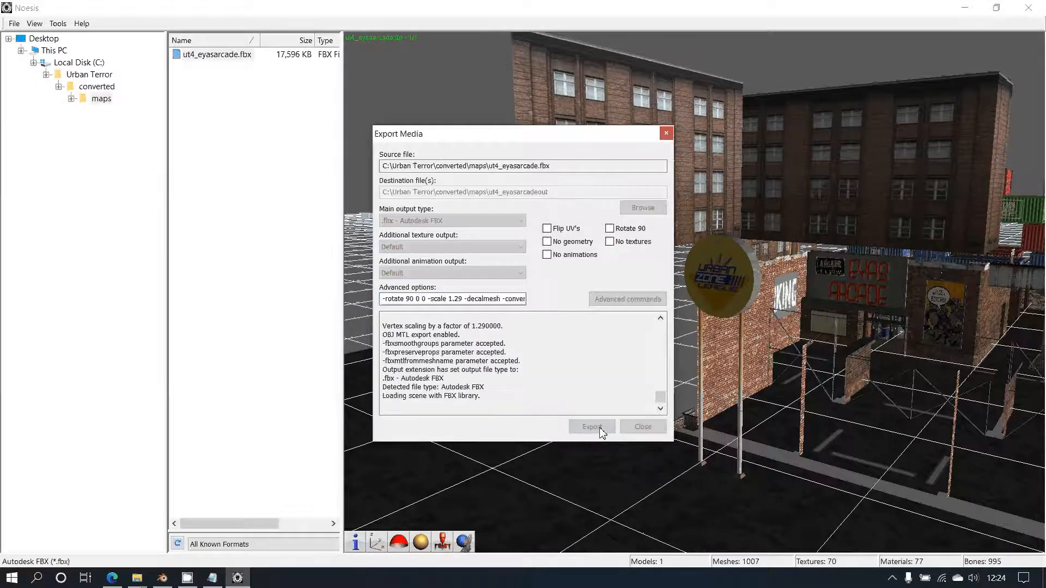
pyautogui.click(592, 426)
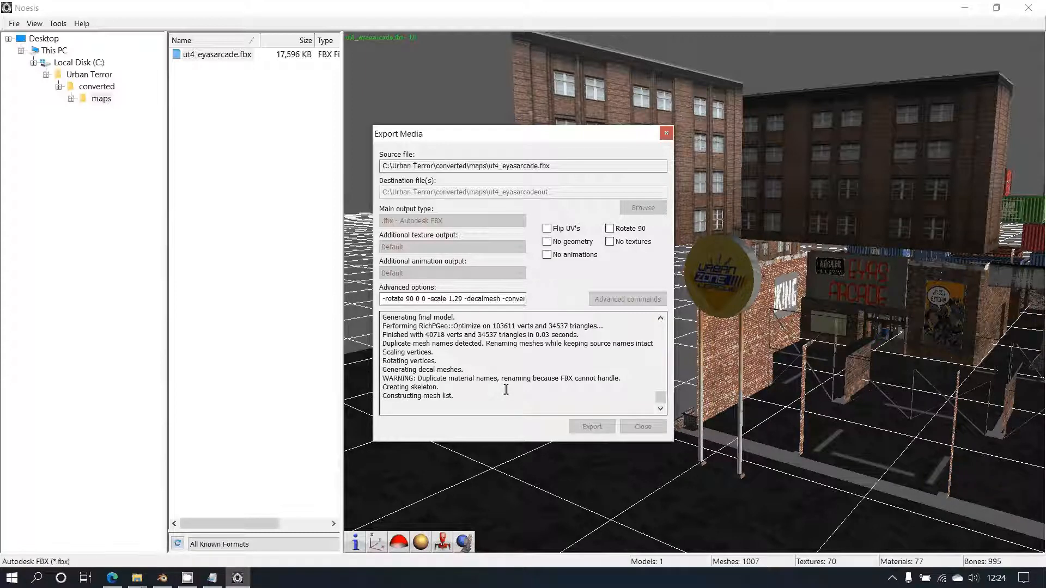
pyautogui.click(592, 426)
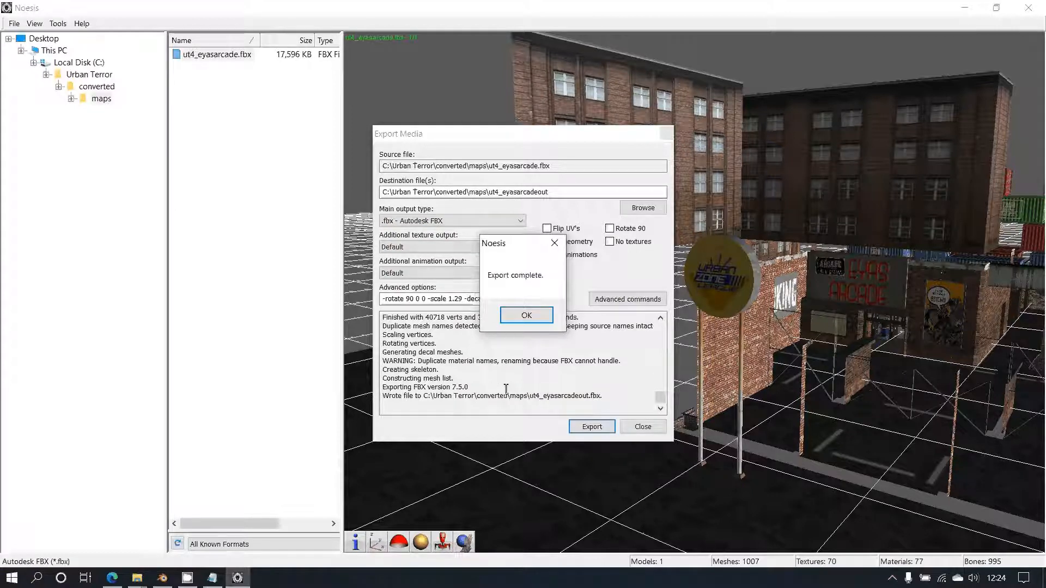
pyautogui.click(526, 315)
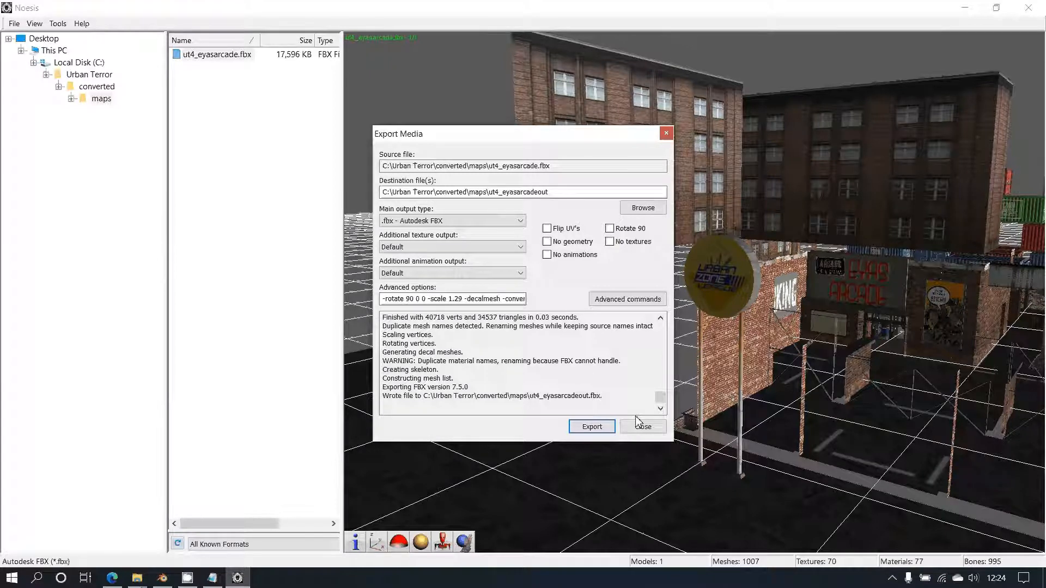
# Step: Close Export Media, confirm the 10 MB ut4_eyasarcadeout.fbx in Explorer, and minimize Explorer
pyautogui.click(643, 426)
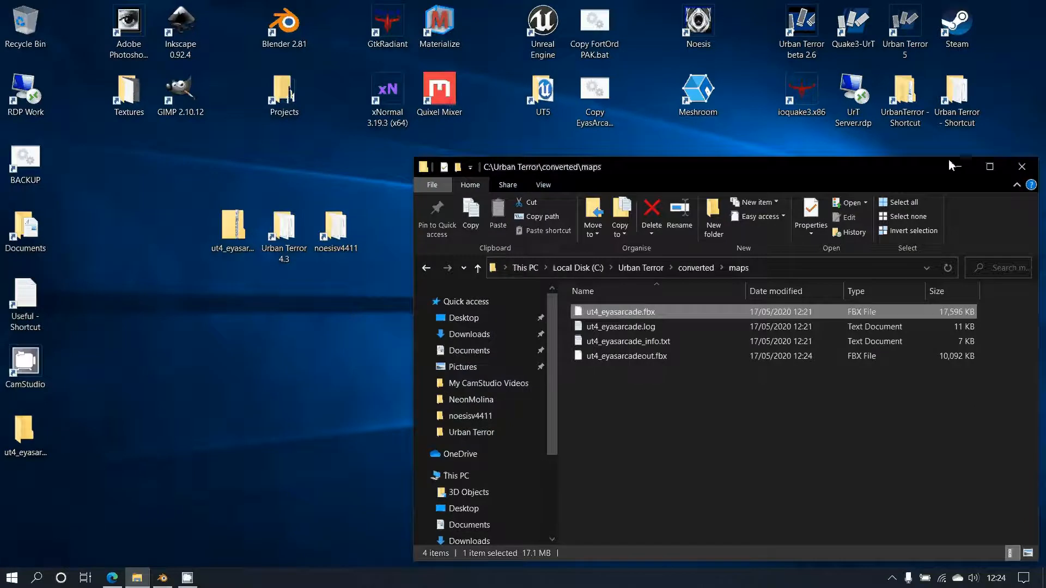
pyautogui.click(626, 356)
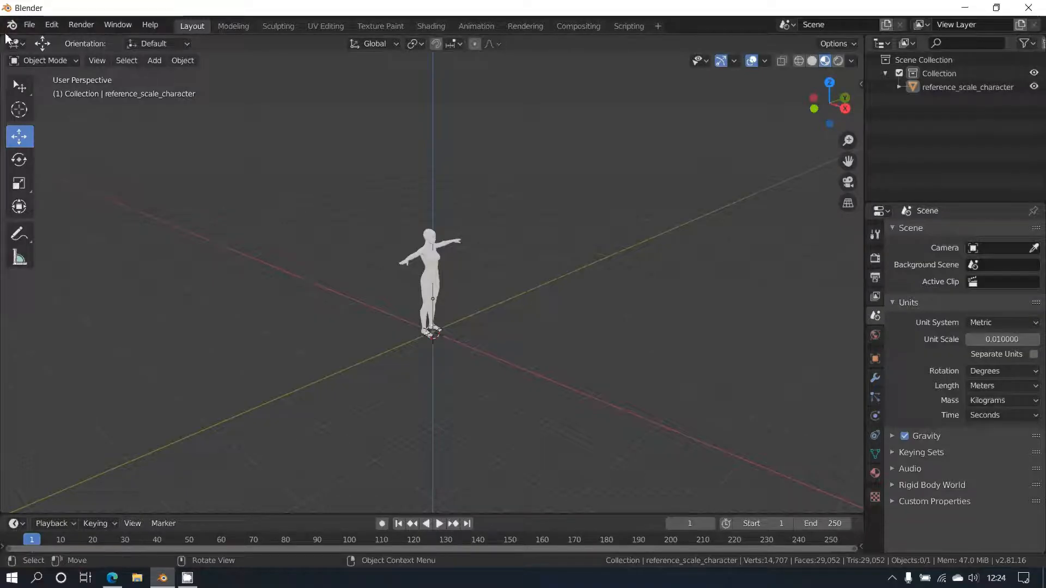
# Step: In Blender's FBX importer, browse to C:\Urban Terror\converted\maps and select ut4_eyasarcadeout.fbx
pyautogui.click(29, 24)
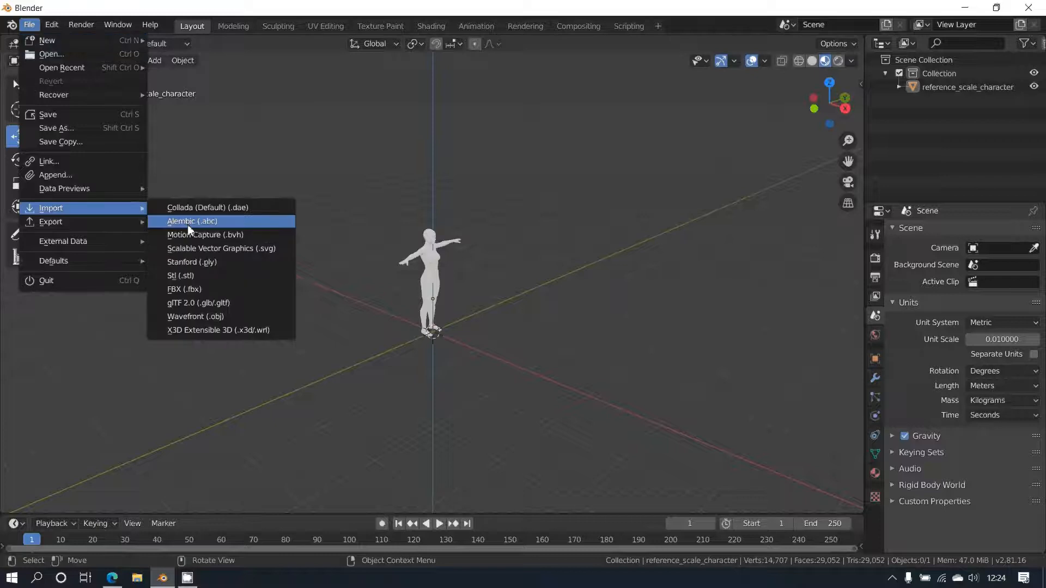
pyautogui.moveTo(183, 290)
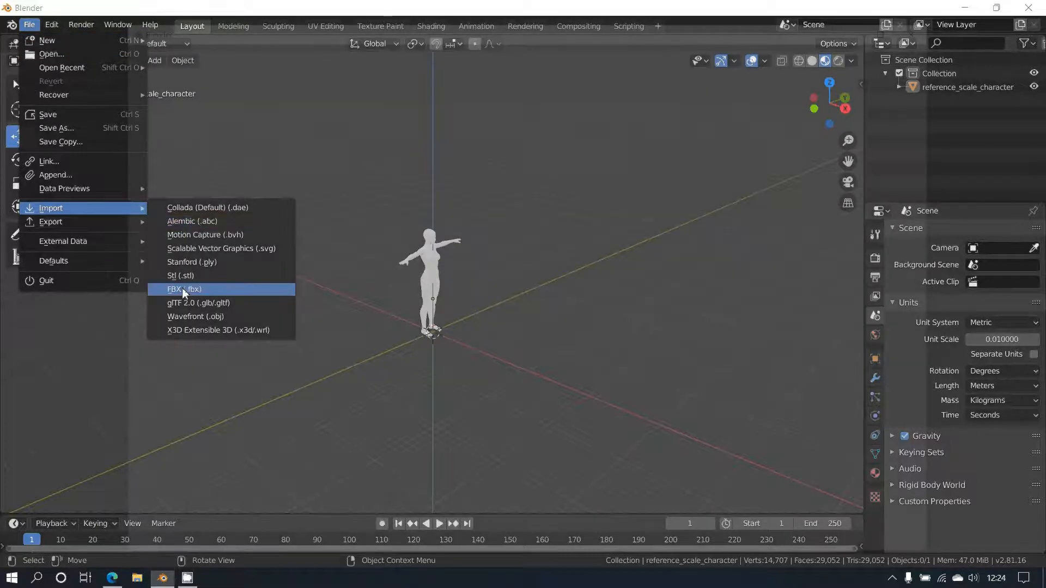
pyautogui.click(184, 289)
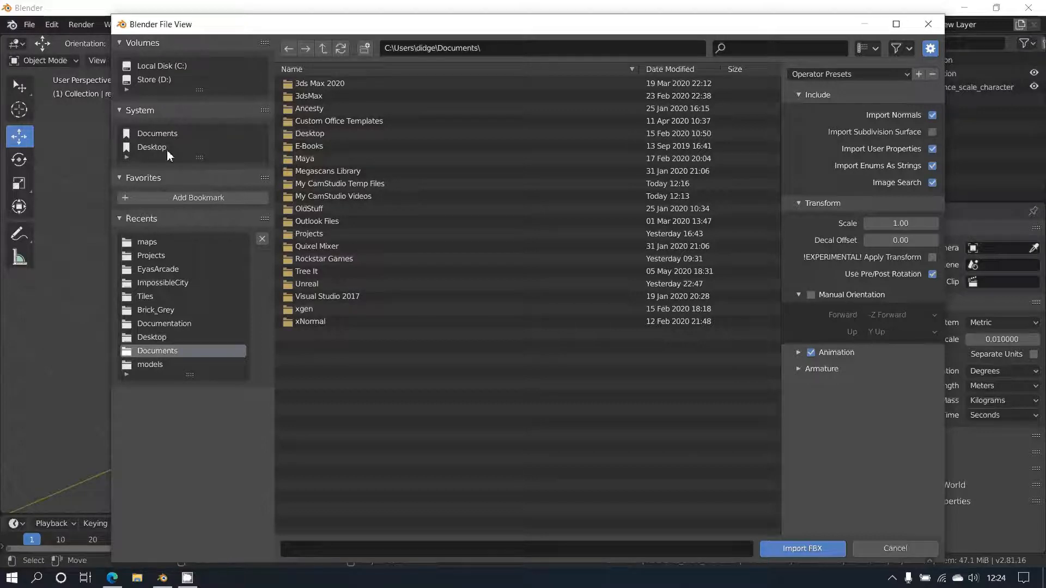
pyautogui.click(161, 65)
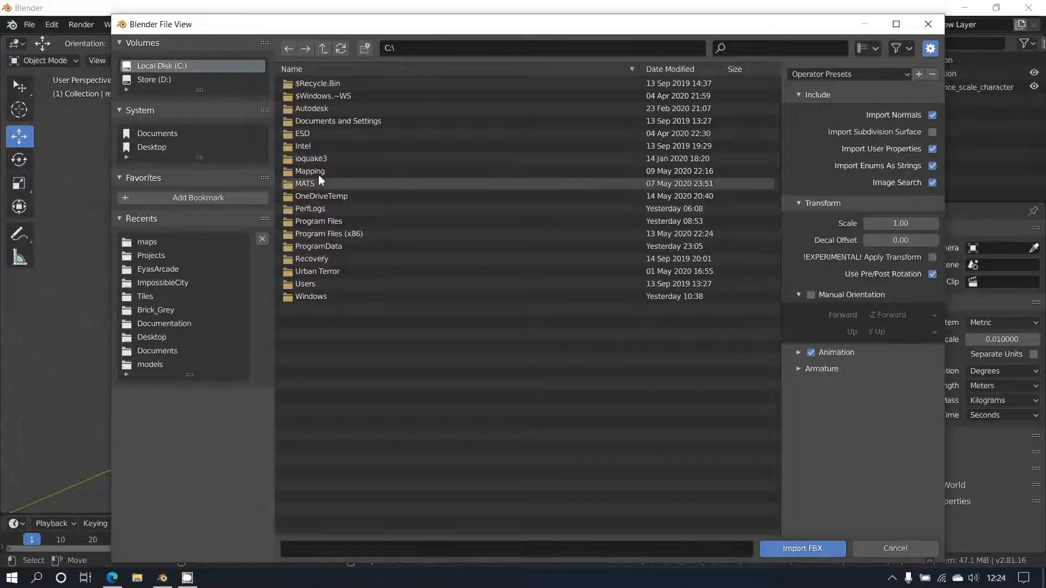
pyautogui.doubleClick(318, 272)
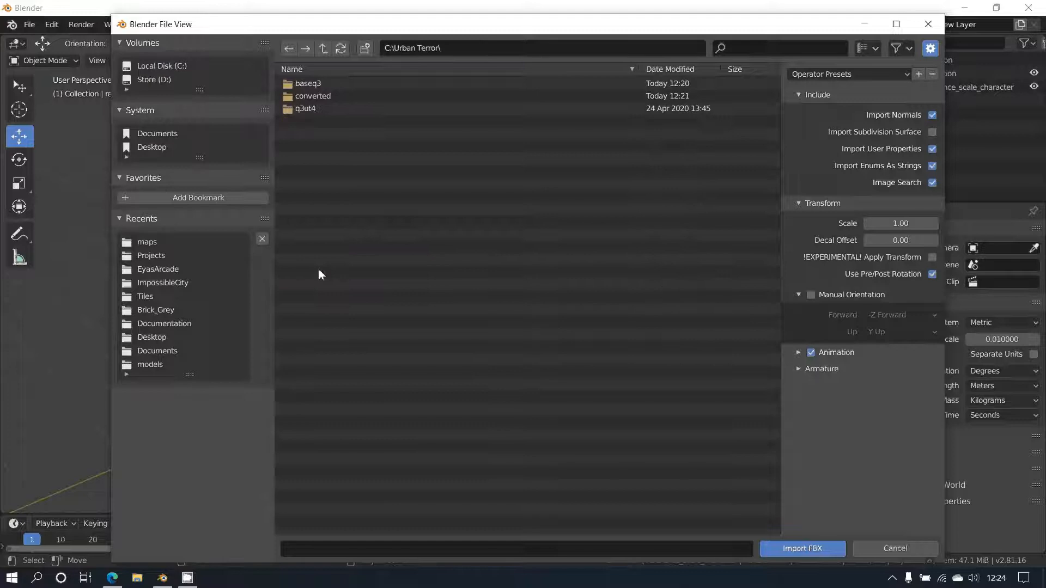
pyautogui.doubleClick(313, 96)
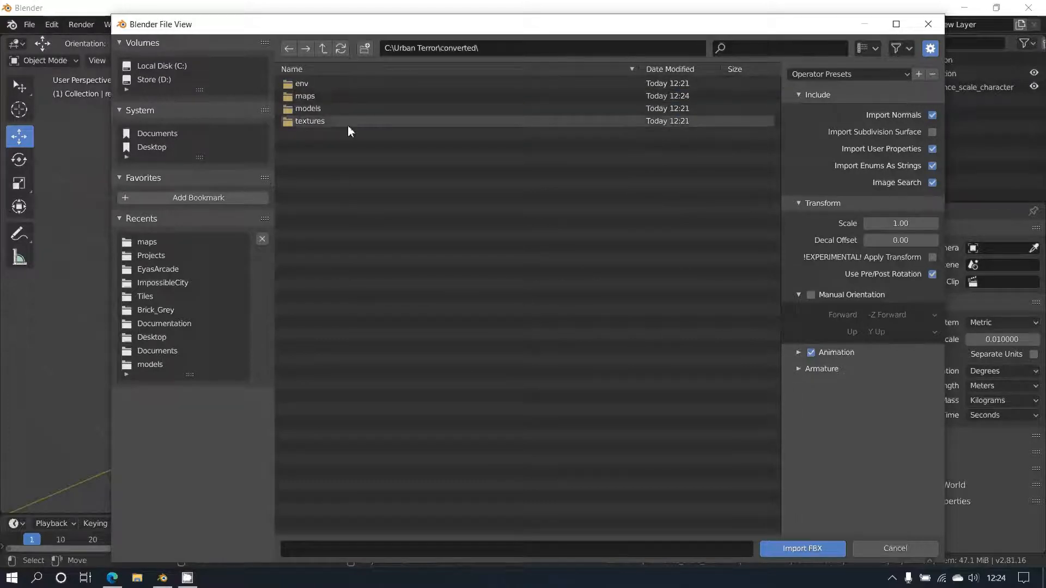
pyautogui.doubleClick(304, 96)
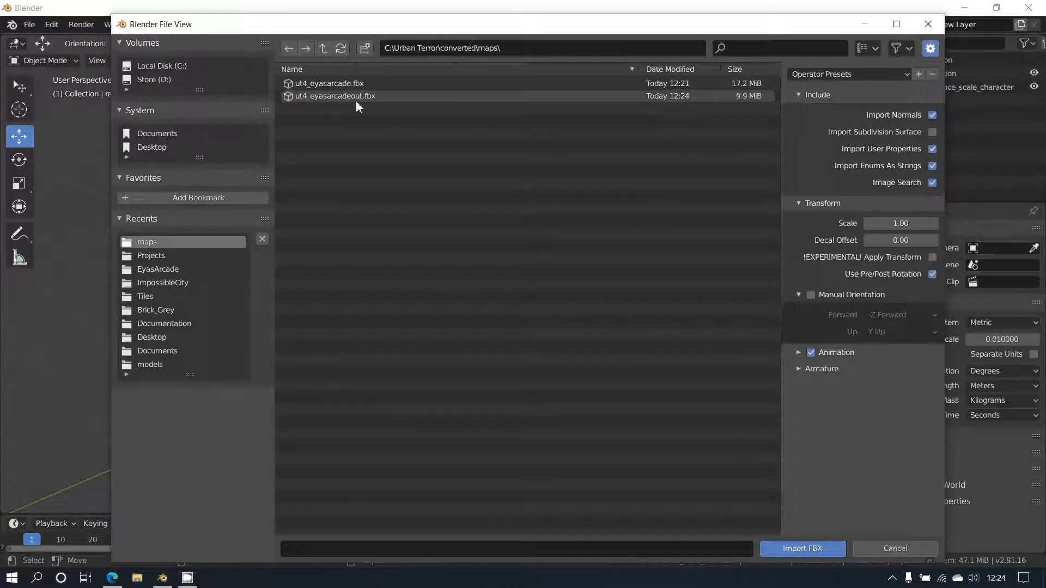
pyautogui.click(335, 96)
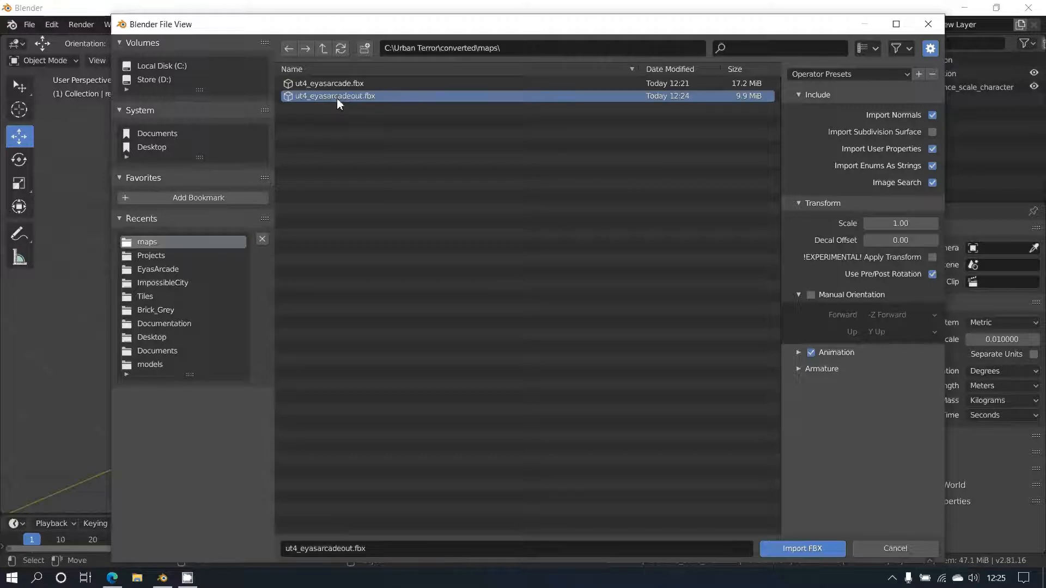
pyautogui.moveTo(369, 225)
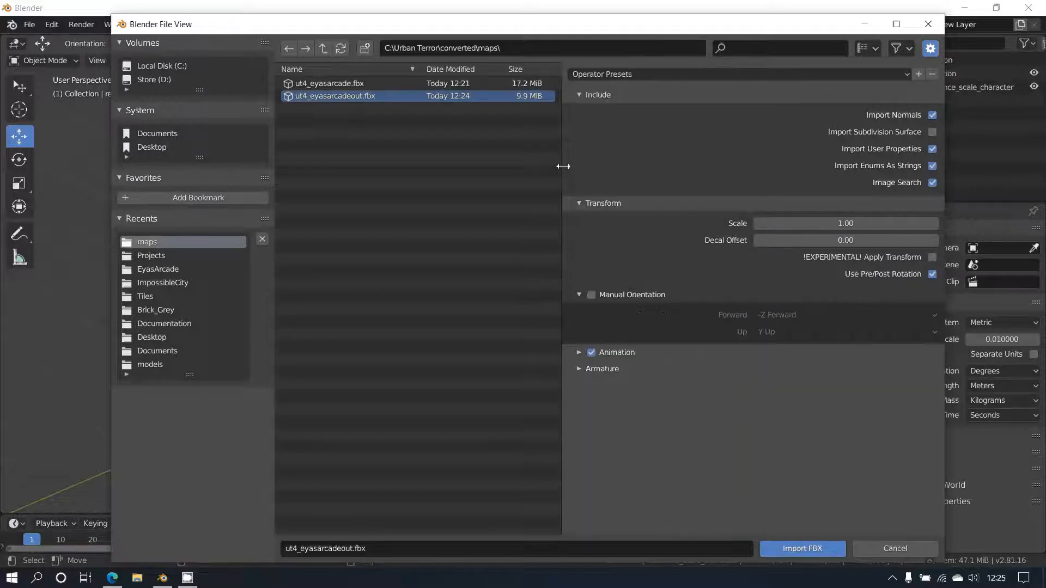
# Step: Check import presets, expand the Animation and Armature options, and import the FBX
pyautogui.click(905, 75)
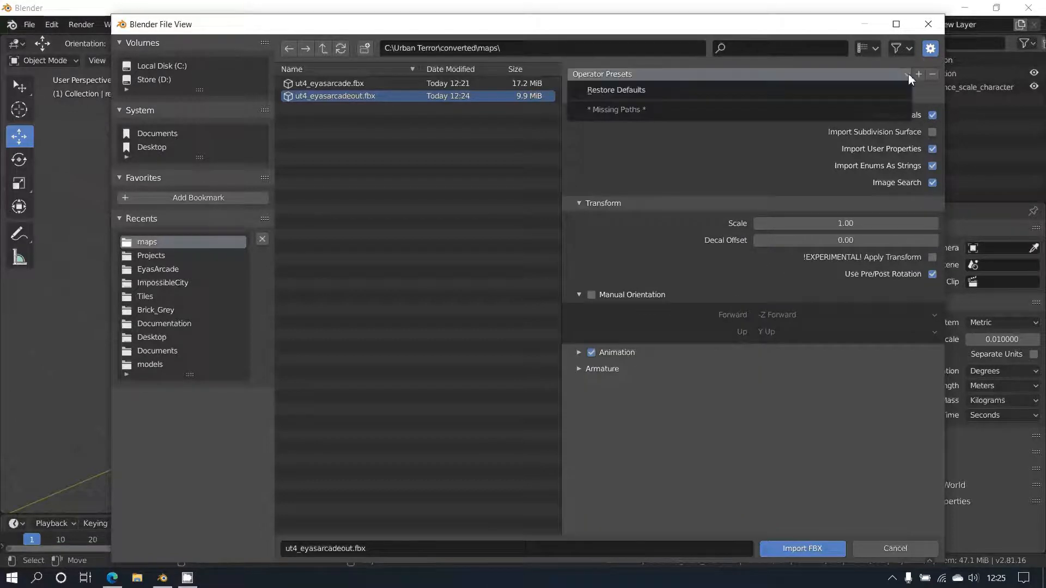
pyautogui.click(904, 73)
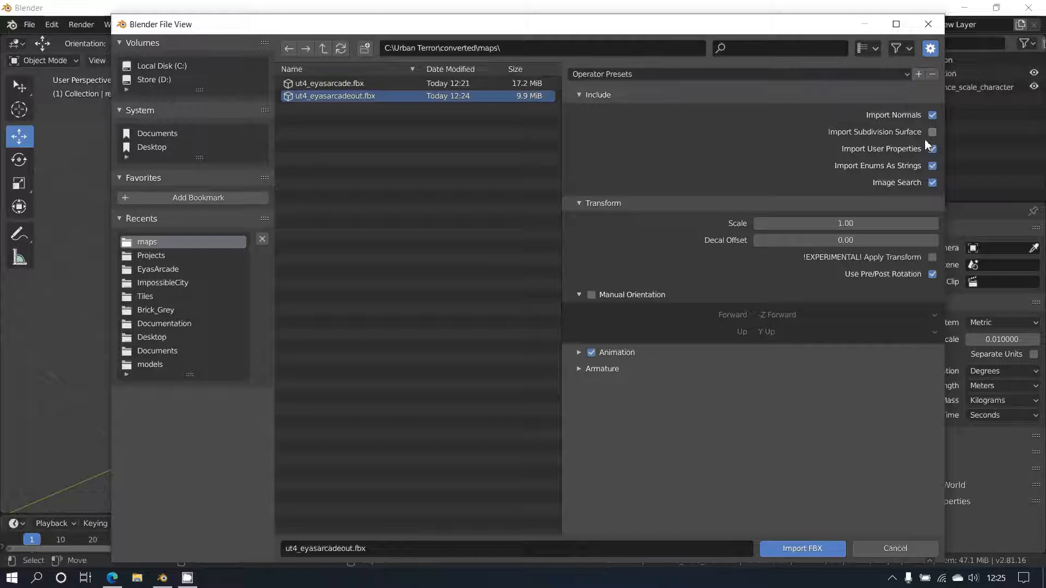
pyautogui.click(932, 149)
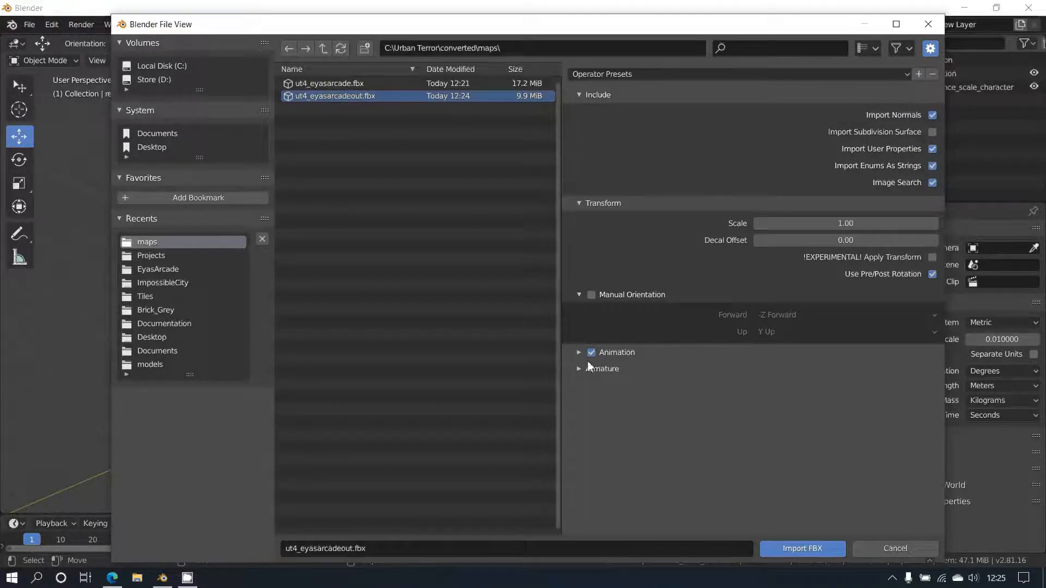
pyautogui.click(579, 369)
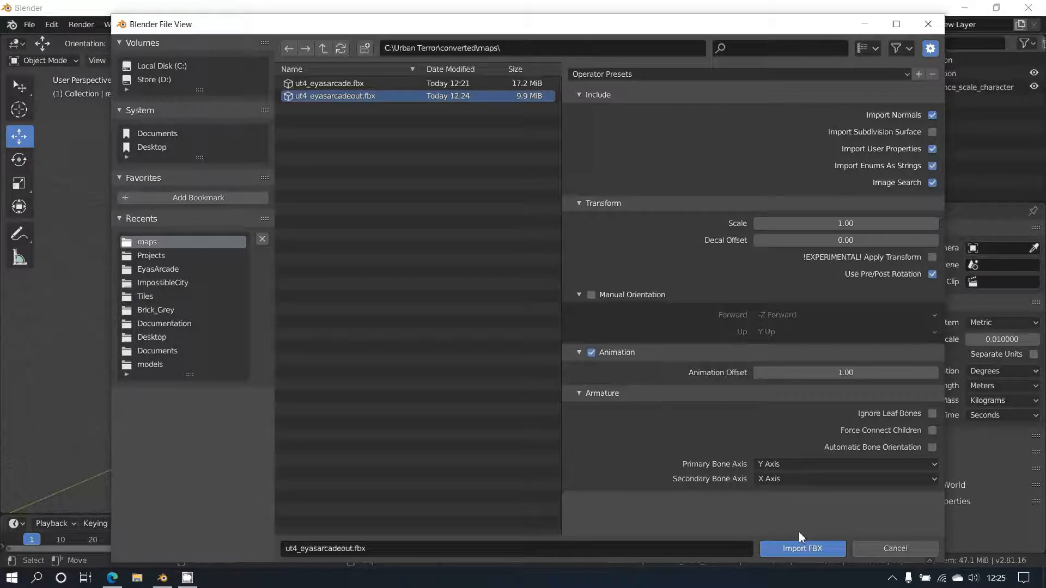
pyautogui.click(803, 549)
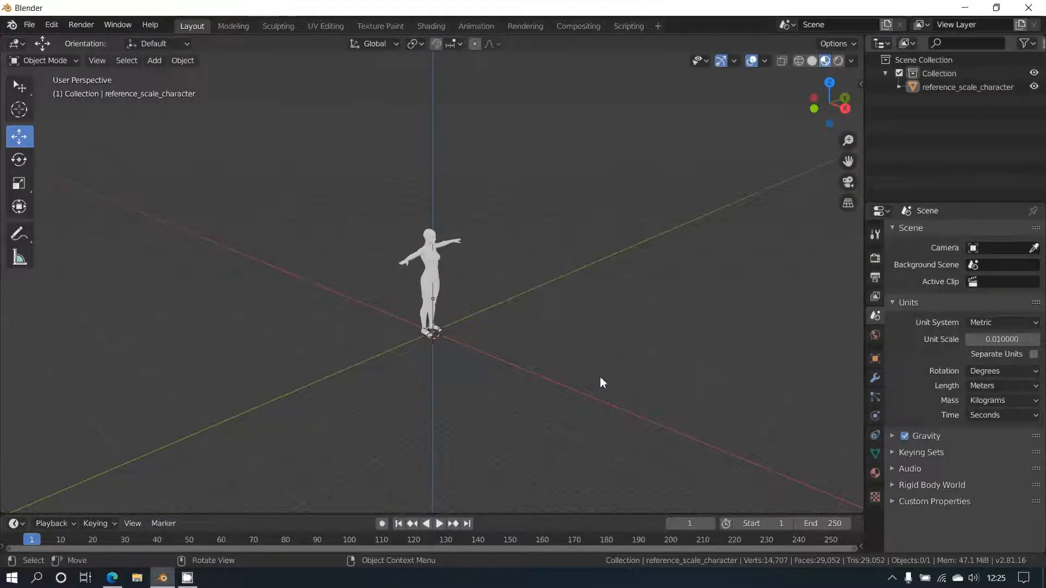
pyautogui.moveTo(568, 355)
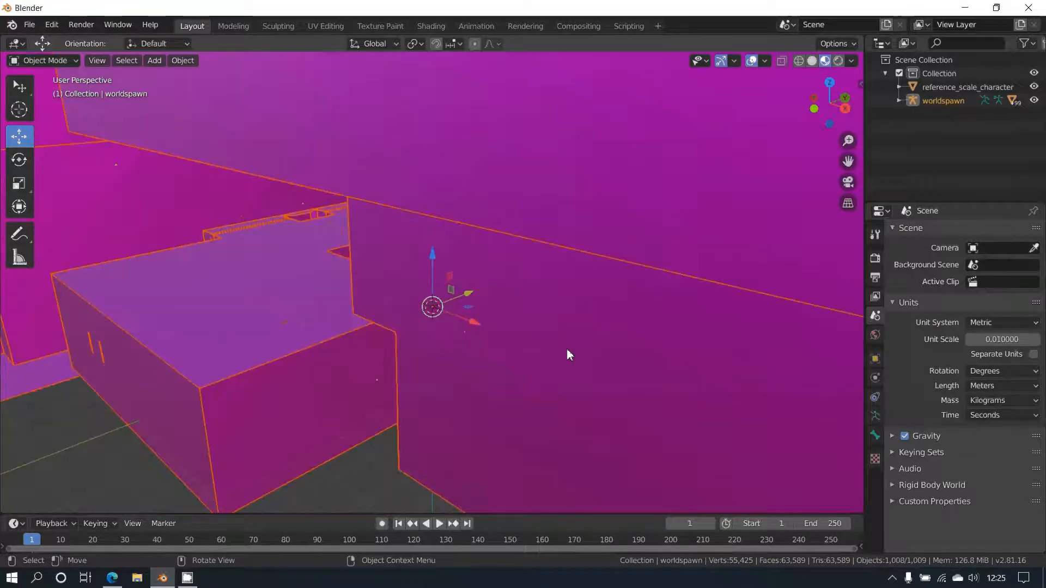
# Step: Orbit above the imported worldspawn map and display it in wireframe shading
pyautogui.scroll(-3)
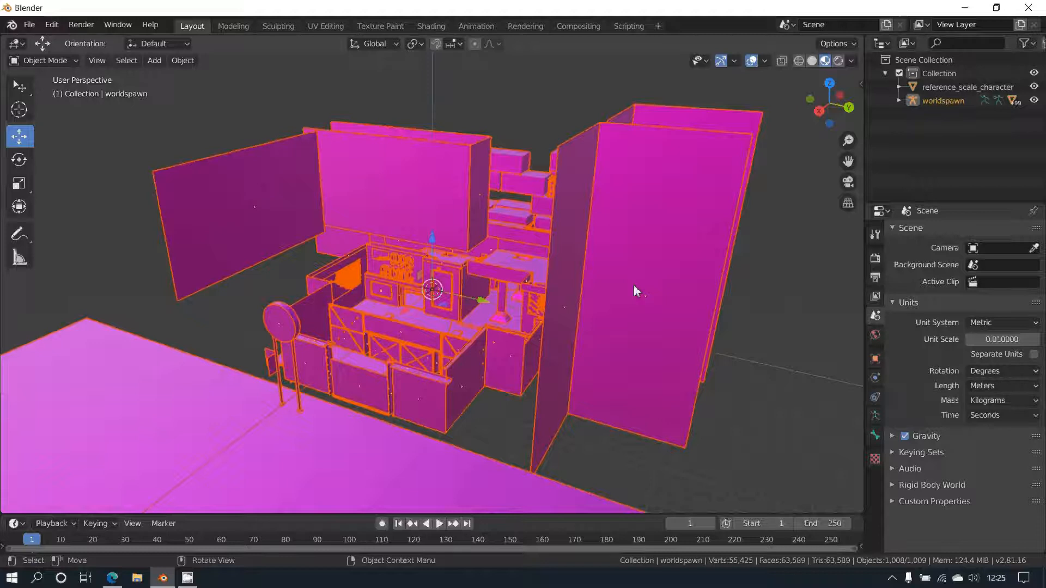
pyautogui.moveTo(810, 61)
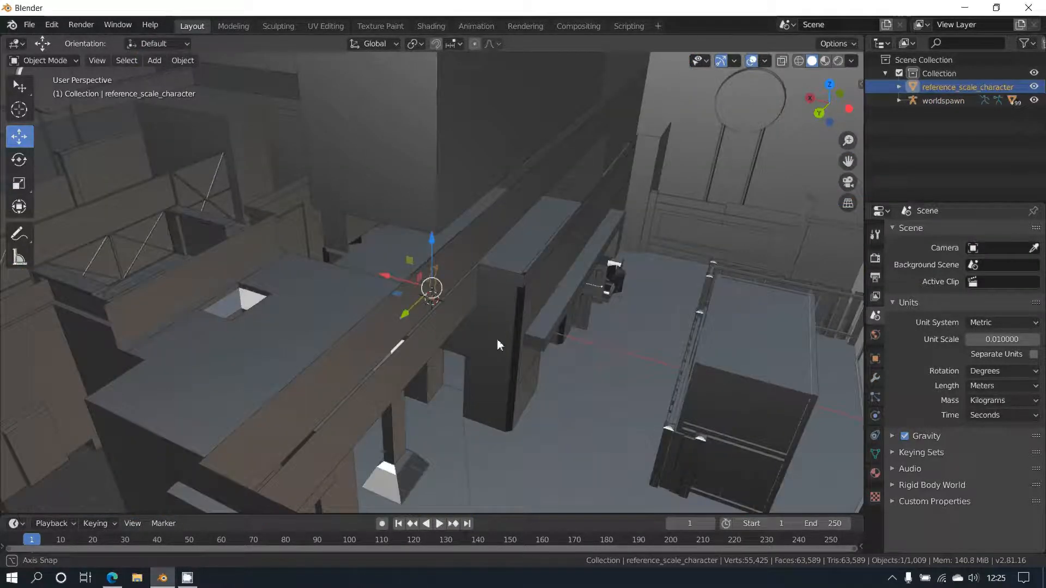
pyautogui.moveTo(497, 345); pyautogui.dragTo(390, 368)
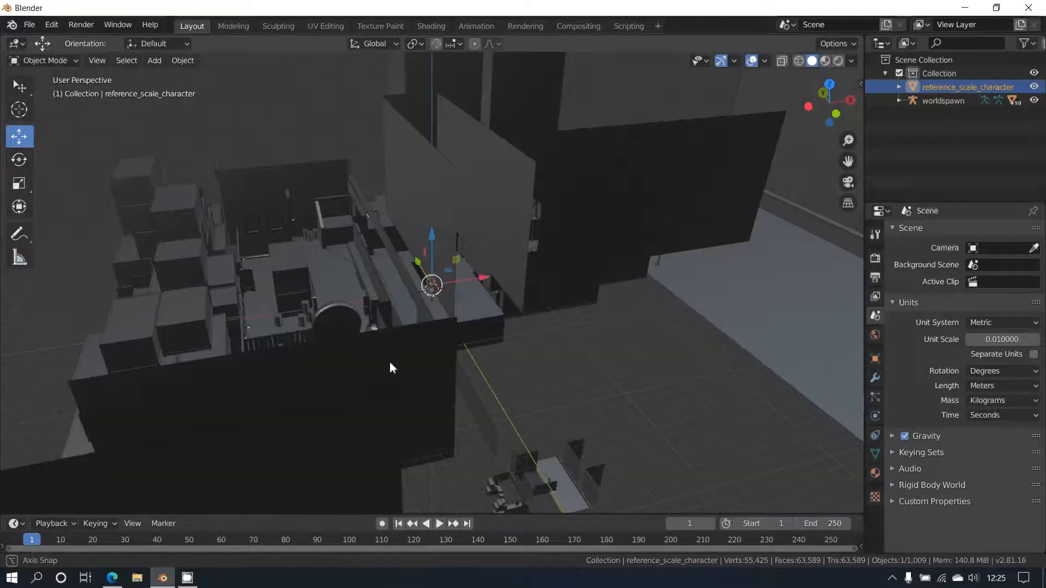
pyautogui.moveTo(392, 367); pyautogui.dragTo(725, 372)
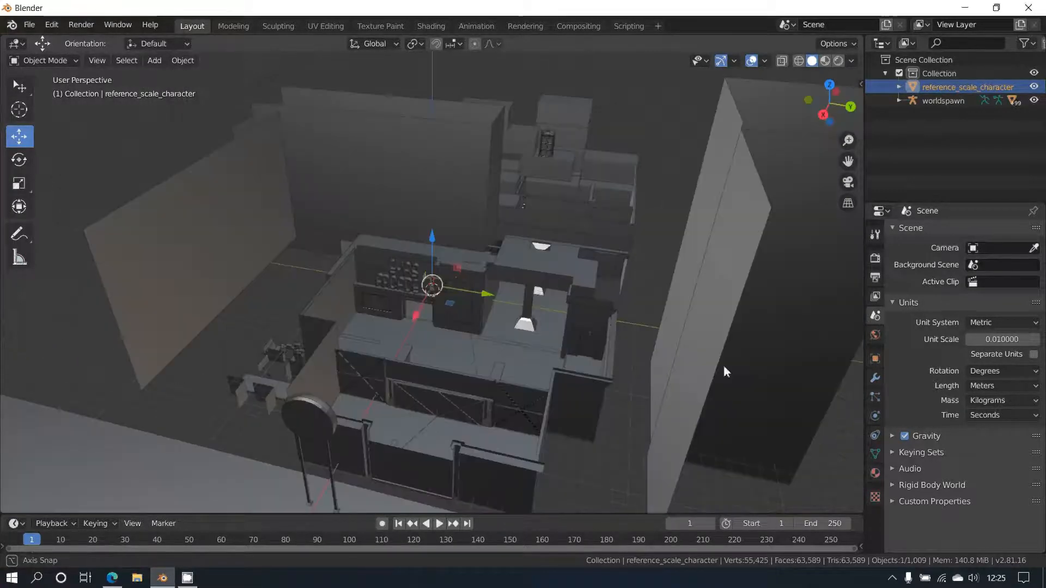
pyautogui.click(798, 61)
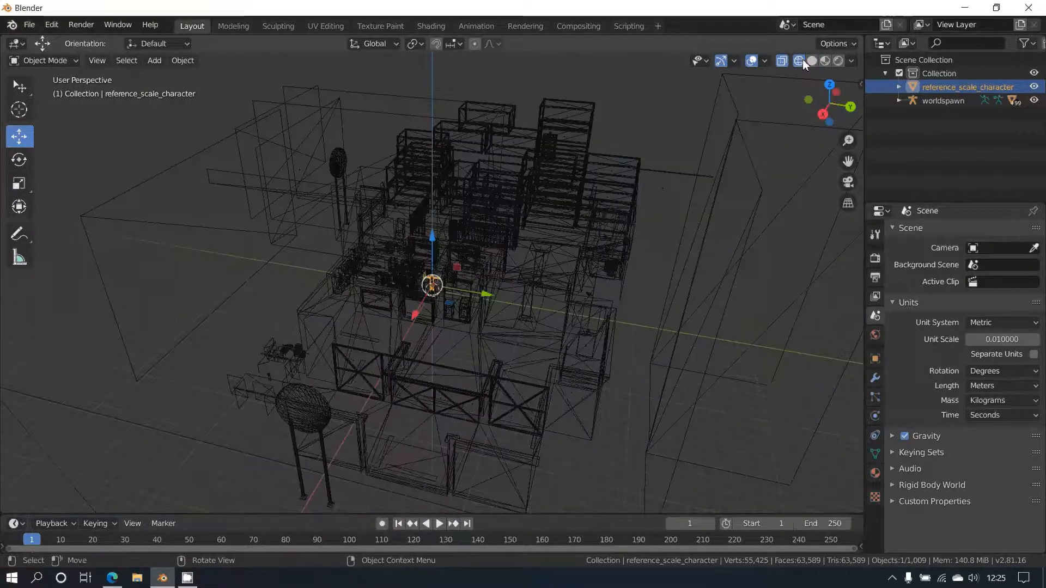
# Step: Restore solid shading, move the reference character into a doorway, and orbit to compare scale
pyautogui.click(812, 61)
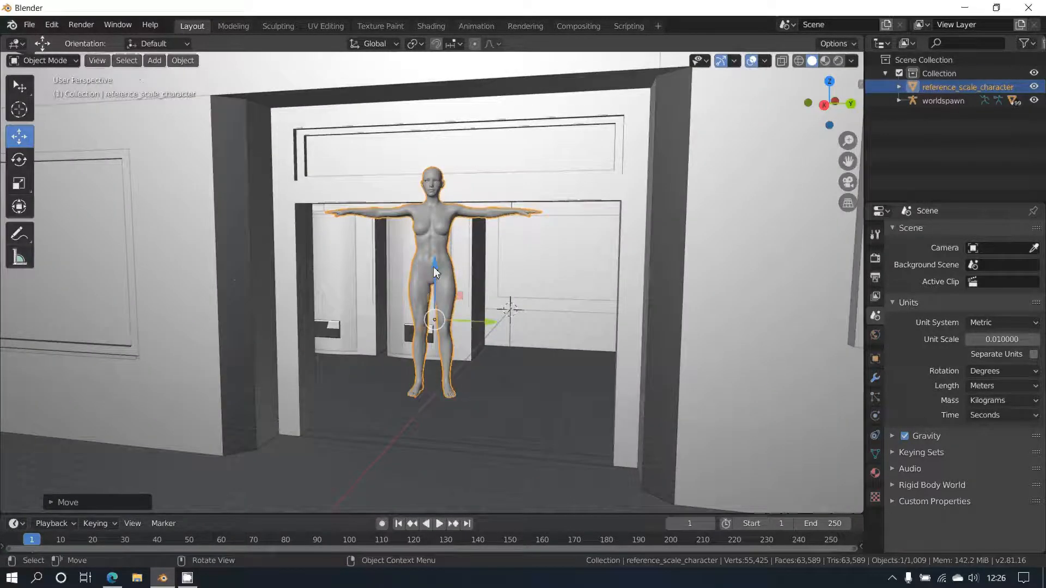
pyautogui.press('g')
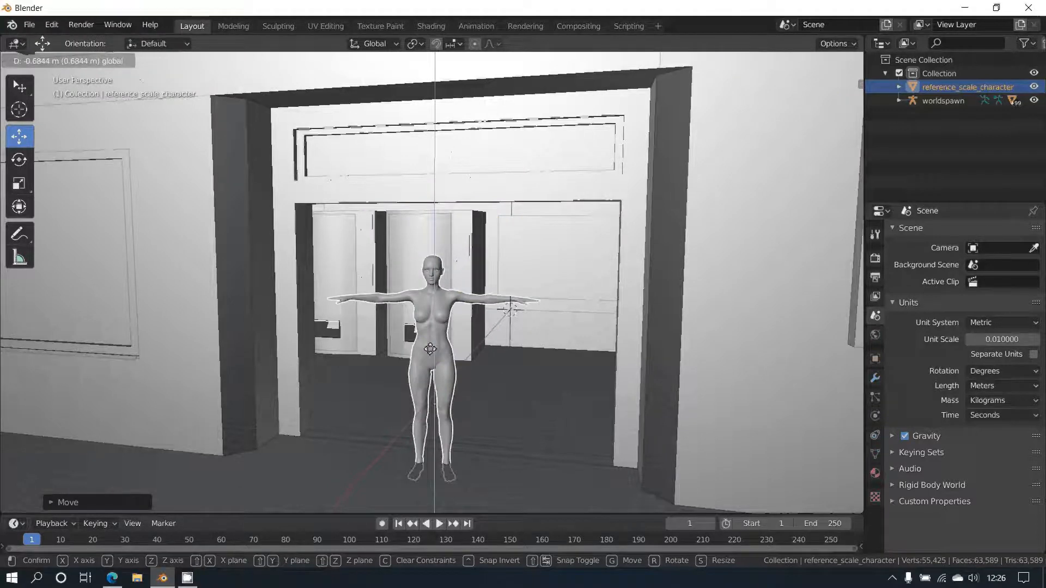
pyautogui.click(435, 395)
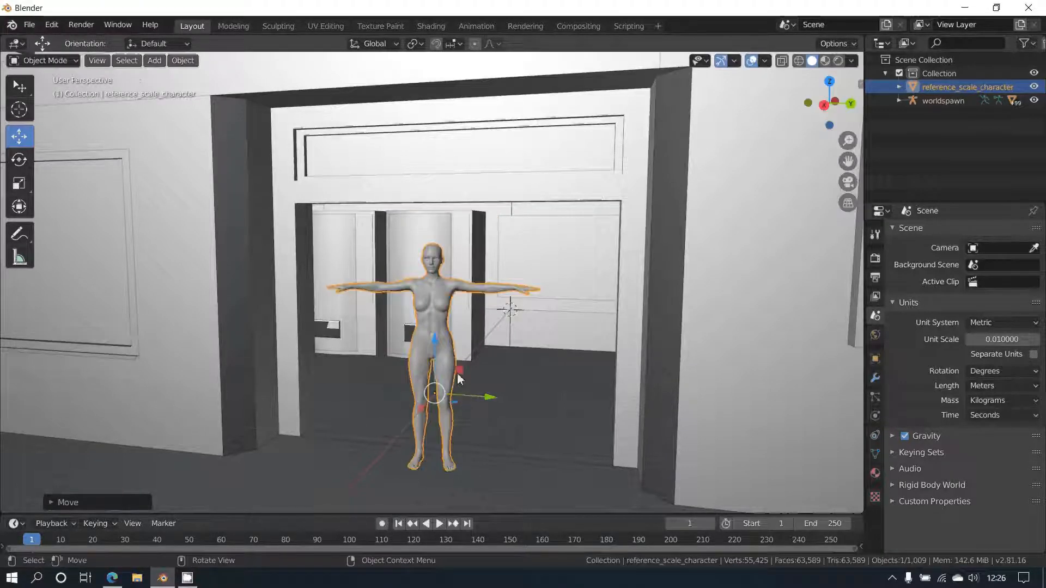
pyautogui.moveTo(434, 393); pyautogui.dragTo(628, 398)
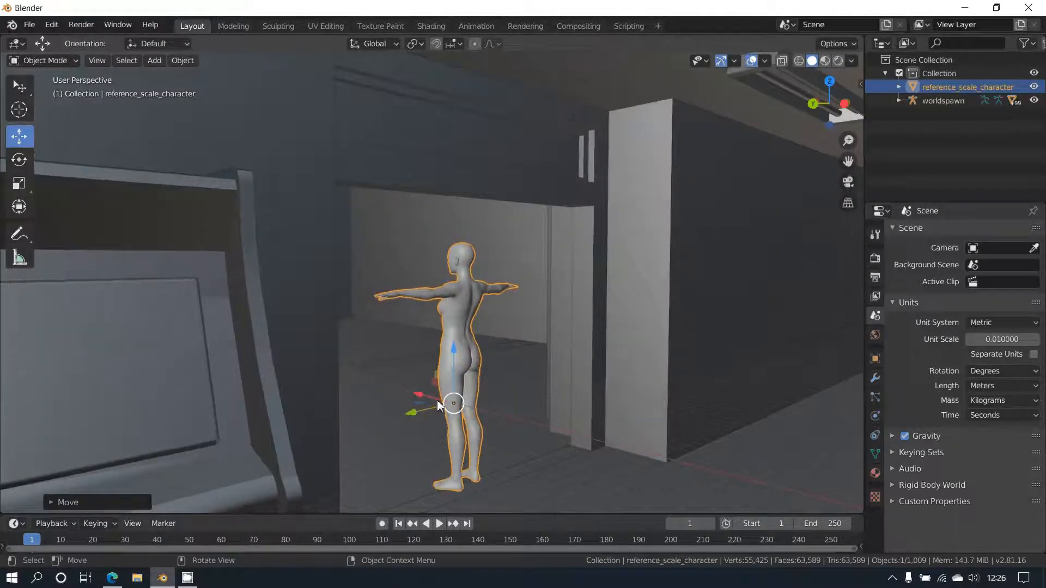
pyautogui.moveTo(438, 405); pyautogui.dragTo(694, 447)
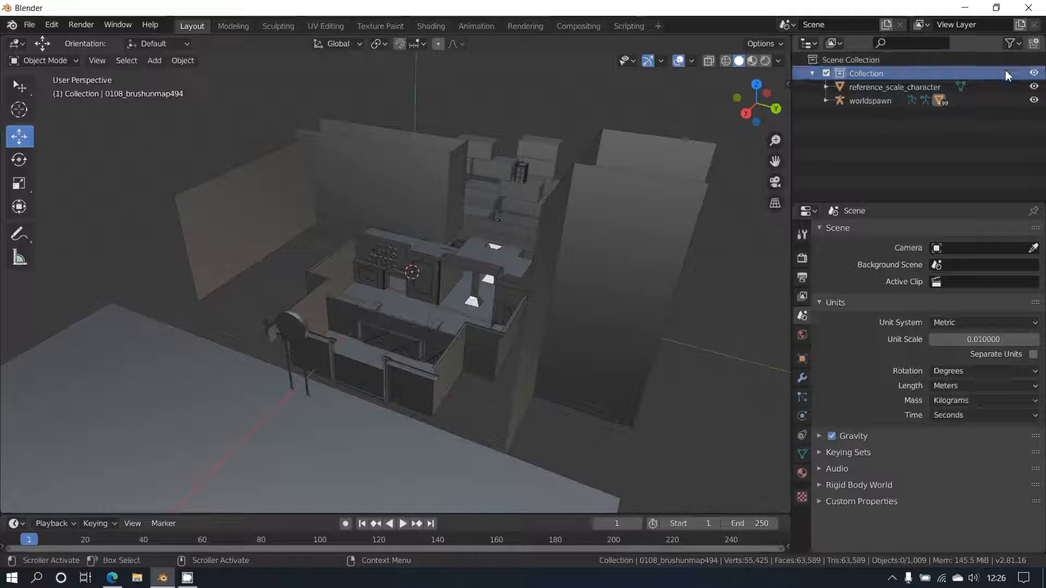
# Step: Send the selected stacked crates into a new collection, Collection 1
pyautogui.click(1035, 43)
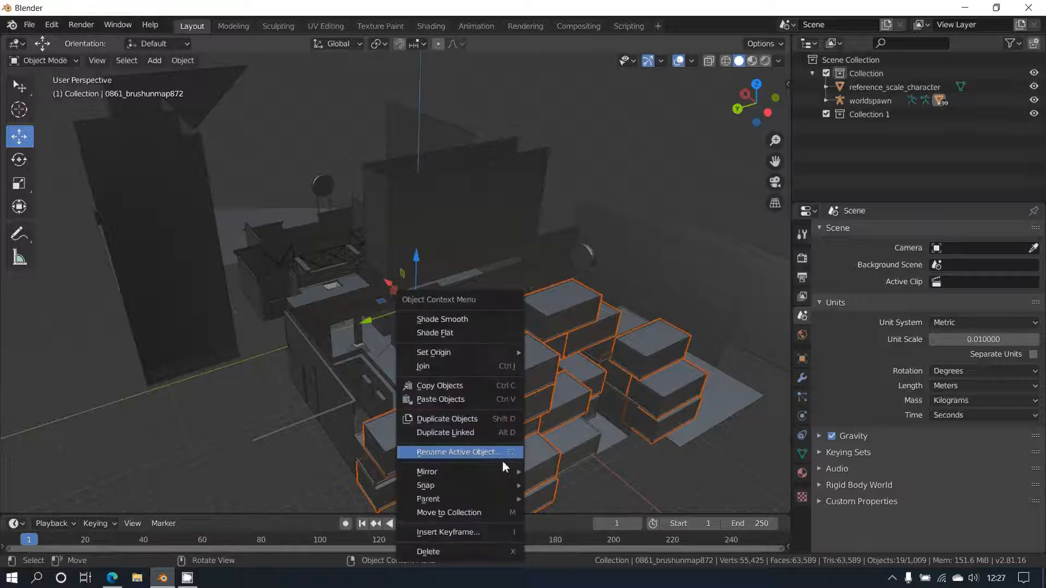
pyautogui.click(448, 513)
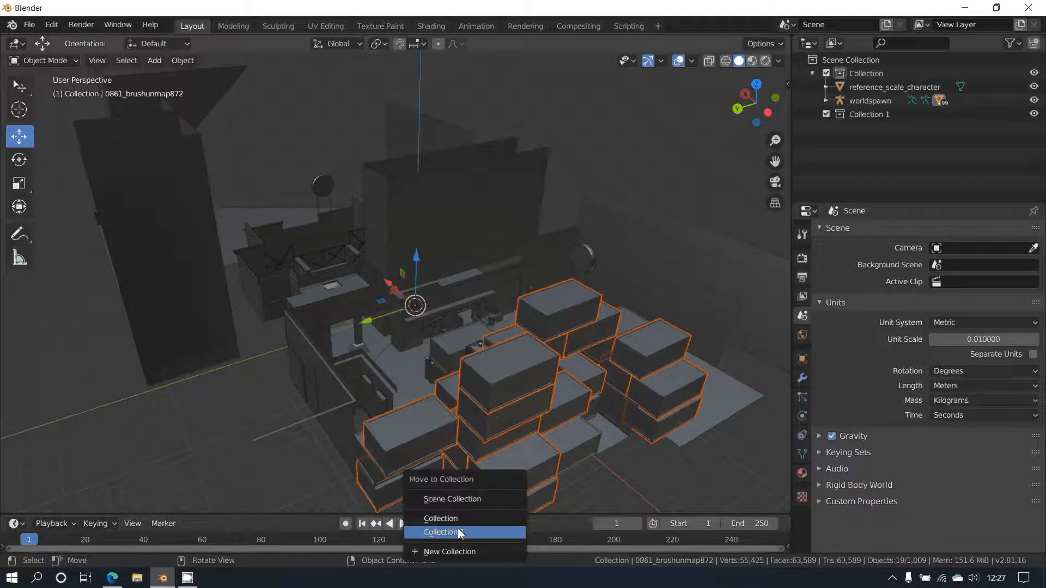
pyautogui.click(442, 532)
pyautogui.write('Containers')
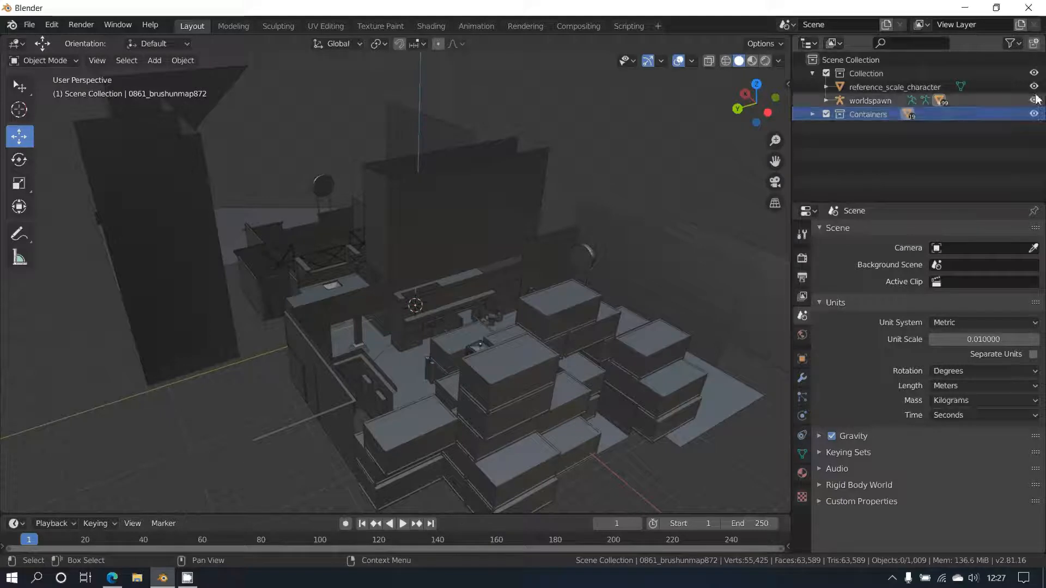
# Step: Hide reference_scale_character and enter Edit Mode on crate 0945_brushunmap834
pyautogui.click(1033, 101)
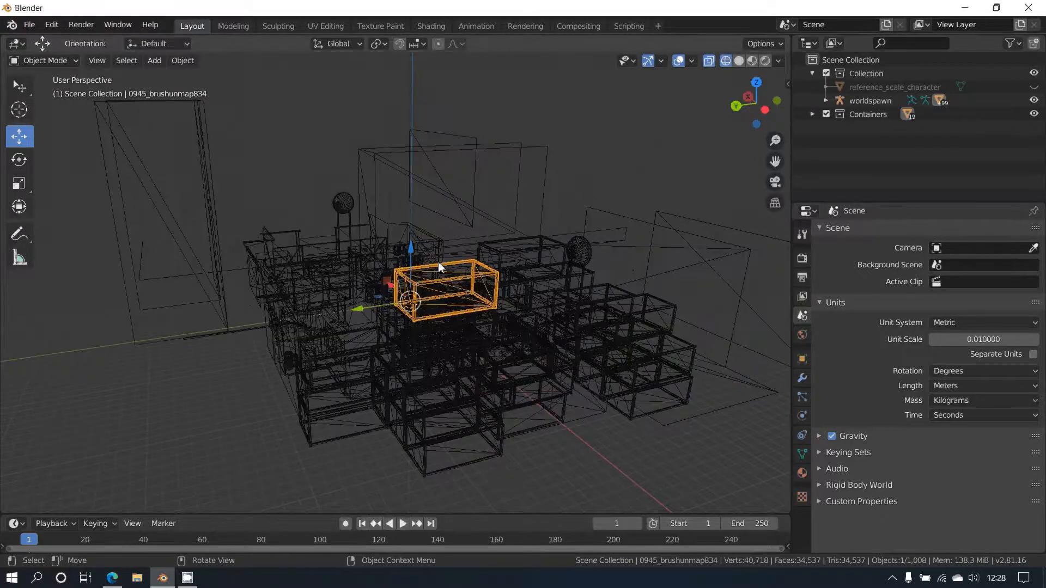
pyautogui.press('Tab')
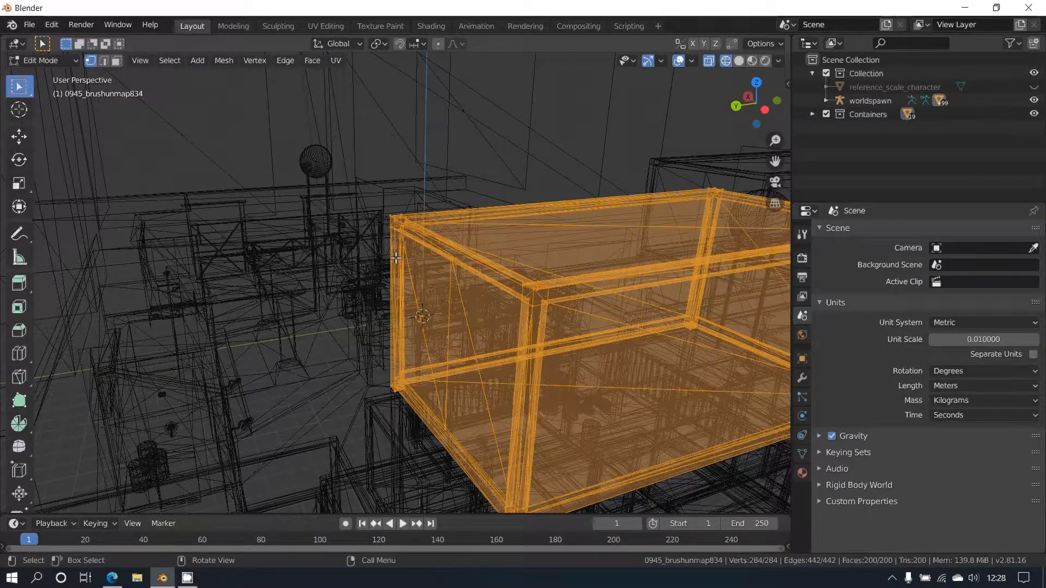